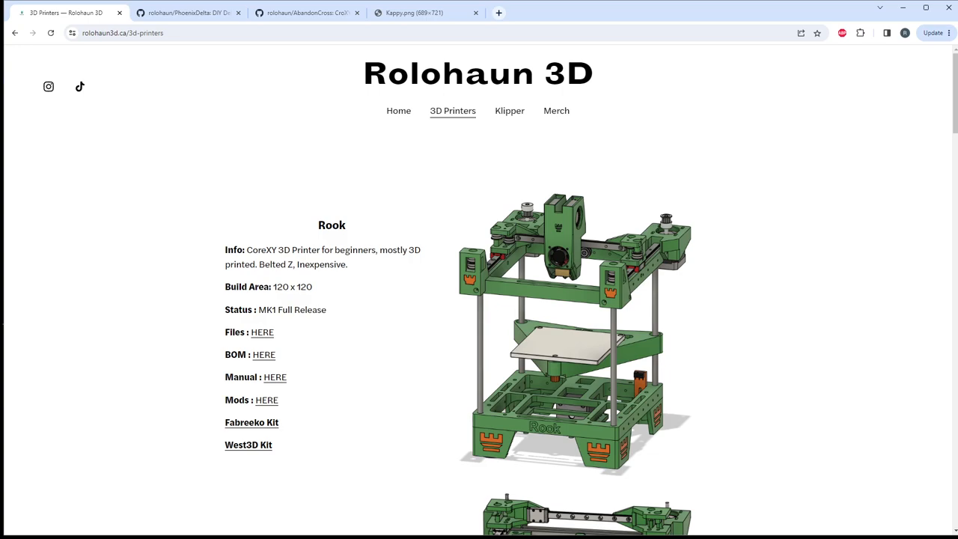
# Step: Reload the 3D printers page, visit the merch store, then return to the printers page
pyautogui.click(50, 32)
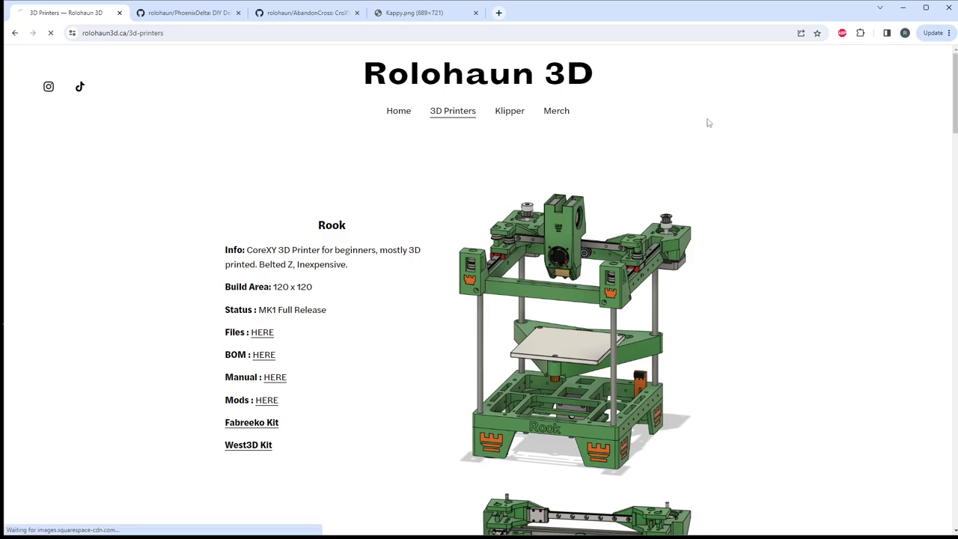
pyautogui.click(556, 111)
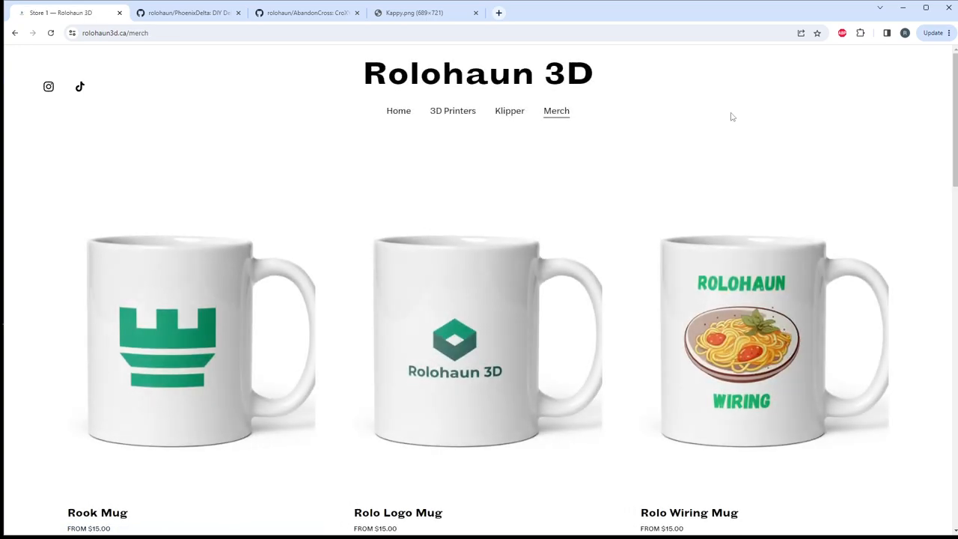
pyautogui.click(452, 111)
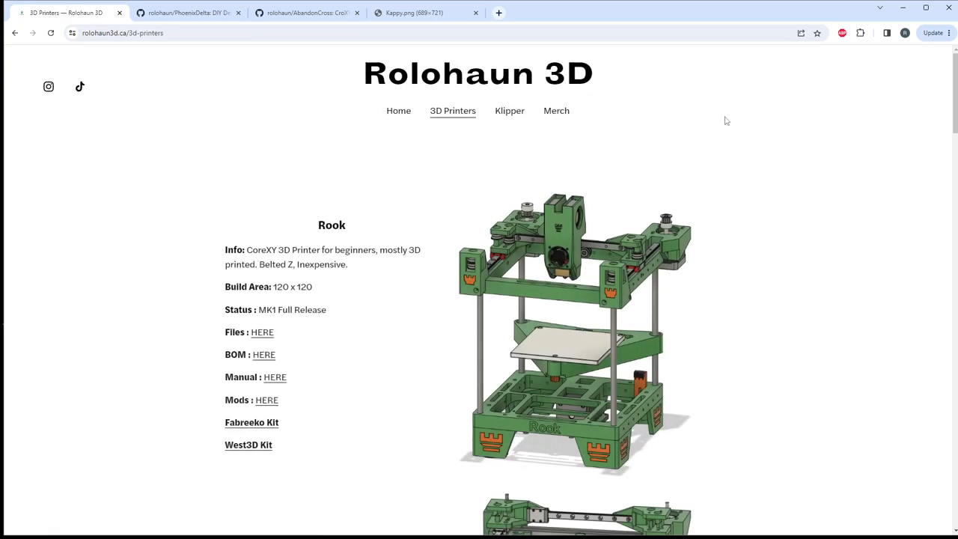
pyautogui.scroll(-3)
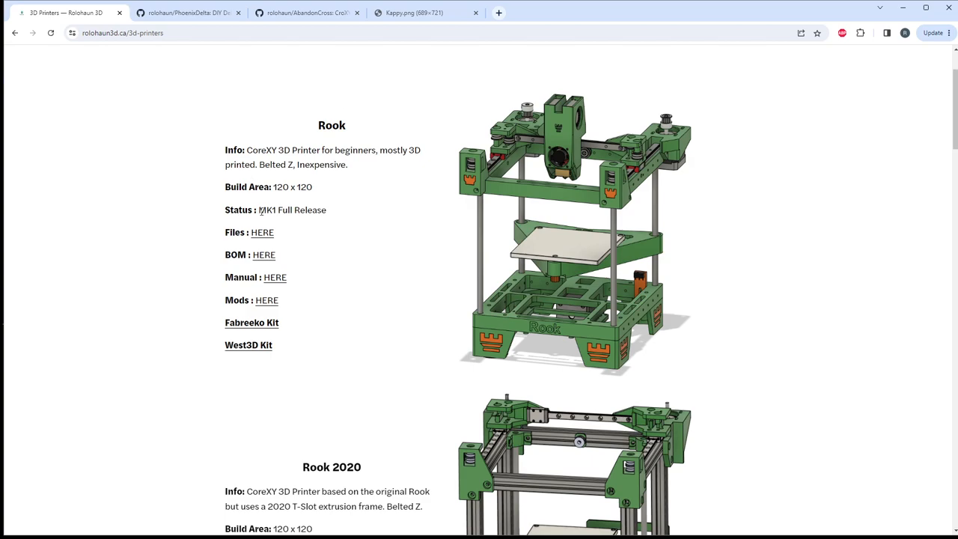
pyautogui.moveTo(260, 210); pyautogui.dragTo(326, 210)
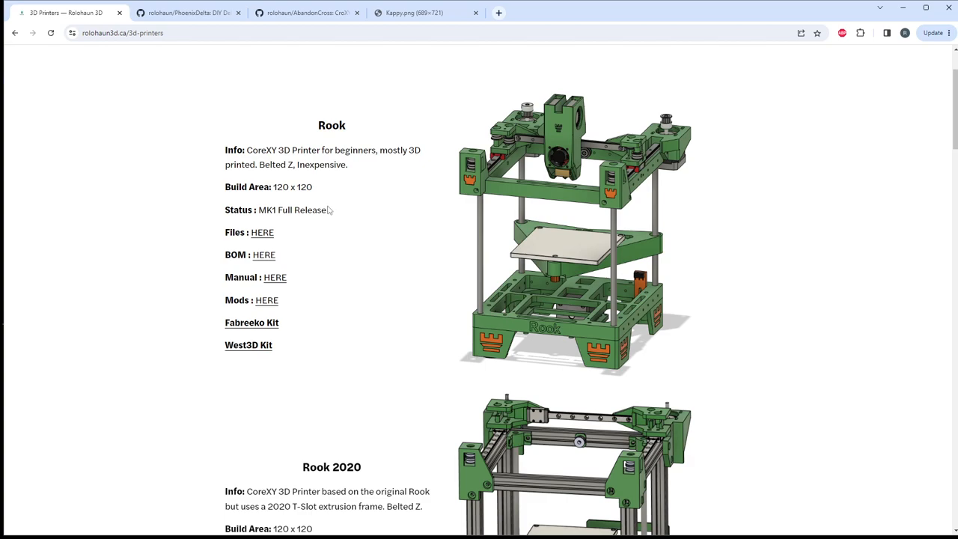
pyautogui.moveTo(262, 232)
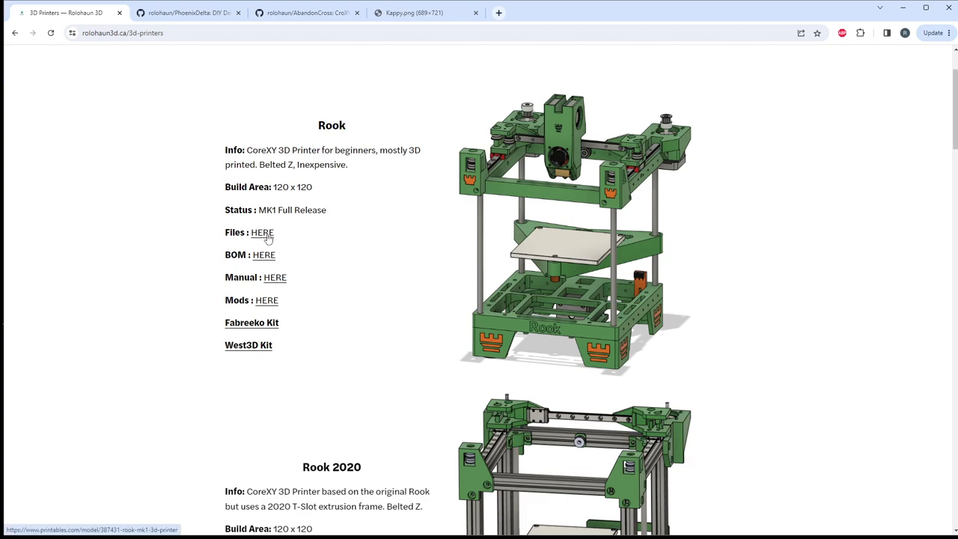
pyautogui.moveTo(289, 296)
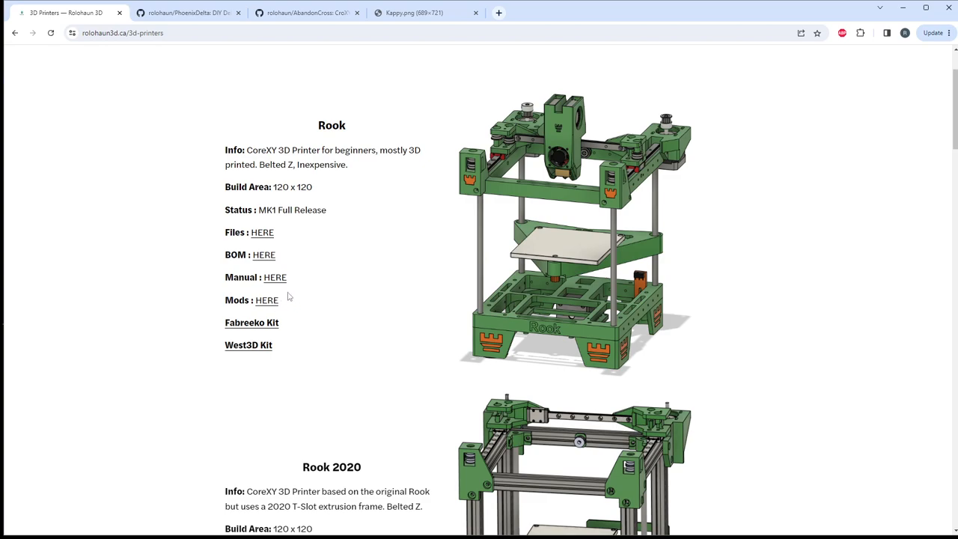
pyautogui.moveTo(266, 300)
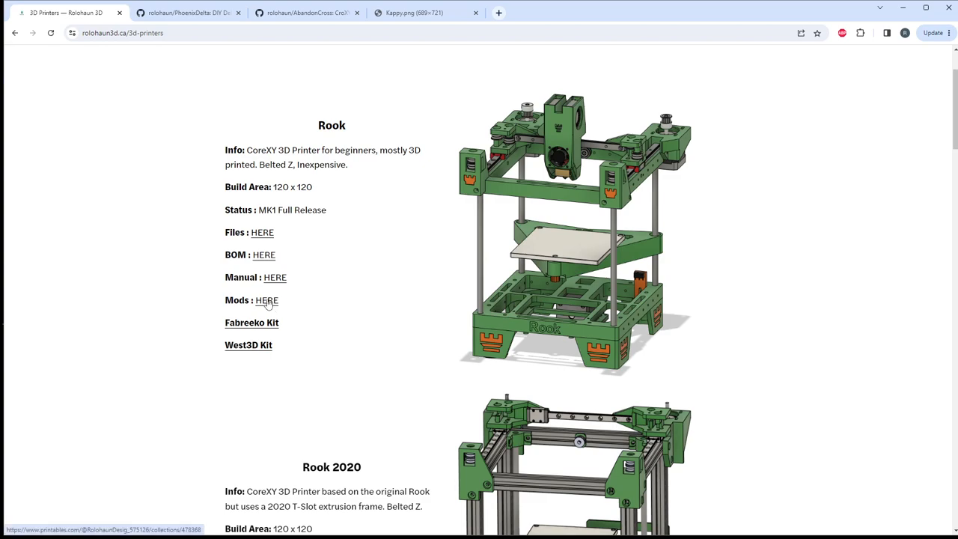
pyautogui.moveTo(580, 200)
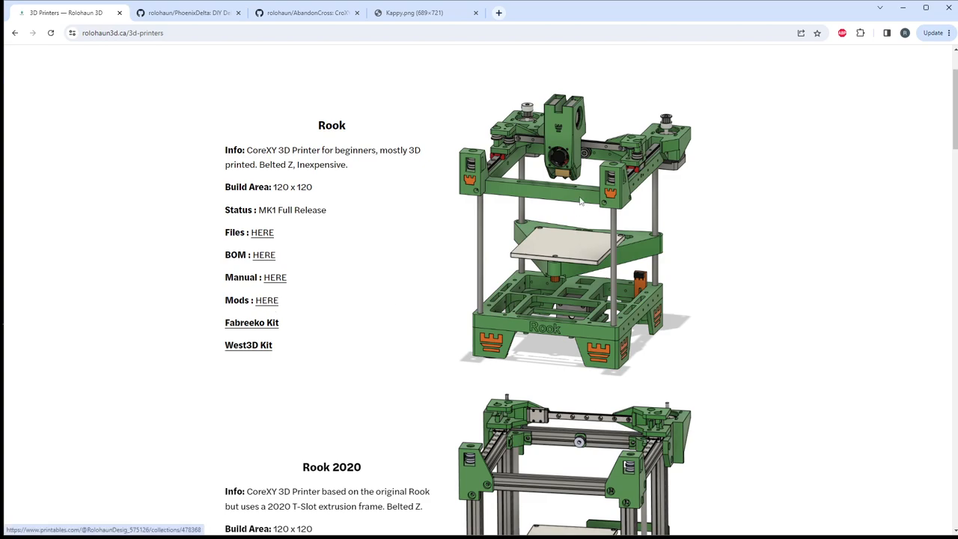
pyautogui.moveTo(444, 244)
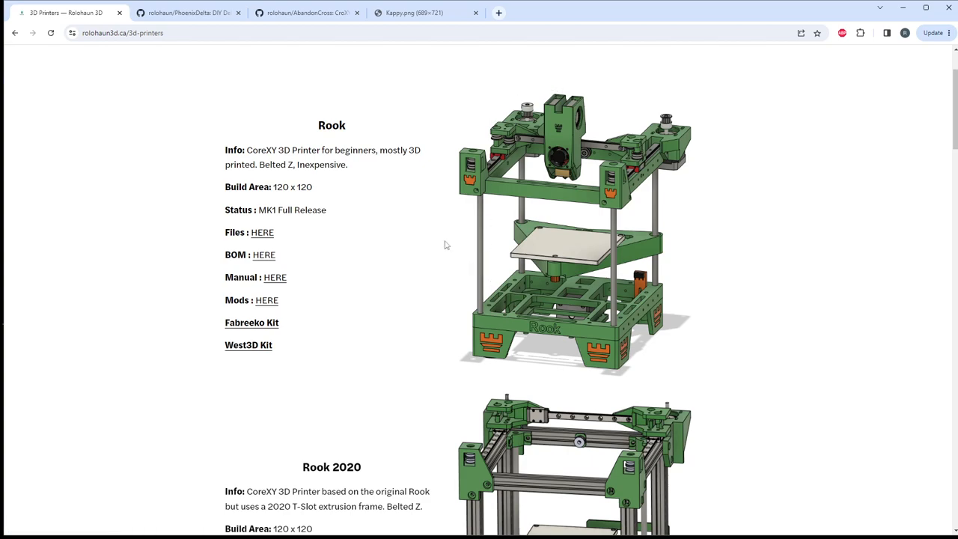
pyautogui.moveTo(586, 89)
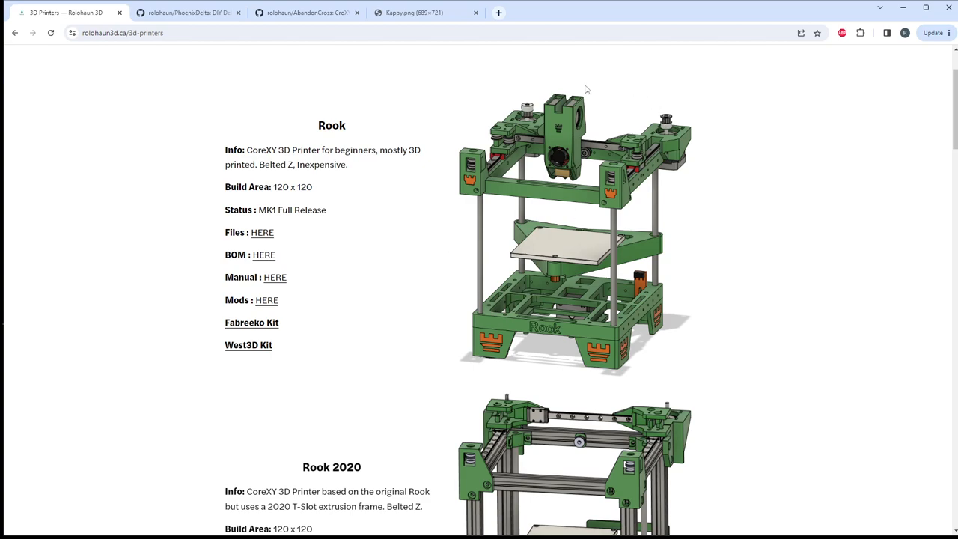
pyautogui.moveTo(535, 79)
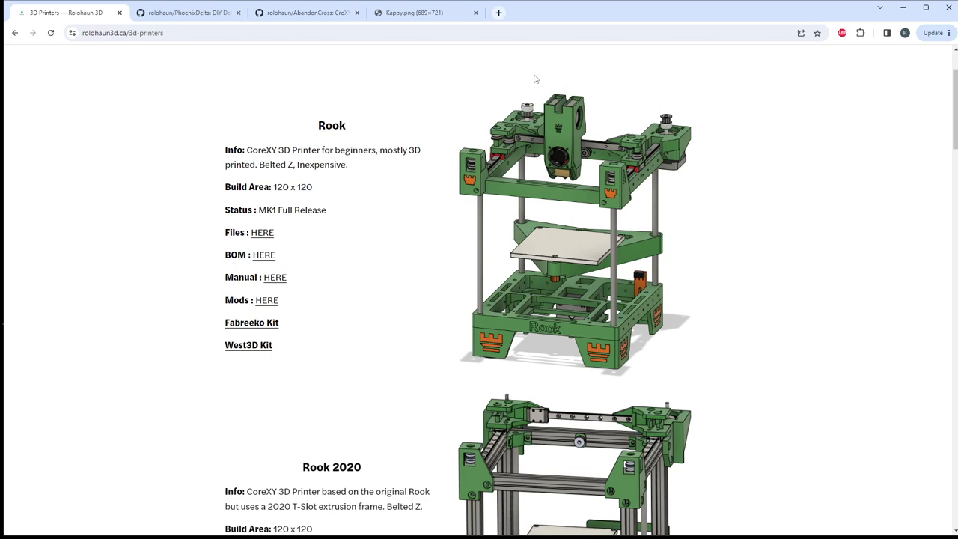
pyautogui.moveTo(263, 254)
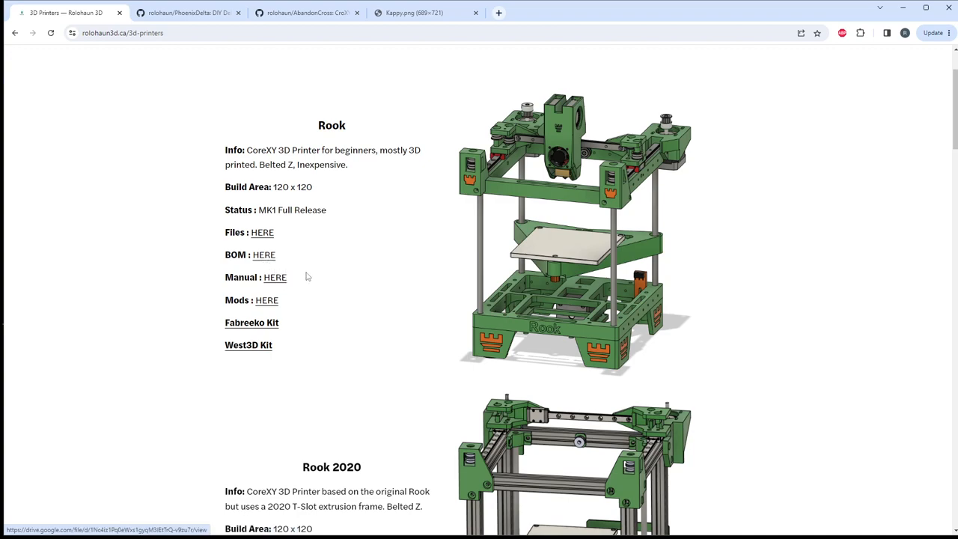
pyautogui.moveTo(335, 274)
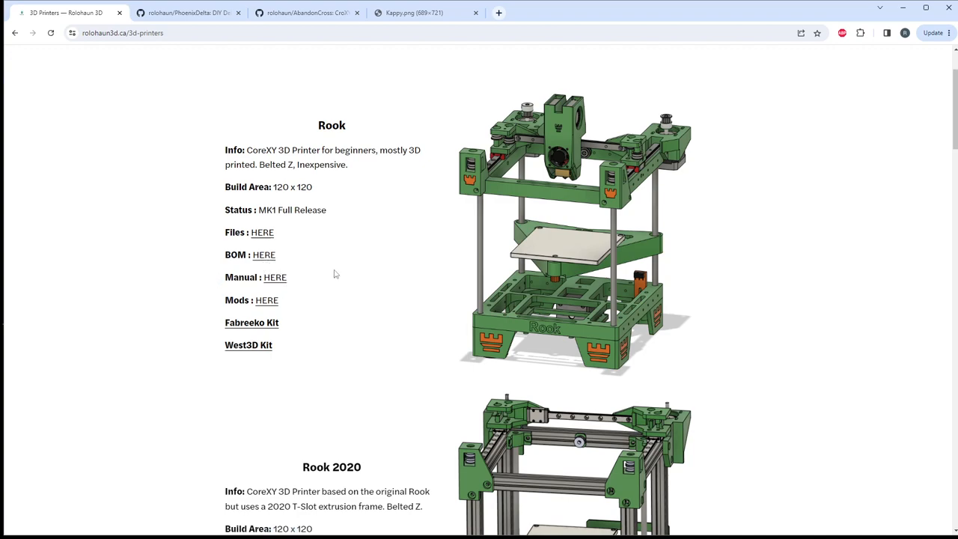
pyautogui.moveTo(223, 252)
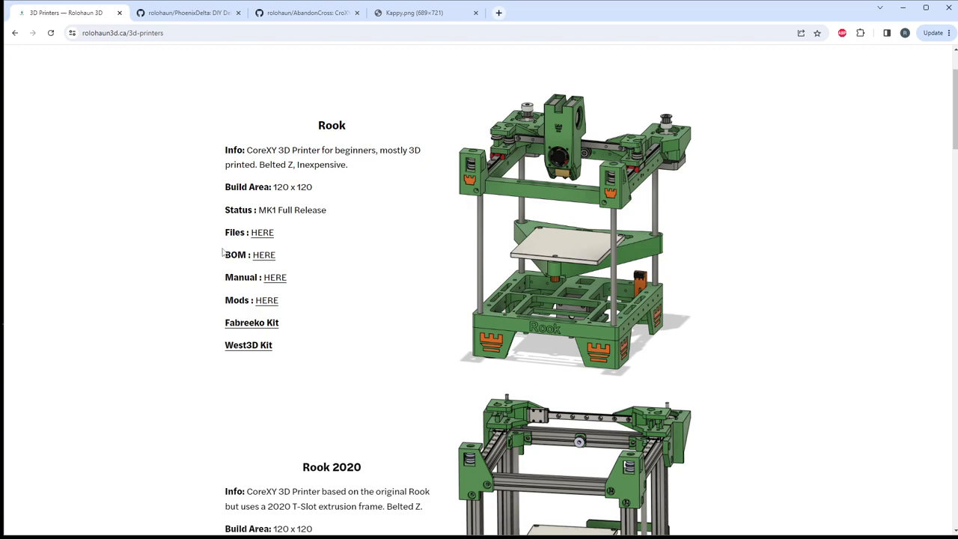
pyautogui.moveTo(263, 254)
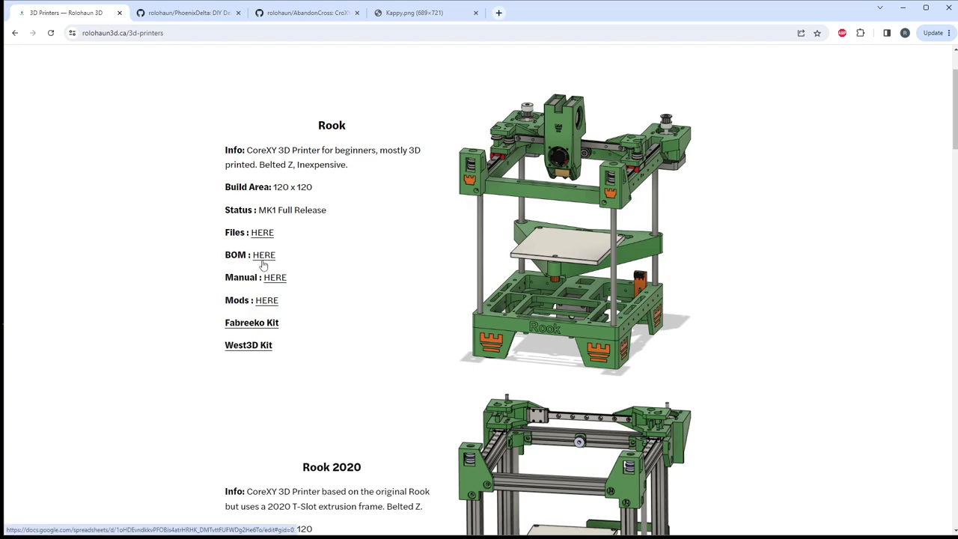
pyautogui.moveTo(333, 242)
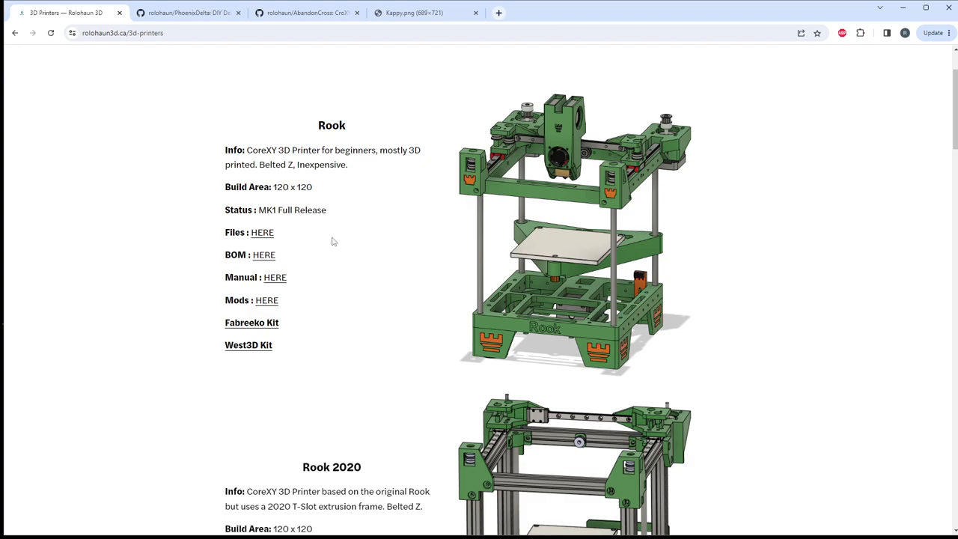
# Step: Highlight the Rook 2020 status: Full Release (MK1 In Progress)
pyautogui.scroll(-3)
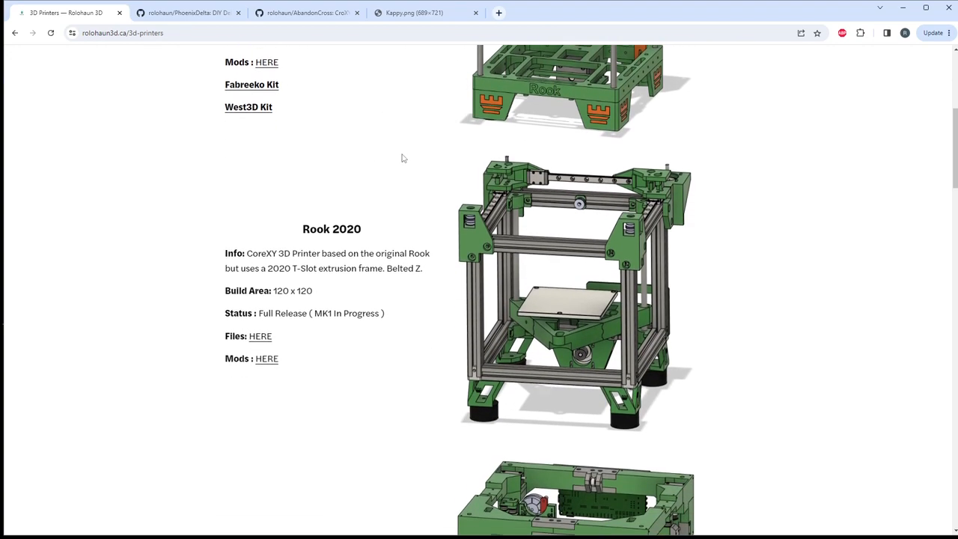
pyautogui.scroll(-3)
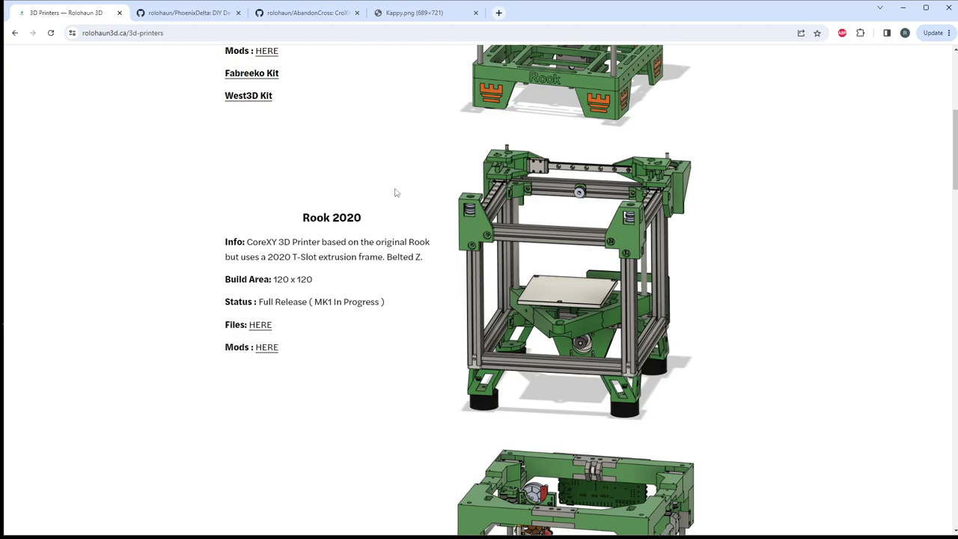
pyautogui.moveTo(394, 186)
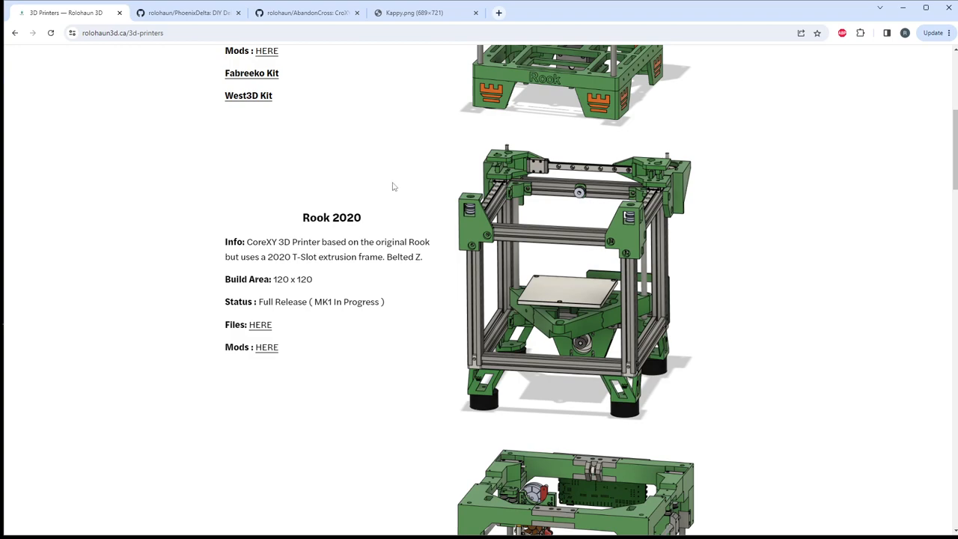
pyautogui.moveTo(602, 96)
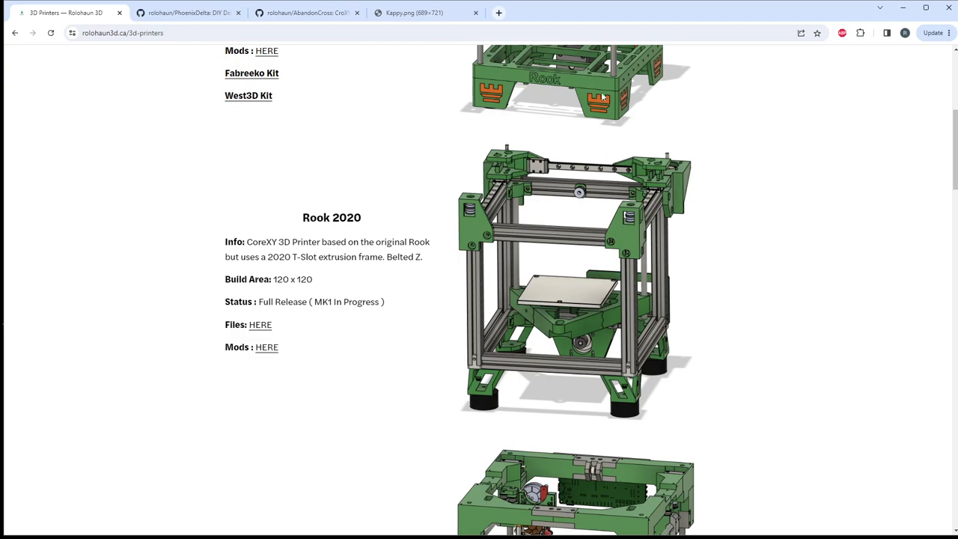
pyautogui.moveTo(386, 177)
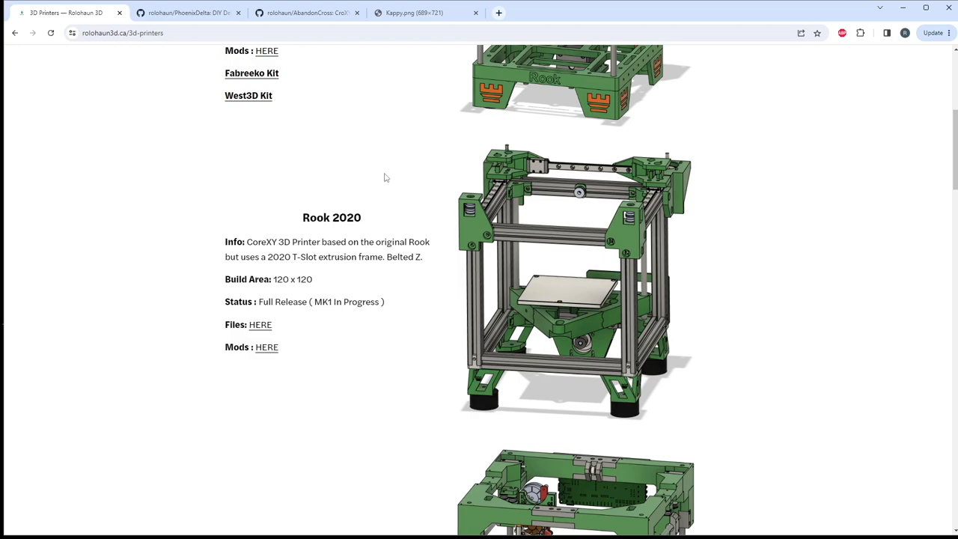
pyautogui.doubleClick(362, 301)
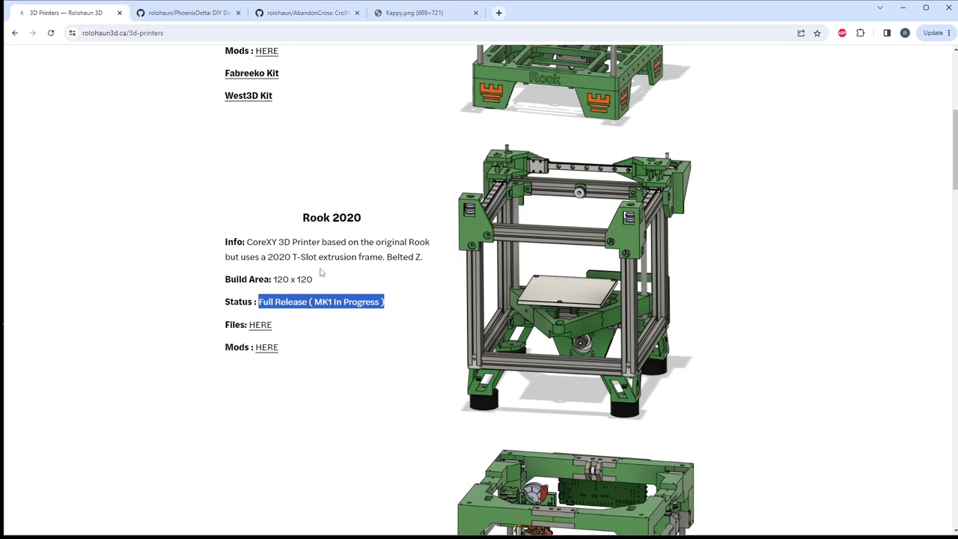
# Step: Scroll down and clear the highlight on the Rook 180 status
pyautogui.scroll(-3)
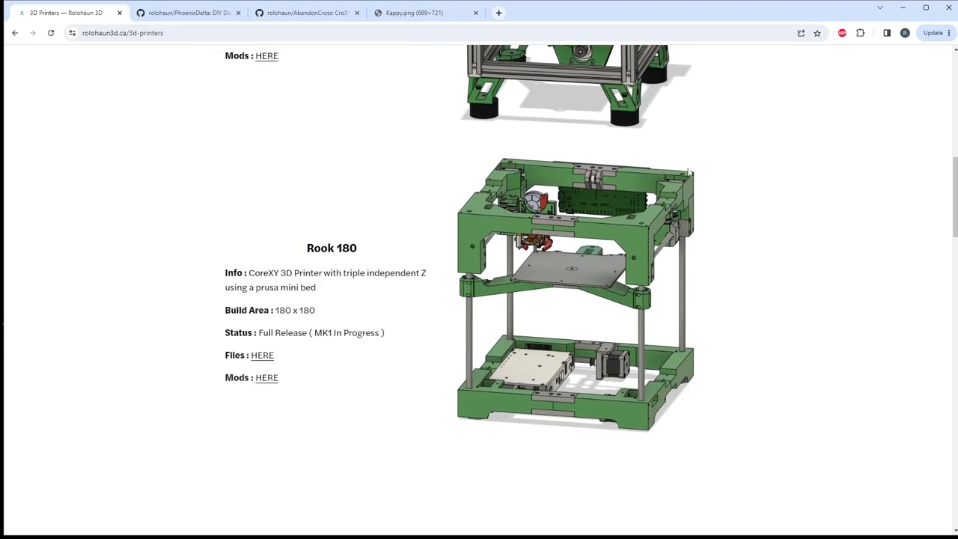
pyautogui.scroll(-3)
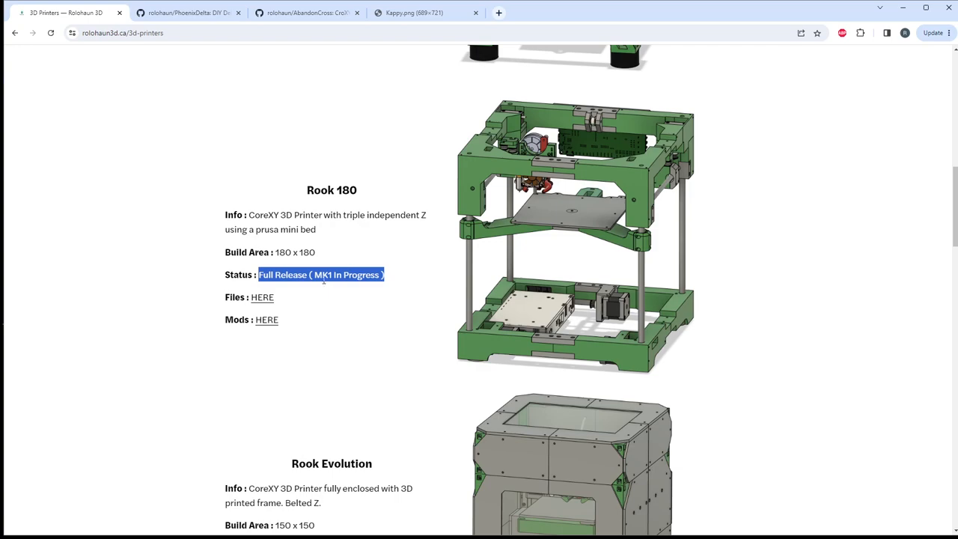
pyautogui.click(344, 242)
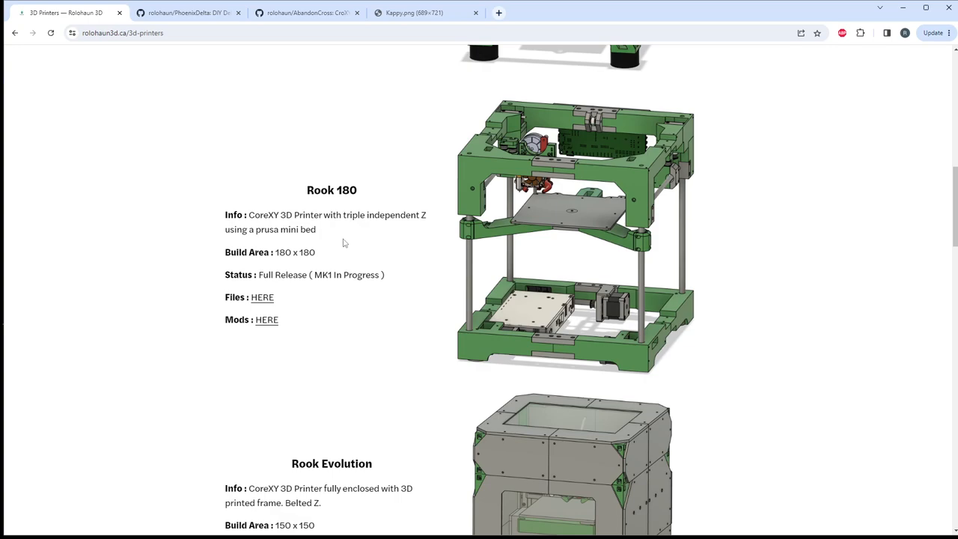
pyautogui.moveTo(568, 354)
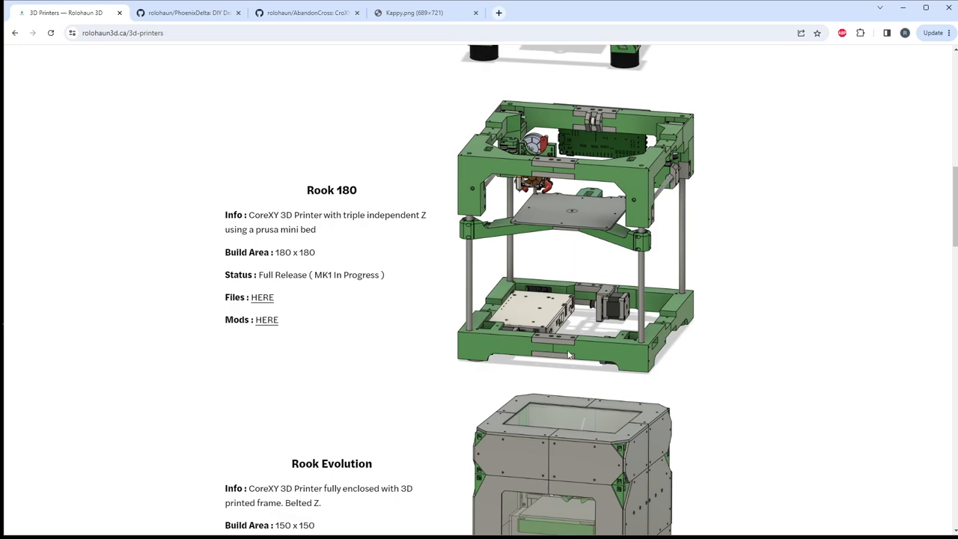
pyautogui.moveTo(583, 303)
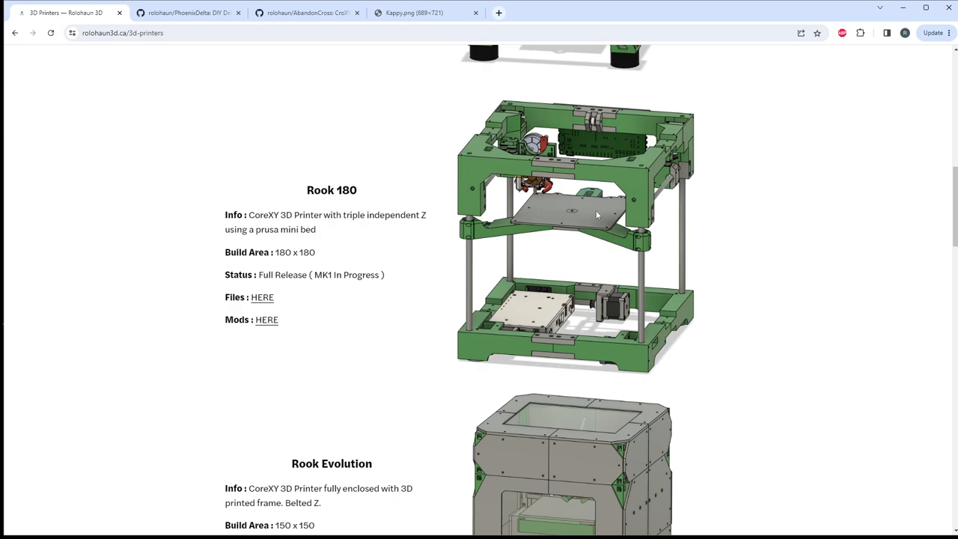
pyautogui.moveTo(541, 230)
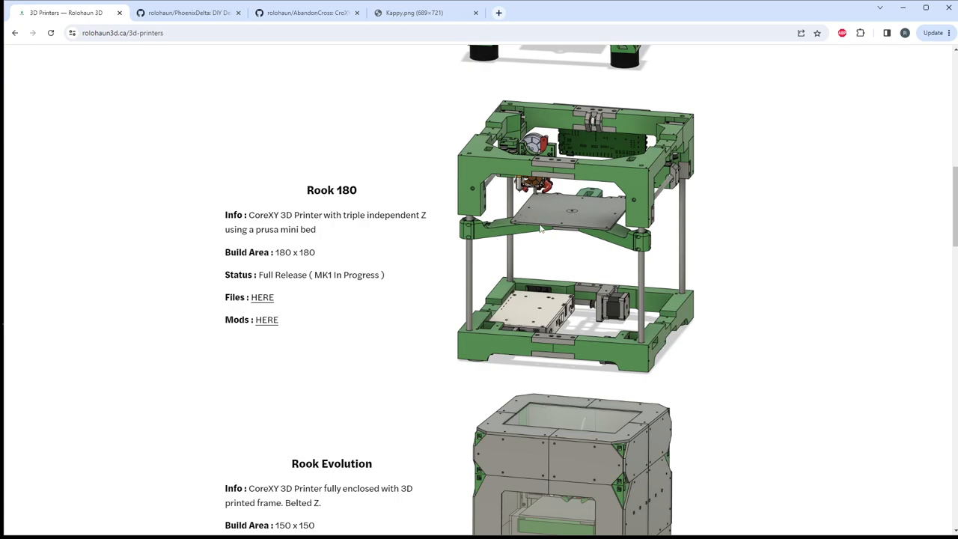
pyautogui.moveTo(773, 228)
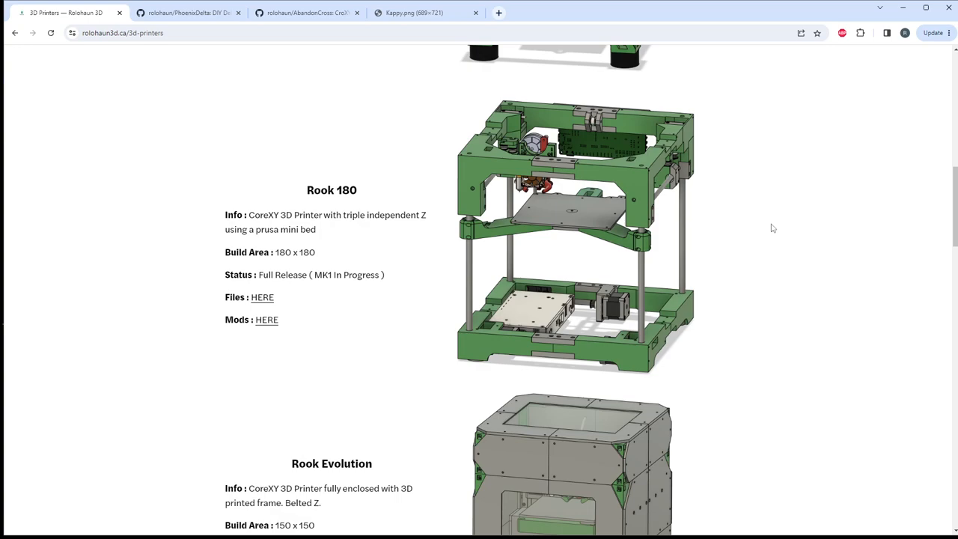
# Step: Mark '180' in the Rook 180 name and the original Rook's 120 x 120 build area
pyautogui.doubleClick(347, 189)
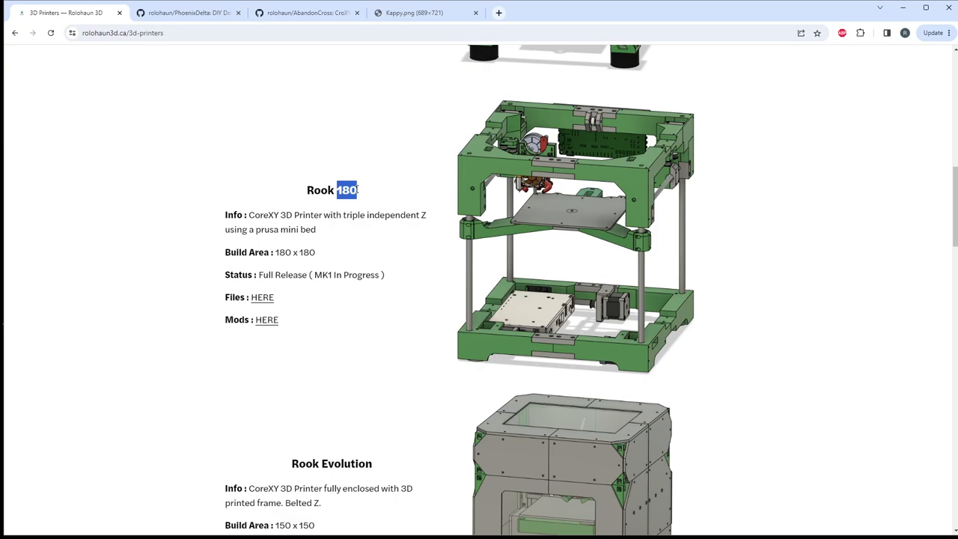
pyautogui.scroll(-3)
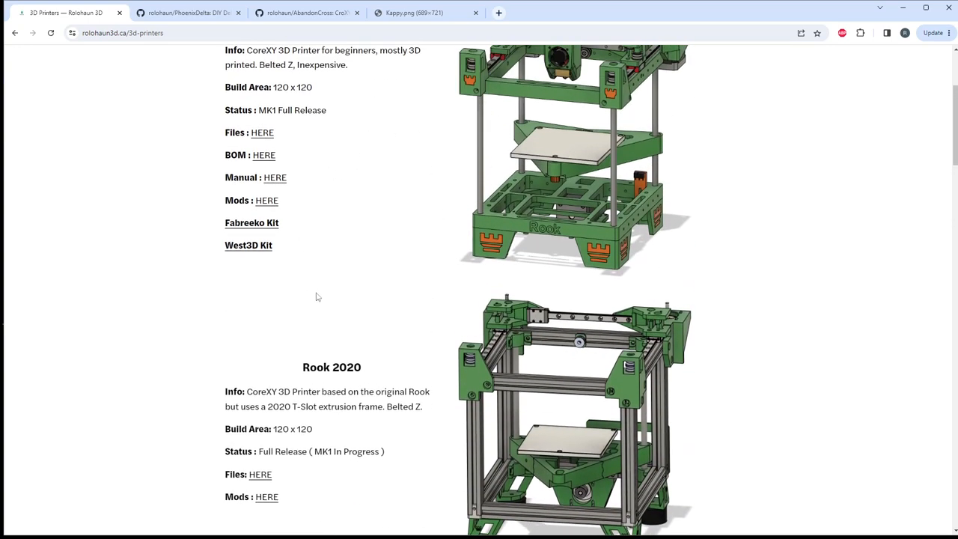
pyautogui.doubleClick(293, 87)
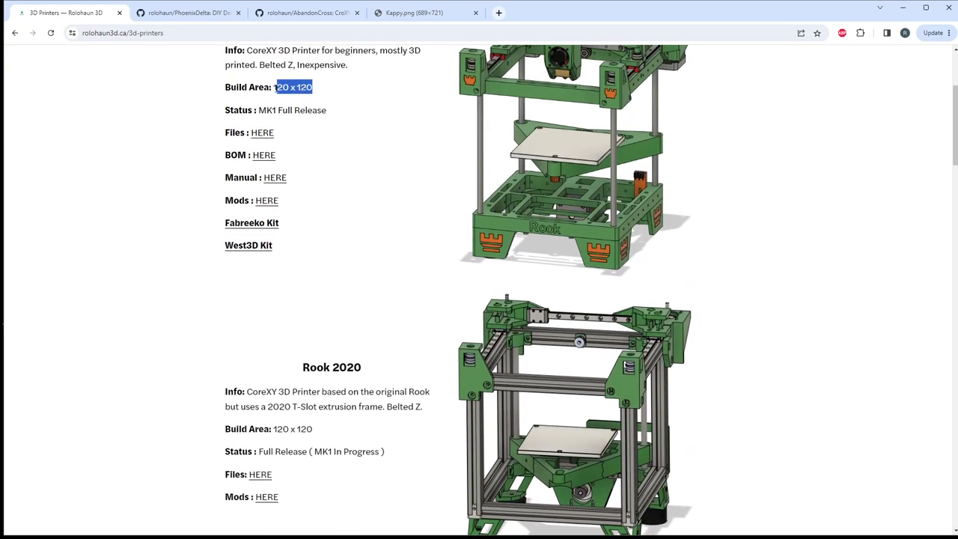
pyautogui.scroll(-3)
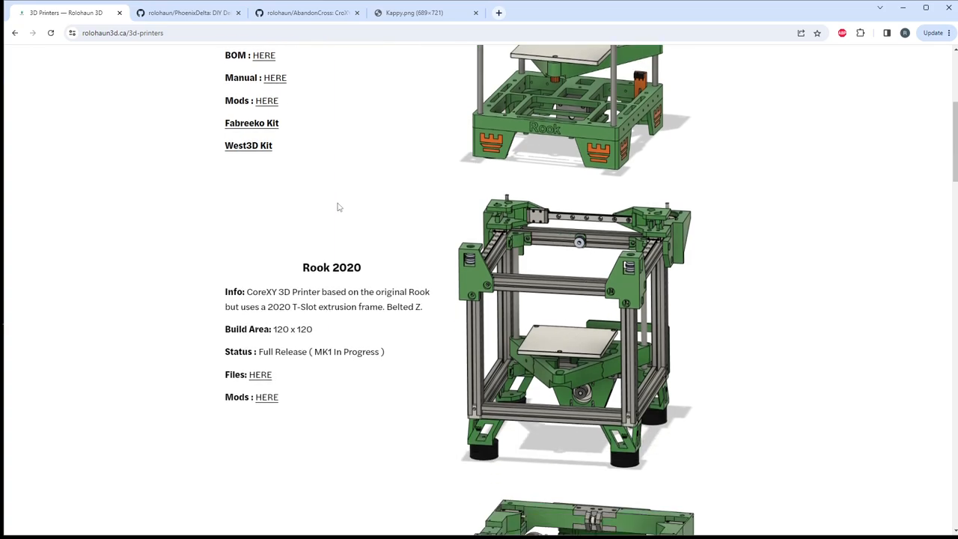
# Step: Clear the marks on the Rook 180 bed description, status and 'MK1 In Progress' text
pyautogui.scroll(-3)
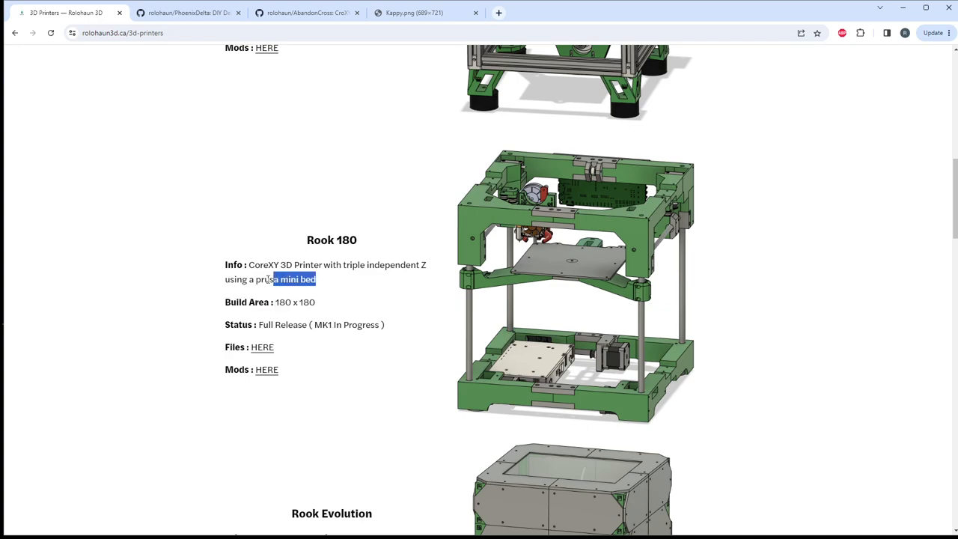
pyautogui.click(288, 279)
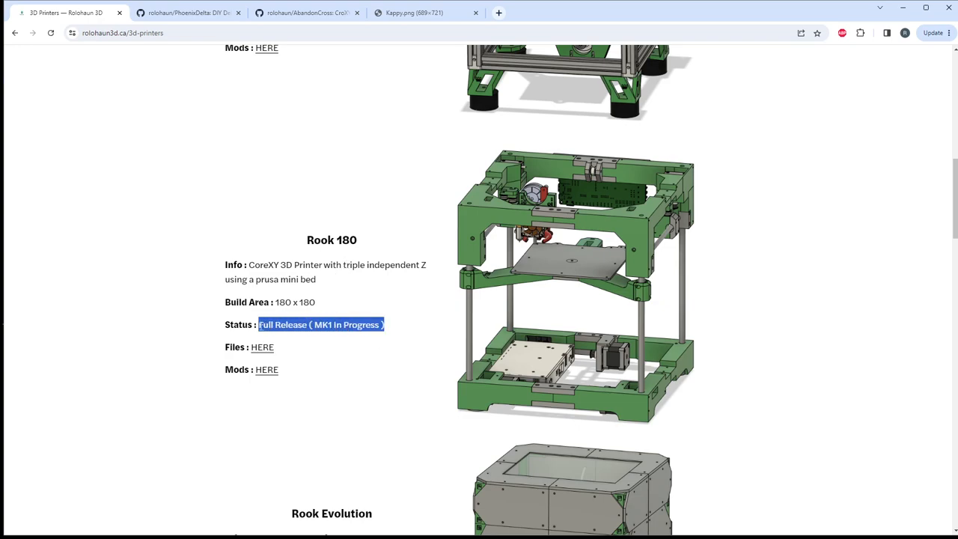
pyautogui.moveTo(346, 264)
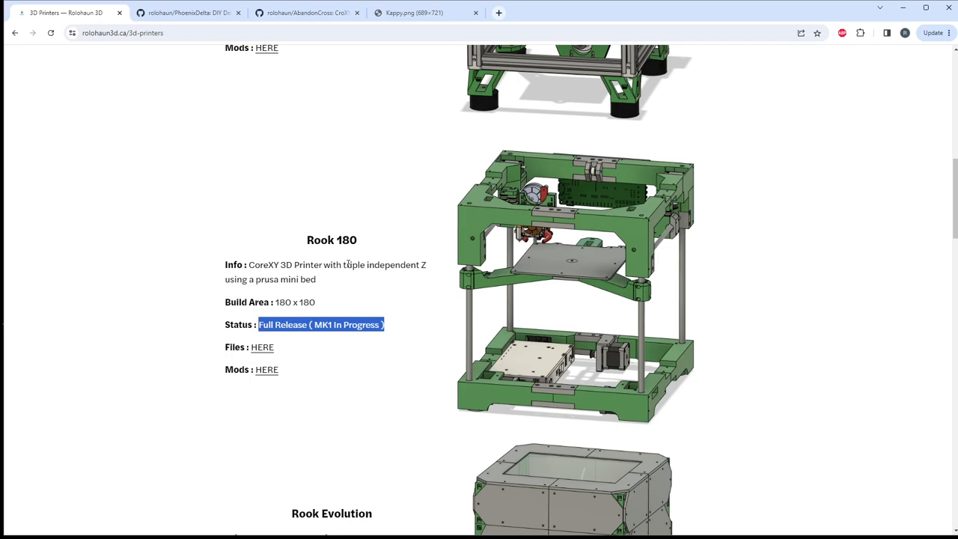
pyautogui.click(318, 282)
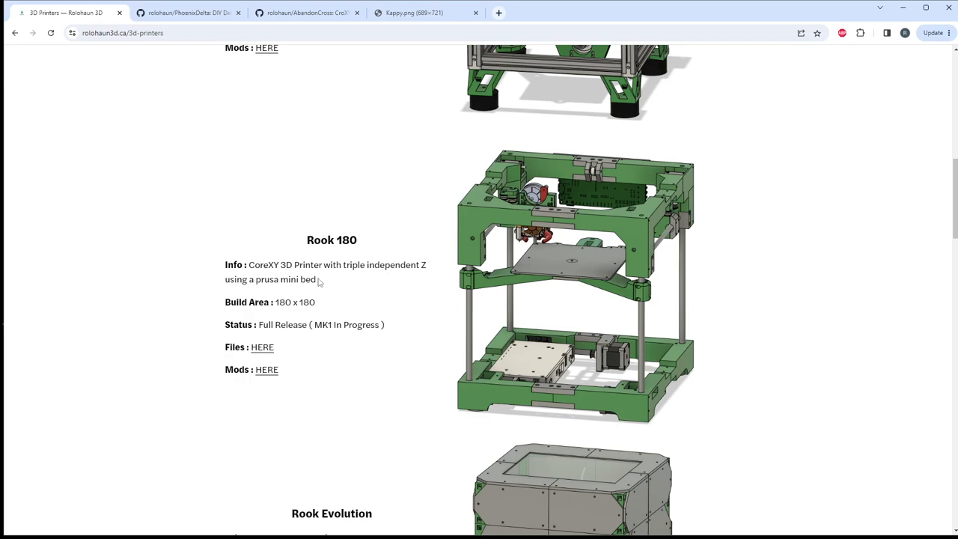
pyautogui.moveTo(374, 250)
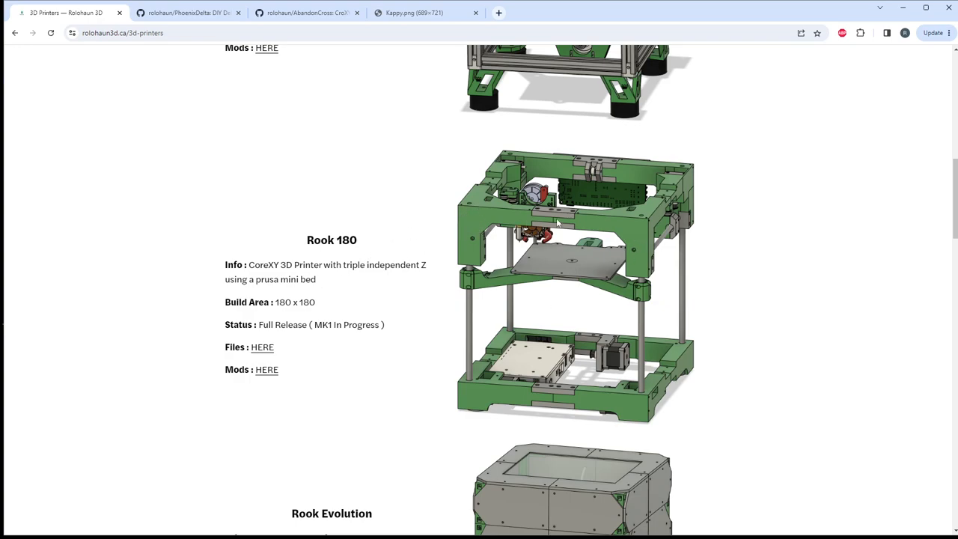
pyautogui.moveTo(554, 361)
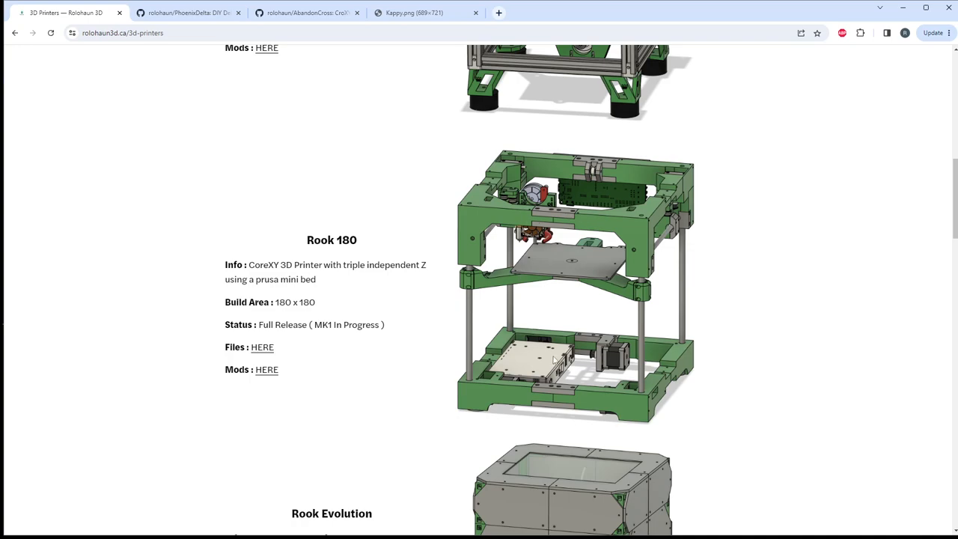
pyautogui.moveTo(500, 205)
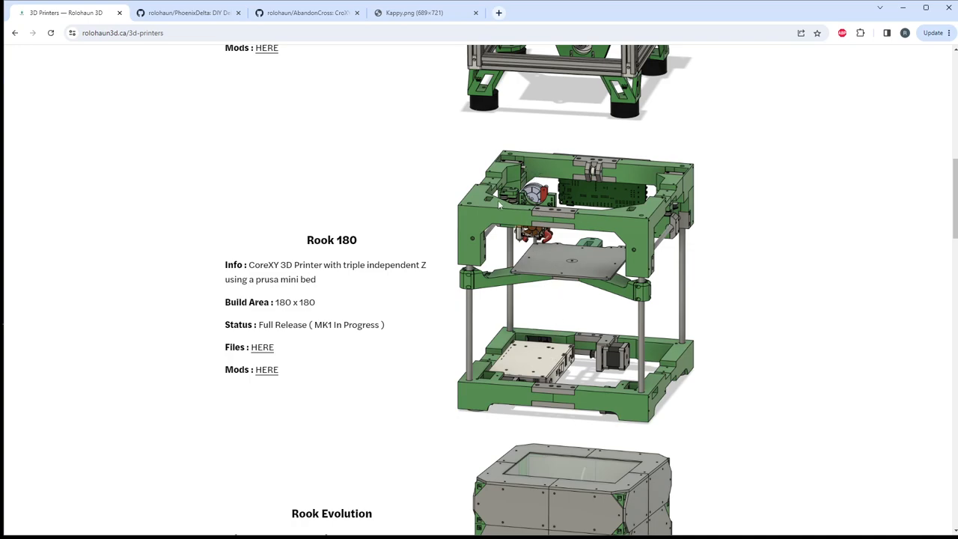
pyautogui.moveTo(559, 201)
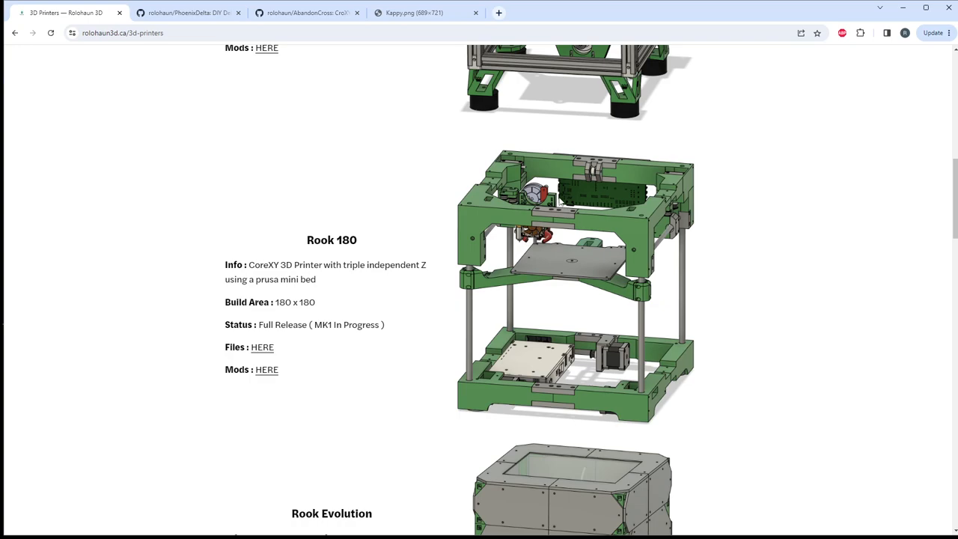
pyautogui.moveTo(412, 284)
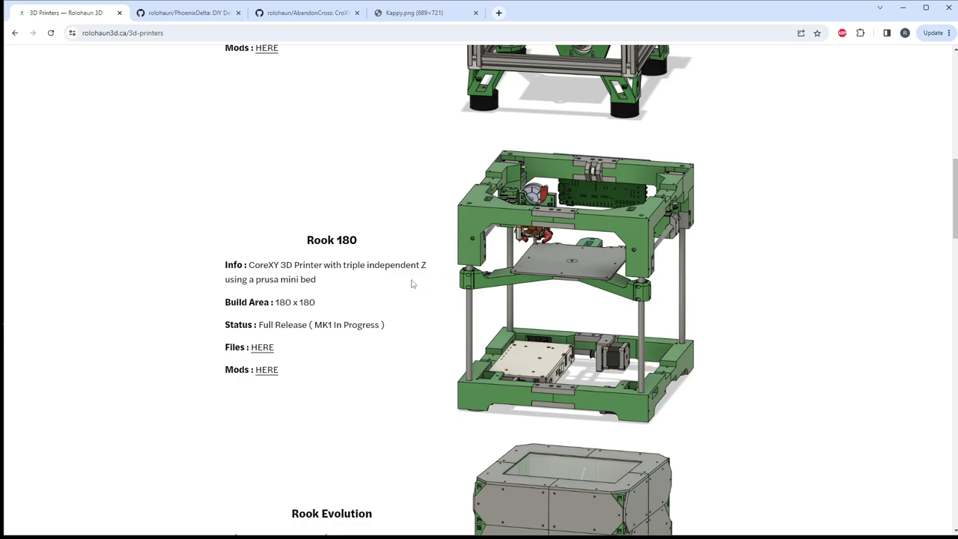
pyautogui.moveTo(394, 279)
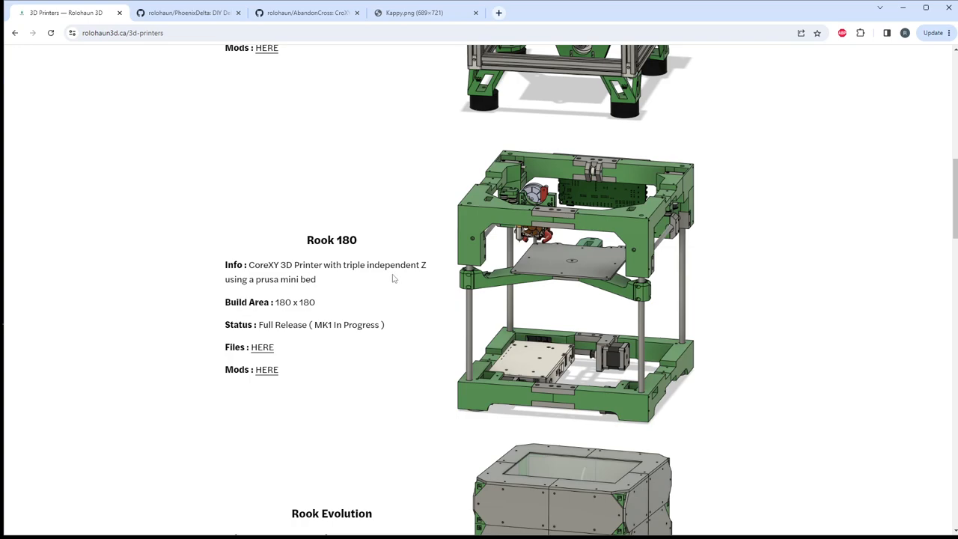
pyautogui.moveTo(327, 329)
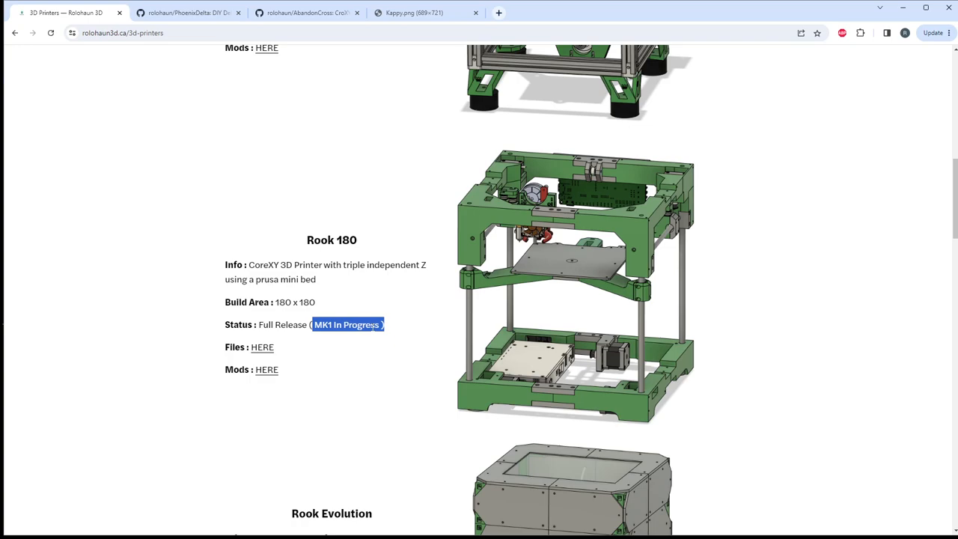
pyautogui.click(329, 264)
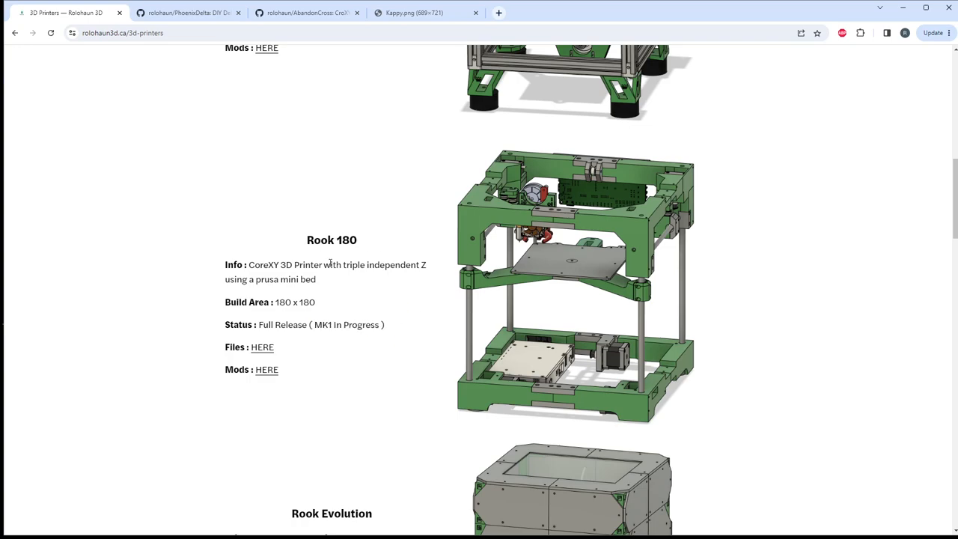
# Step: Scroll to the Rook Evolution entry and select its Full Release status text
pyautogui.scroll(-3)
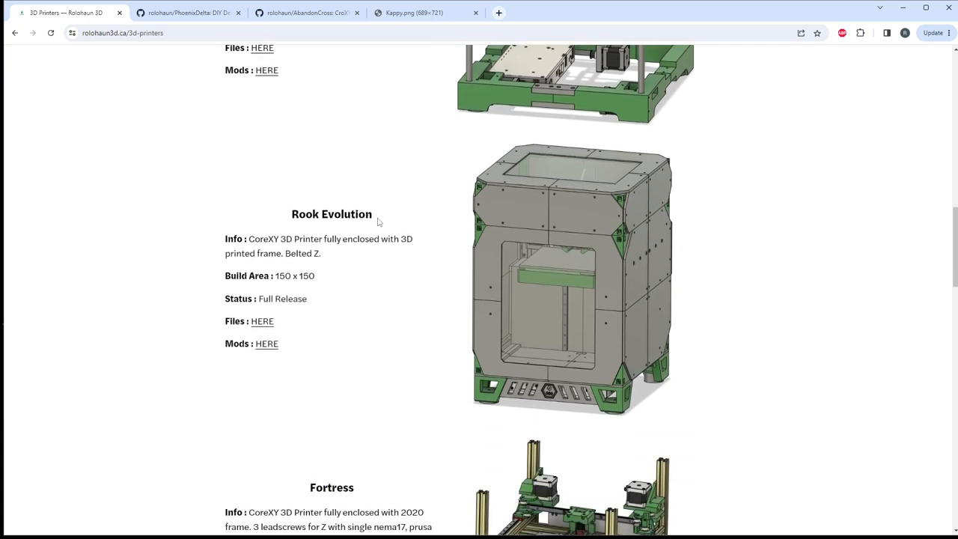
pyautogui.moveTo(368, 195)
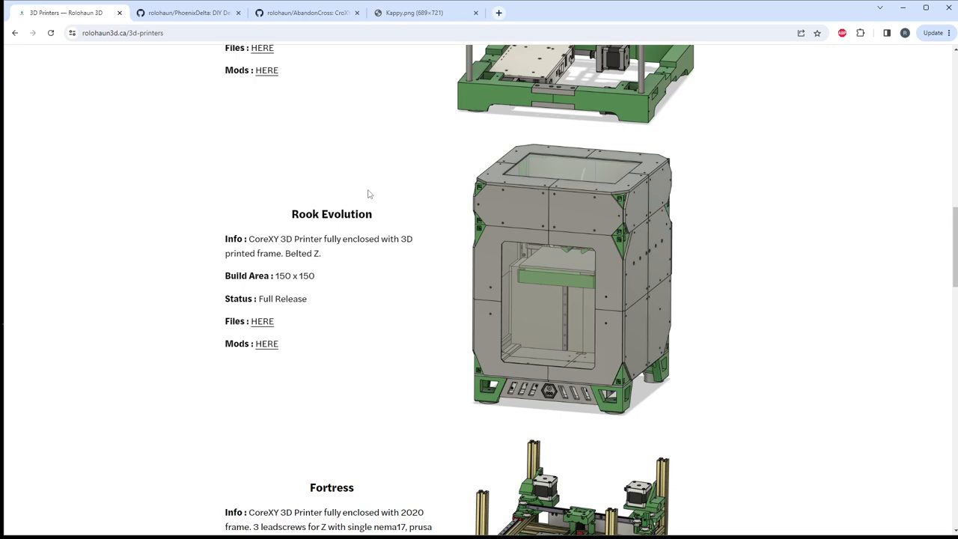
pyautogui.moveTo(364, 211)
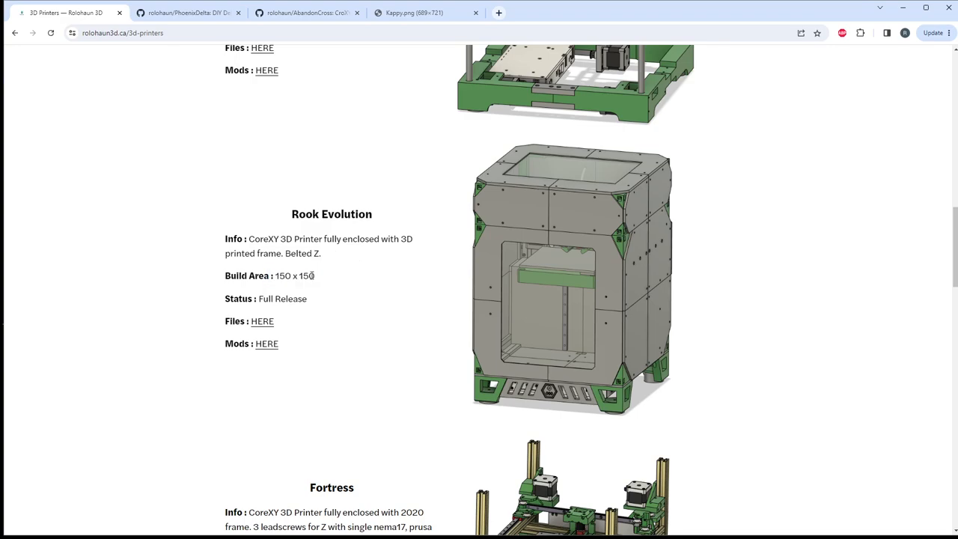
pyautogui.doubleClick(282, 299)
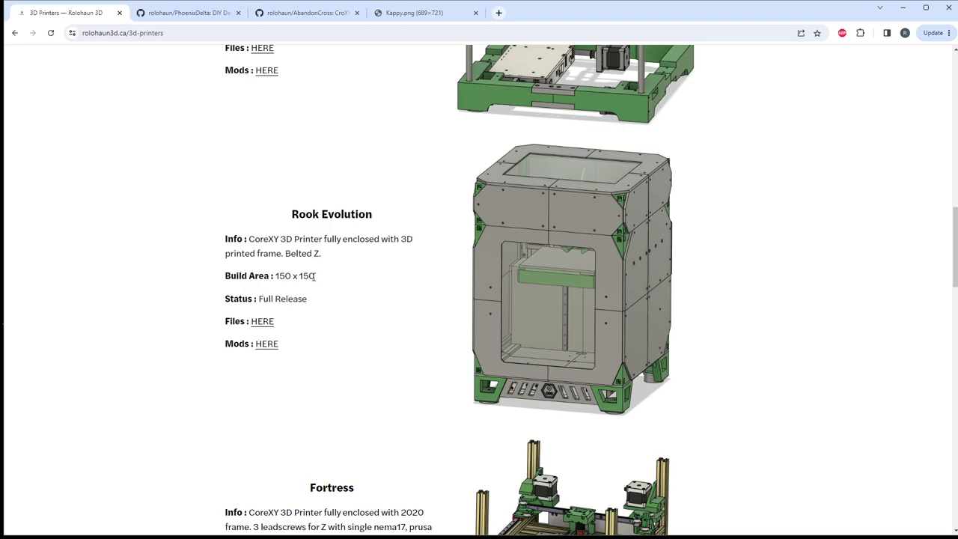
pyautogui.moveTo(332, 250)
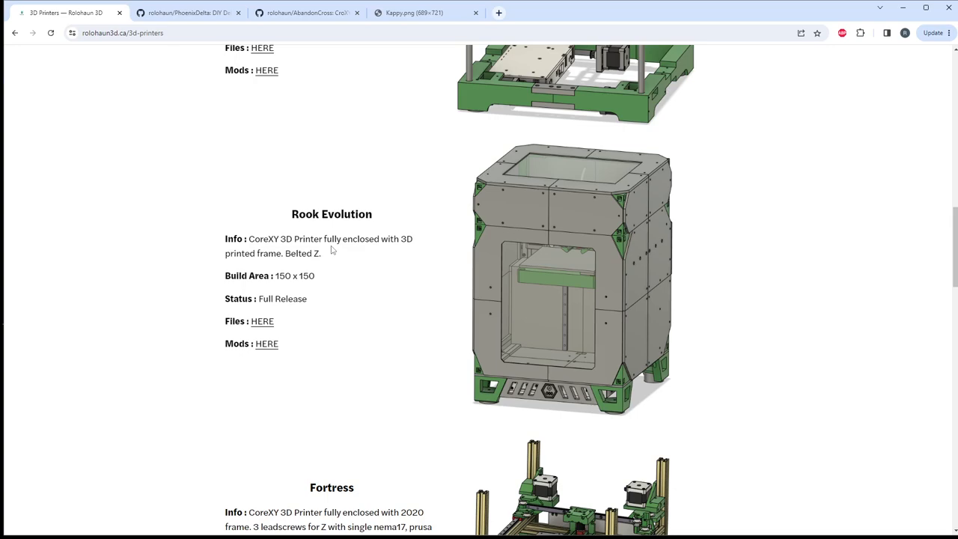
pyautogui.moveTo(333, 260)
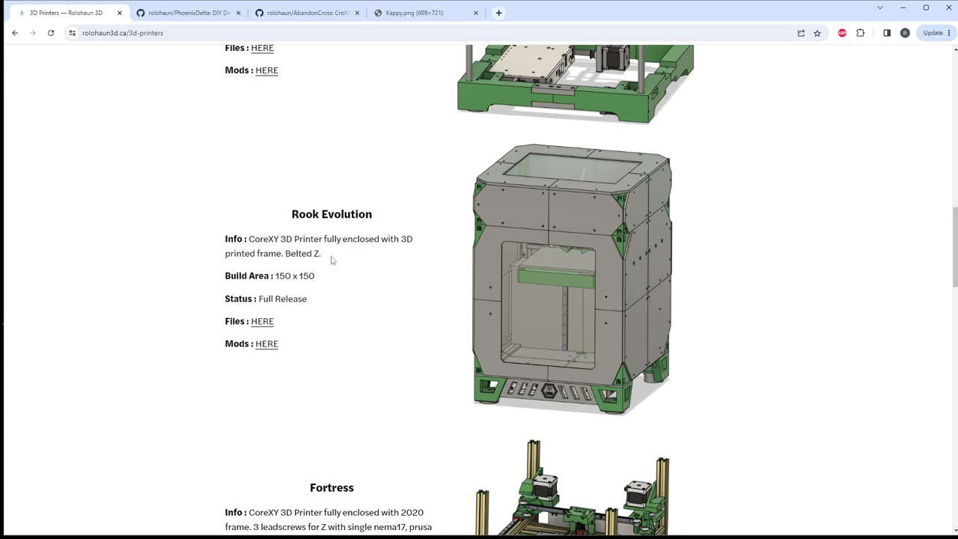
pyautogui.moveTo(339, 235)
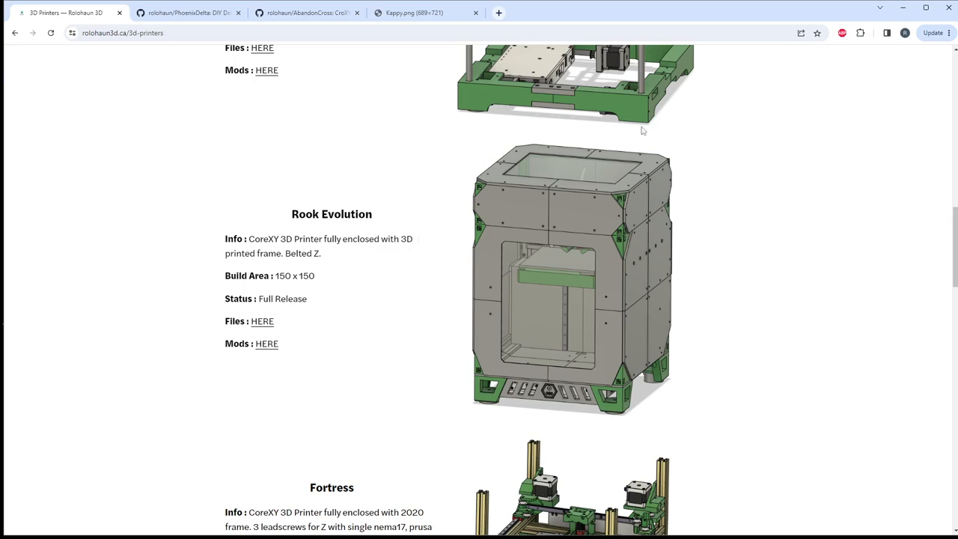
pyautogui.moveTo(417, 155)
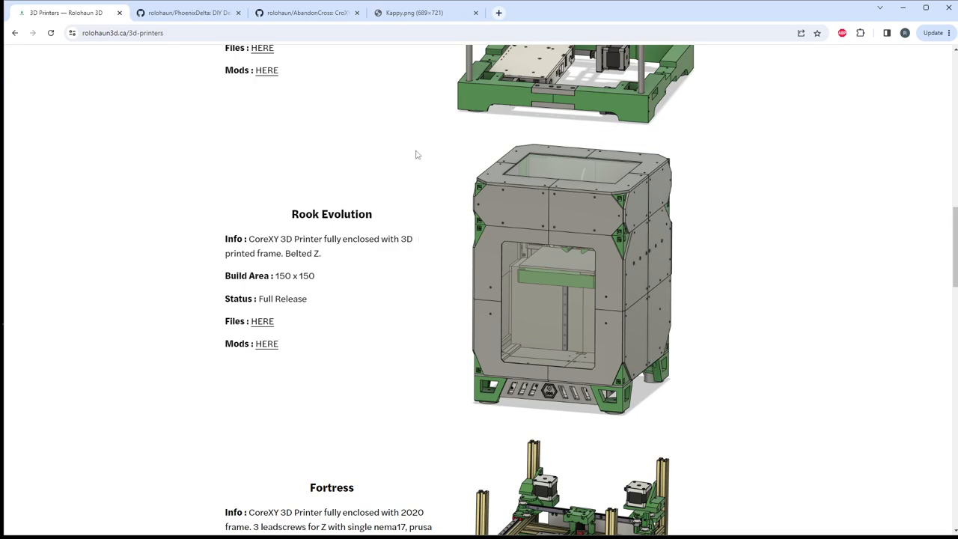
pyautogui.moveTo(200, 223)
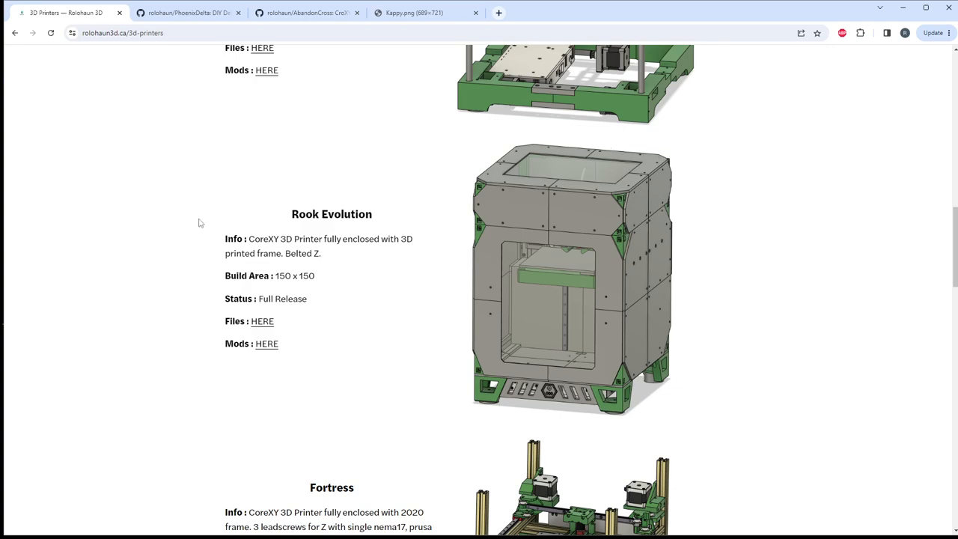
pyautogui.moveTo(705, 174)
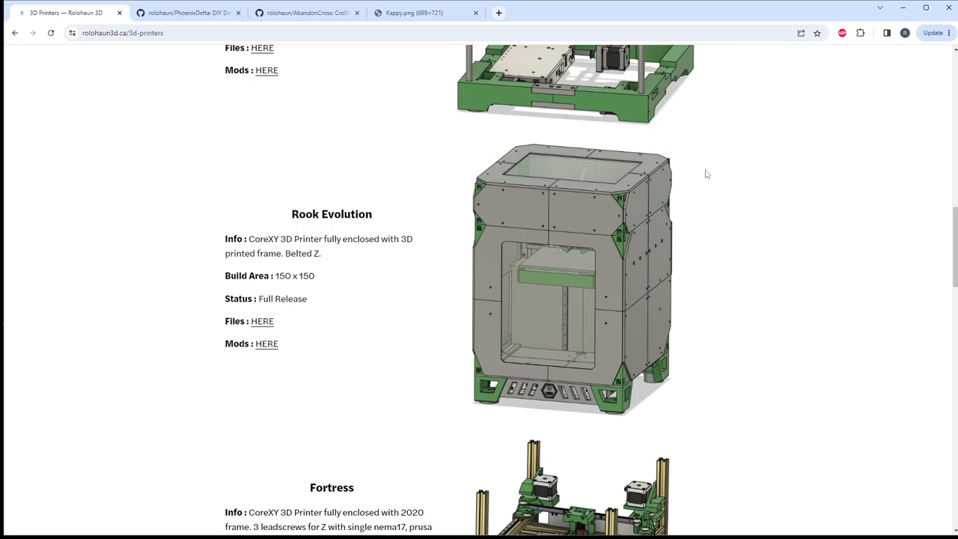
pyautogui.moveTo(721, 178)
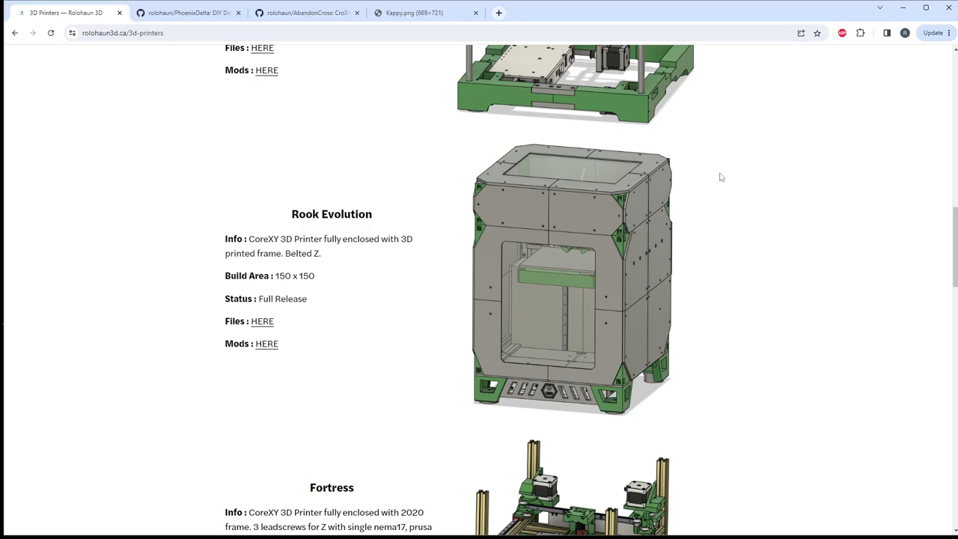
pyautogui.moveTo(325, 293)
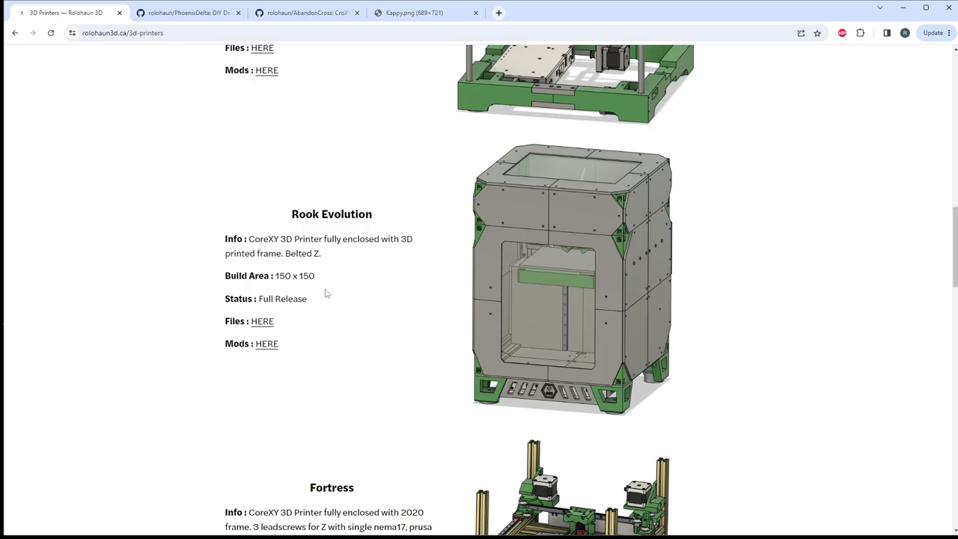
pyautogui.moveTo(336, 269)
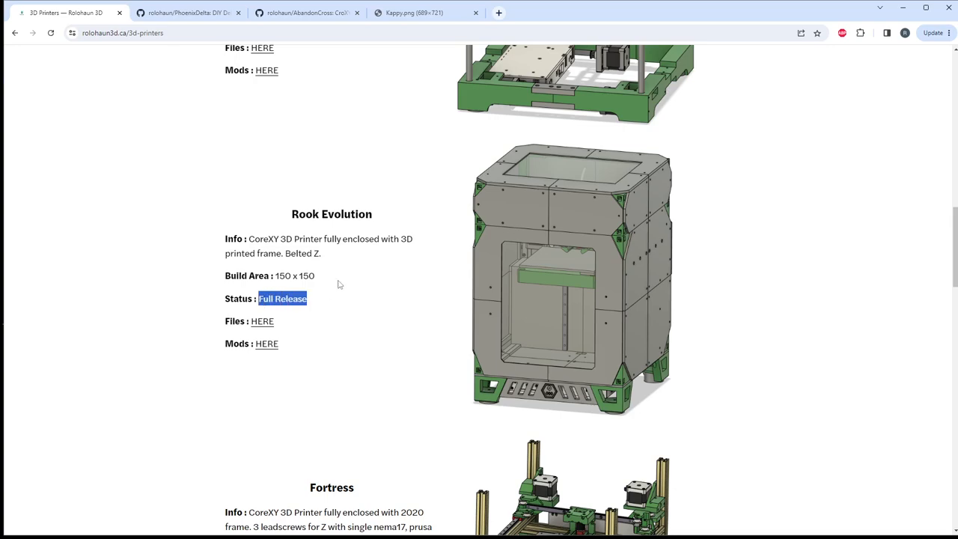
pyautogui.moveTo(344, 260)
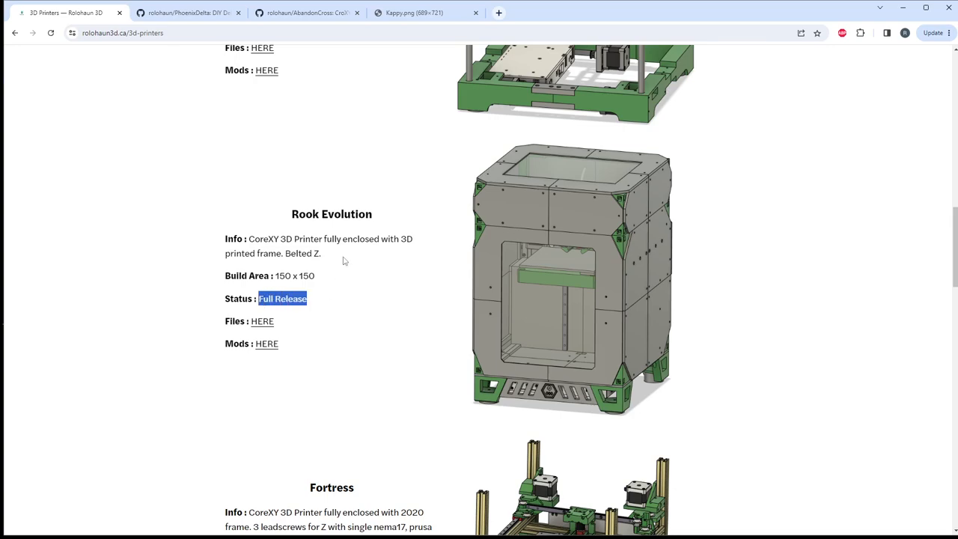
# Step: Scroll to the Fortress entry and briefly highlight its Not Released (On Hold) status
pyautogui.scroll(-3)
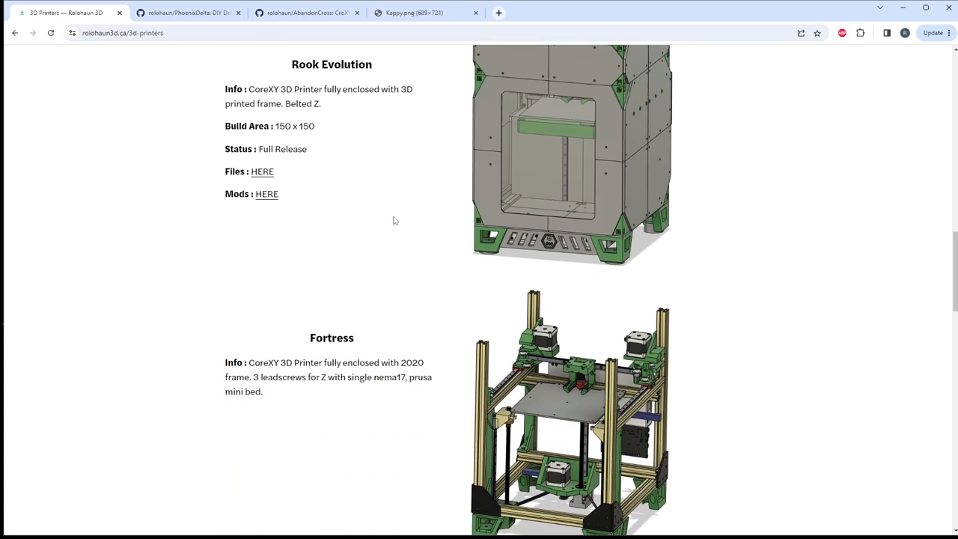
pyautogui.scroll(-3)
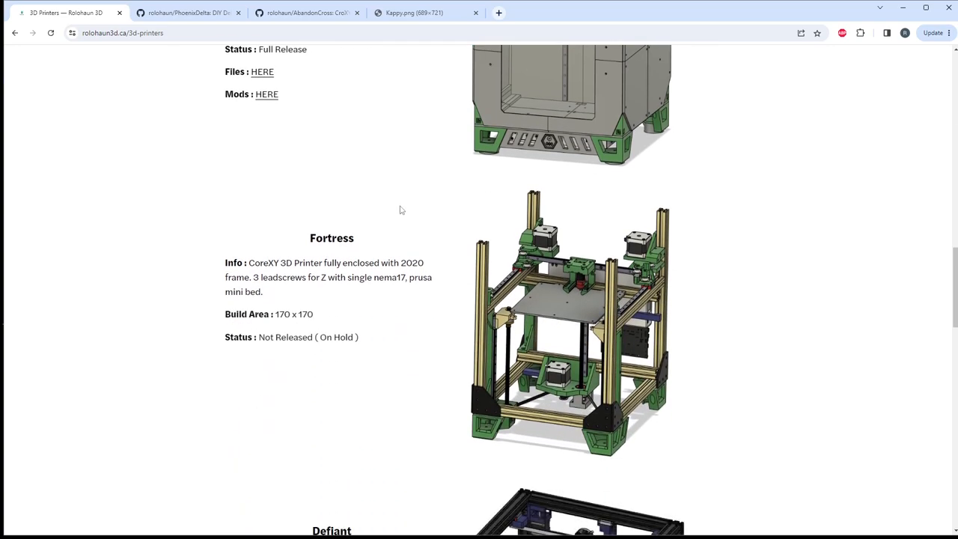
pyautogui.scroll(-3)
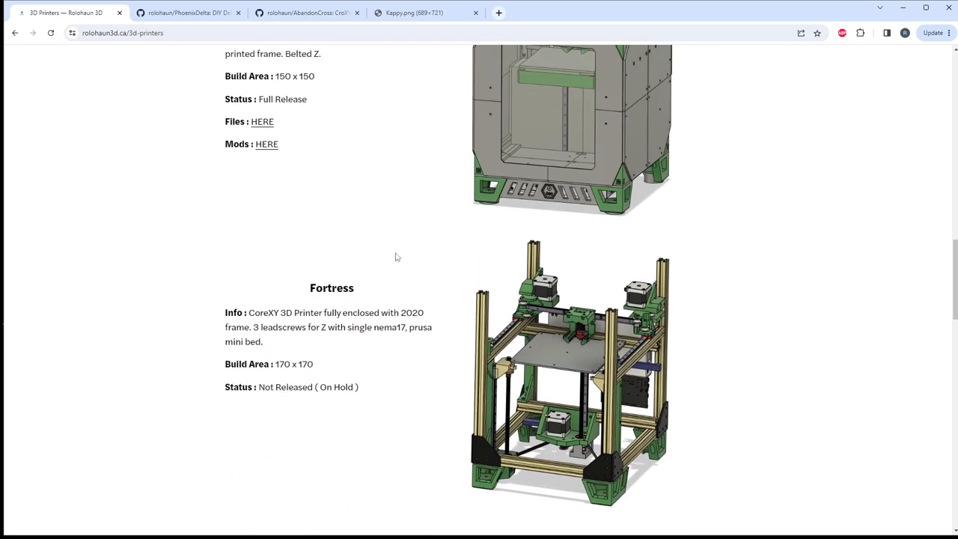
pyautogui.scroll(-3)
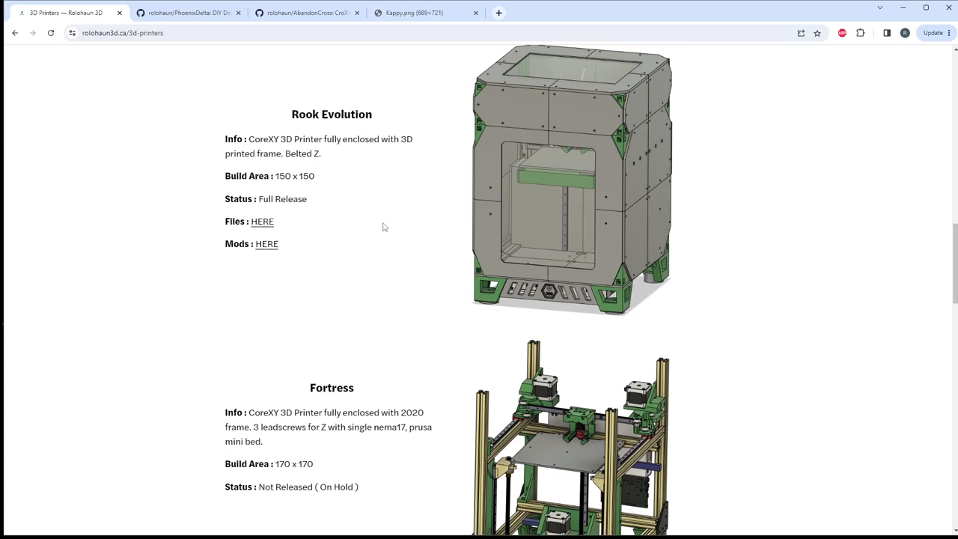
pyautogui.scroll(-3)
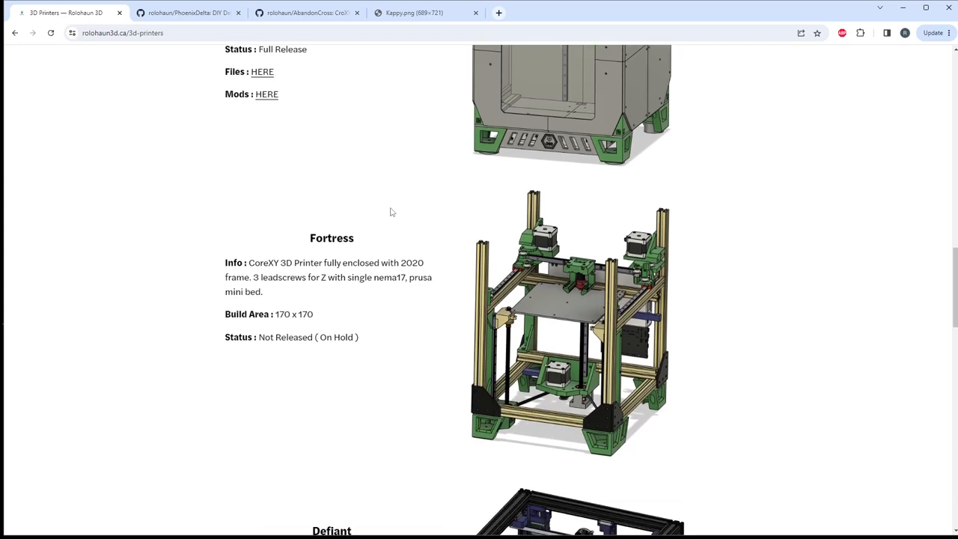
pyautogui.moveTo(311, 236)
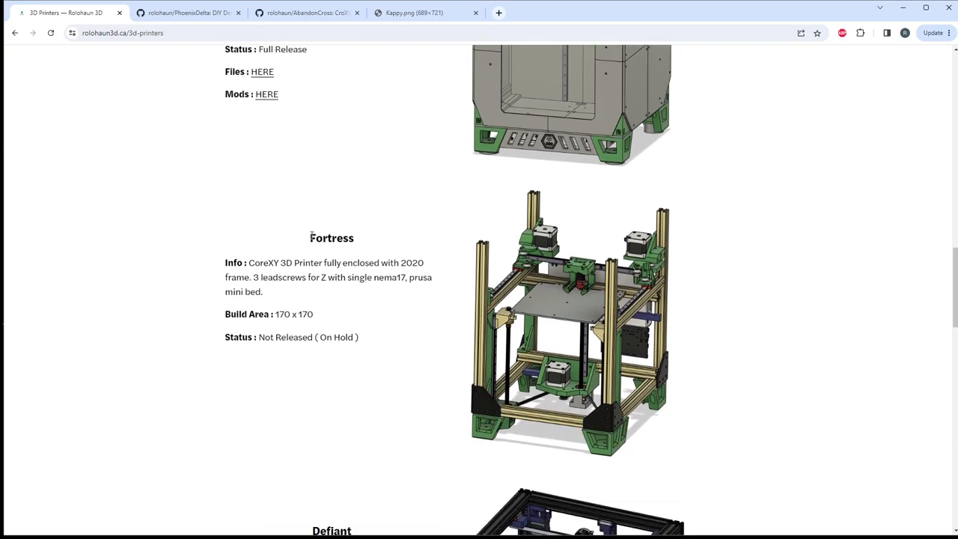
pyautogui.doubleClick(332, 238)
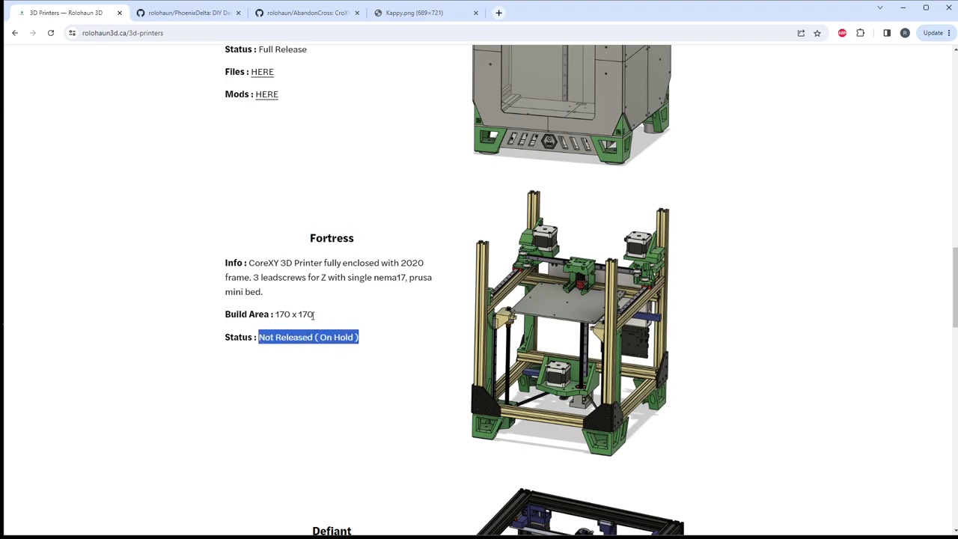
pyautogui.click(335, 306)
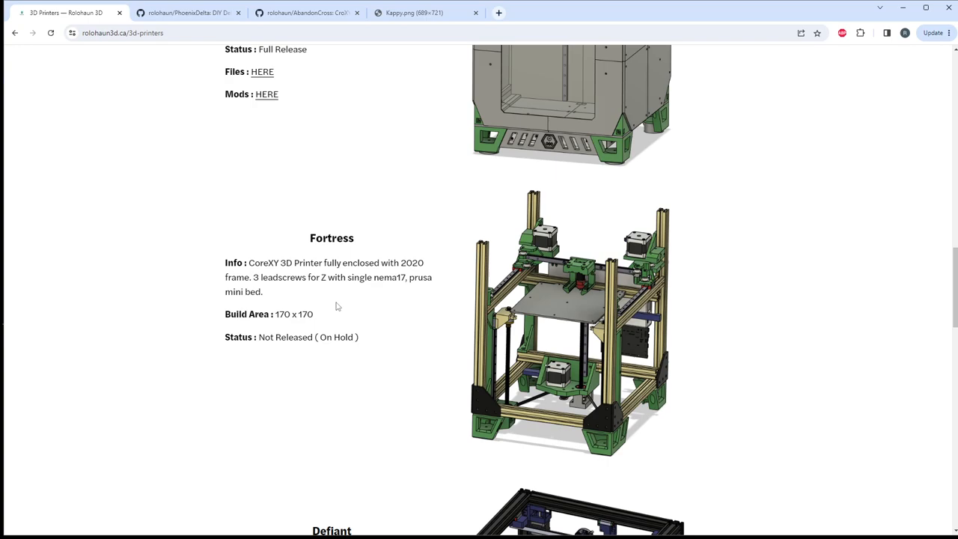
# Step: Highlight 'prusa' in the Fortress info, then clear the status highlight
pyautogui.scroll(3)
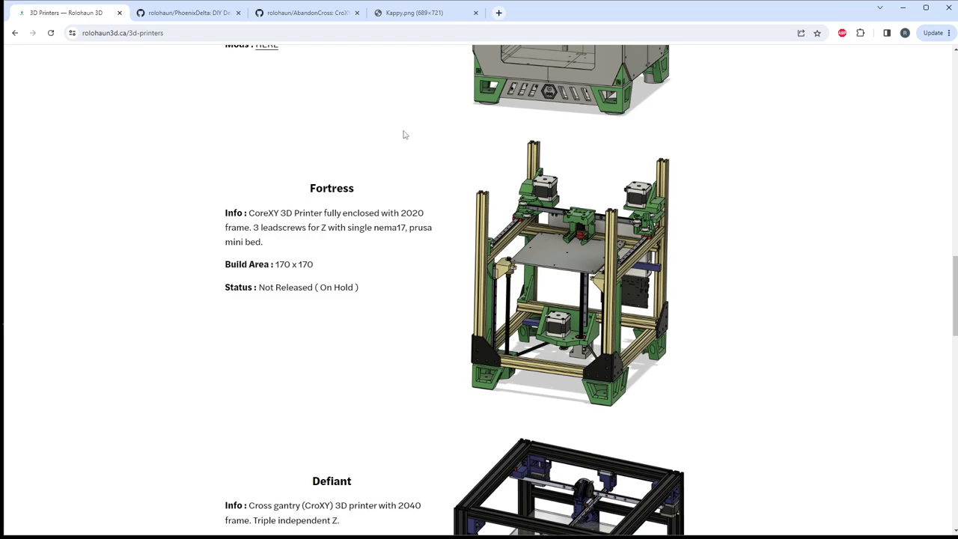
pyautogui.moveTo(427, 145)
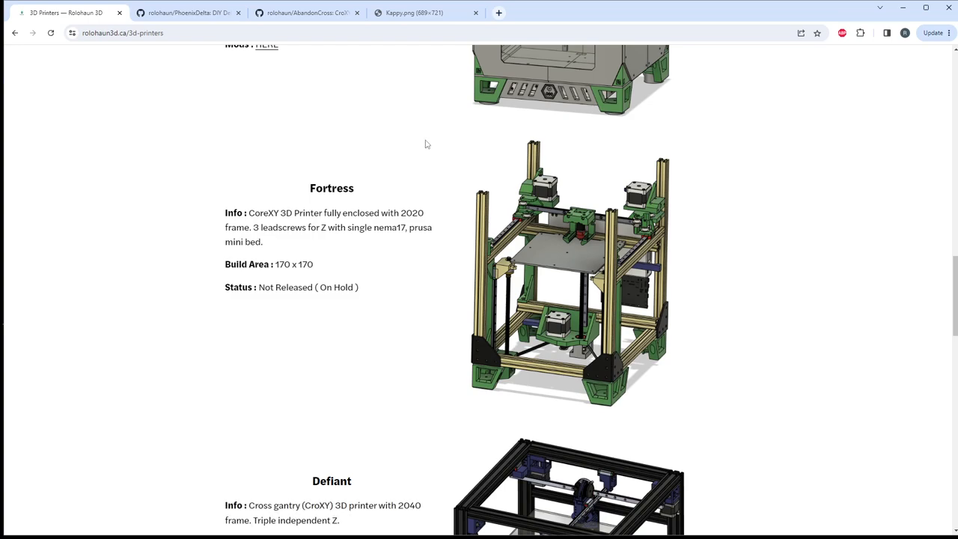
pyautogui.moveTo(597, 343)
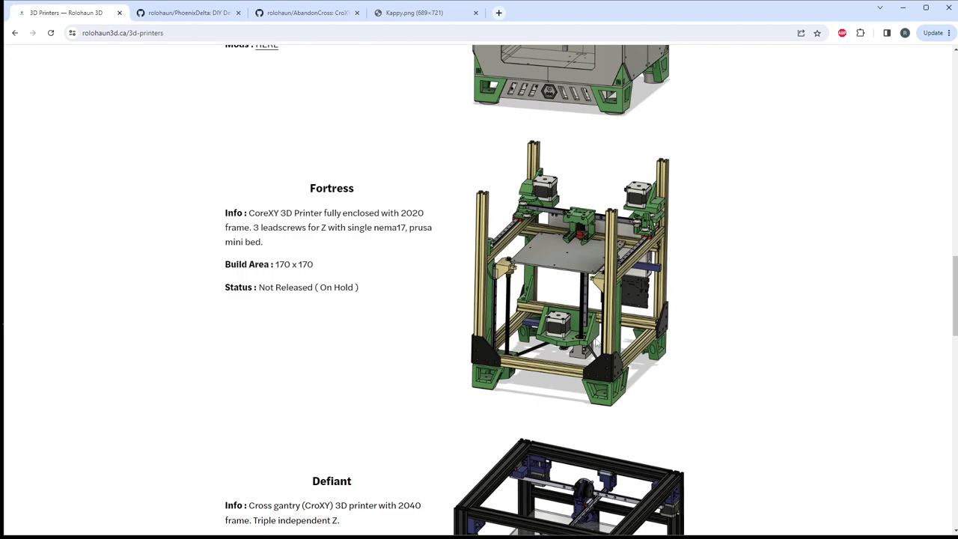
pyautogui.moveTo(582, 381)
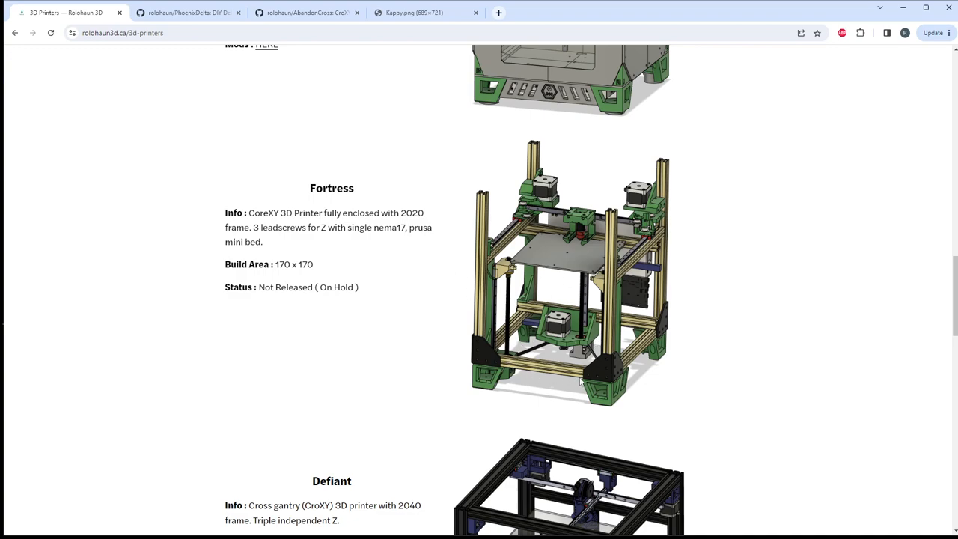
pyautogui.moveTo(333, 299)
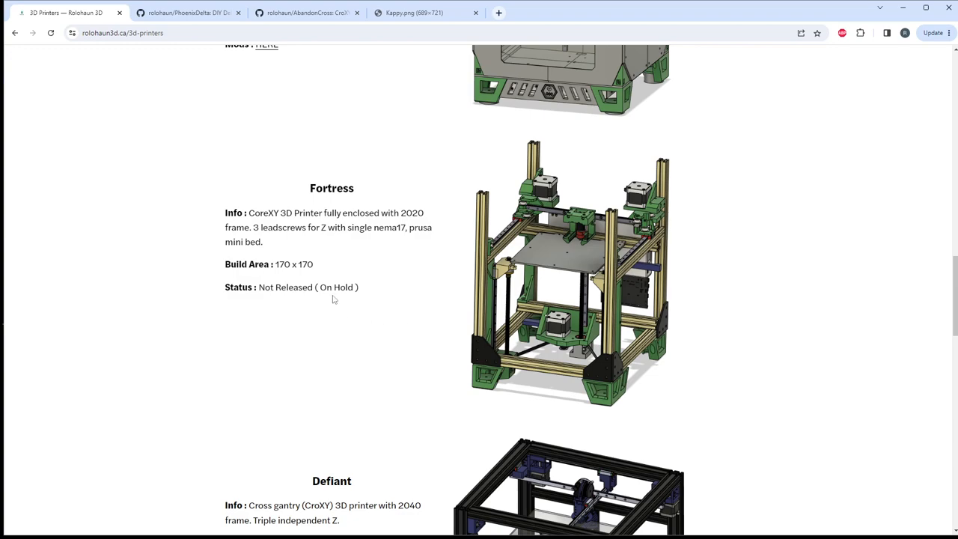
pyautogui.doubleClick(420, 227)
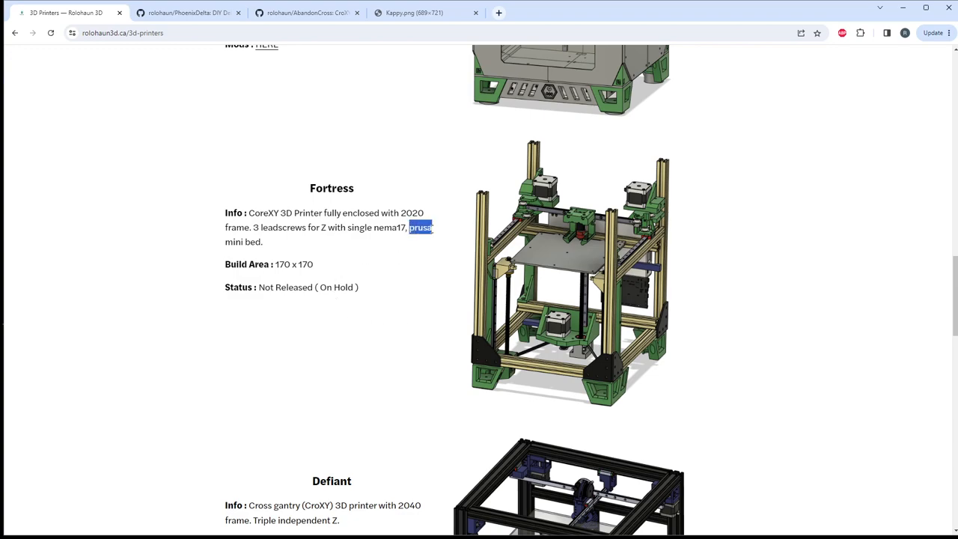
pyautogui.click(346, 248)
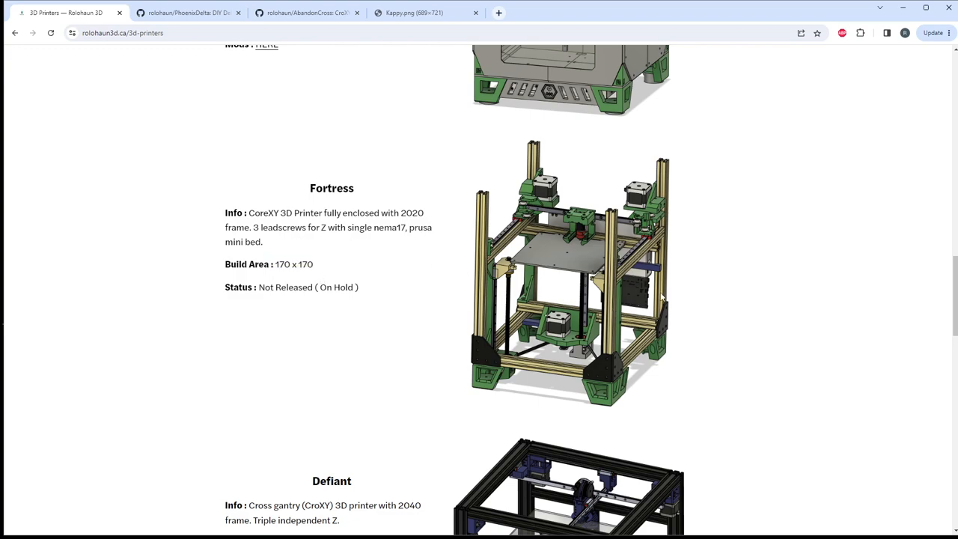
pyautogui.moveTo(368, 253)
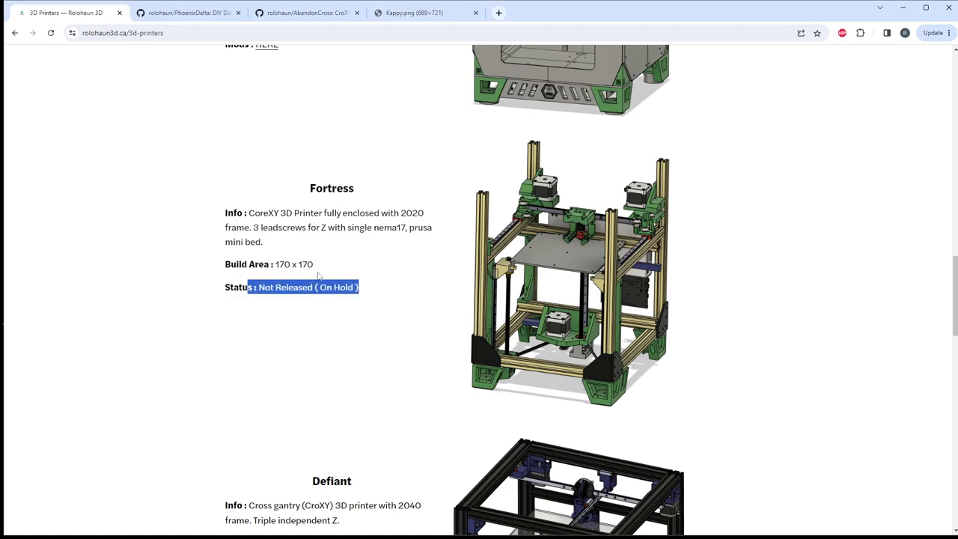
pyautogui.click(314, 269)
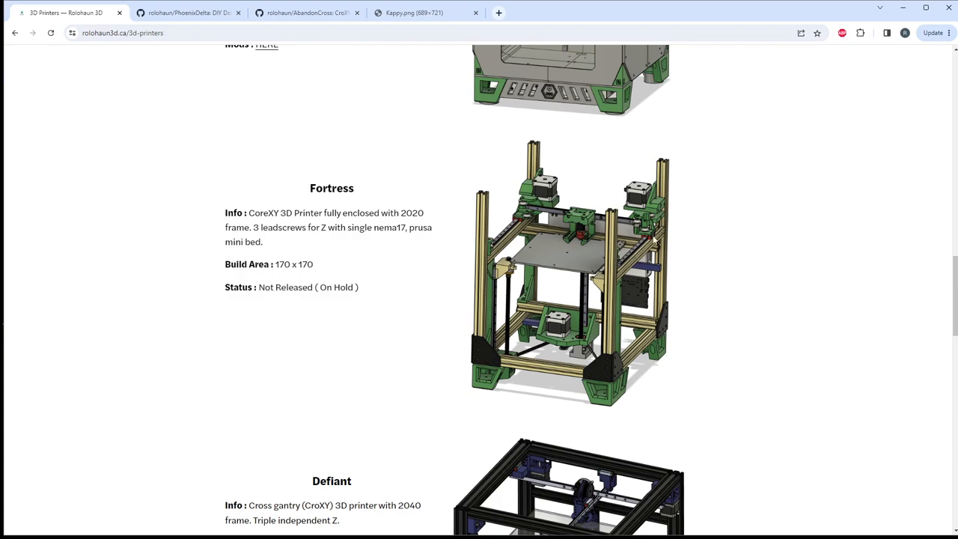
# Step: Highlight the Defiant's 'Triple independent Z.' info, Beta status and 250 x 250 build area
pyautogui.scroll(-3)
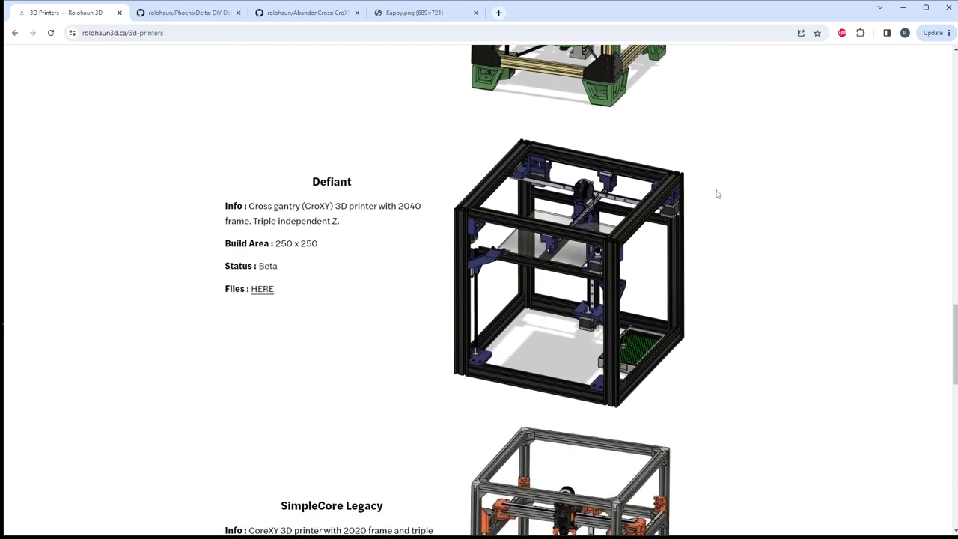
pyautogui.scroll(-3)
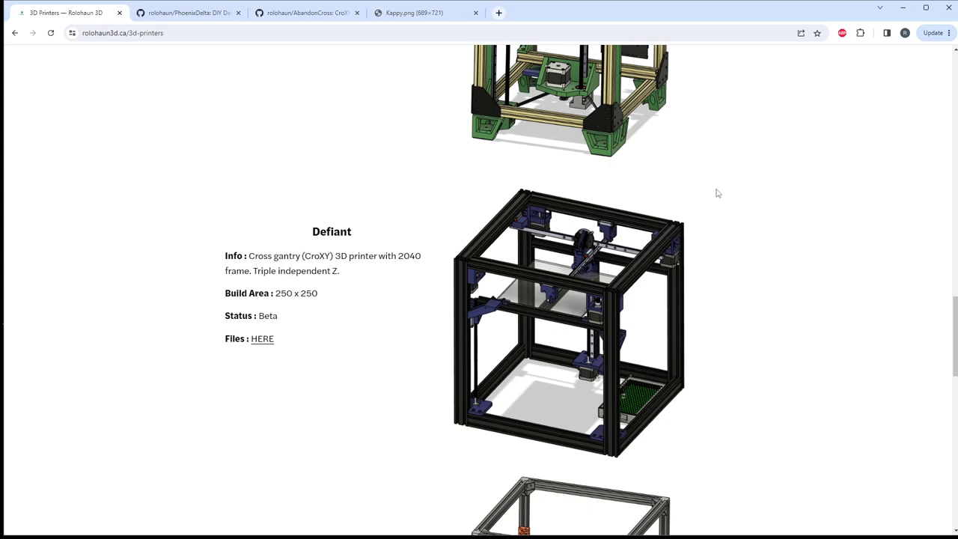
pyautogui.moveTo(362, 236)
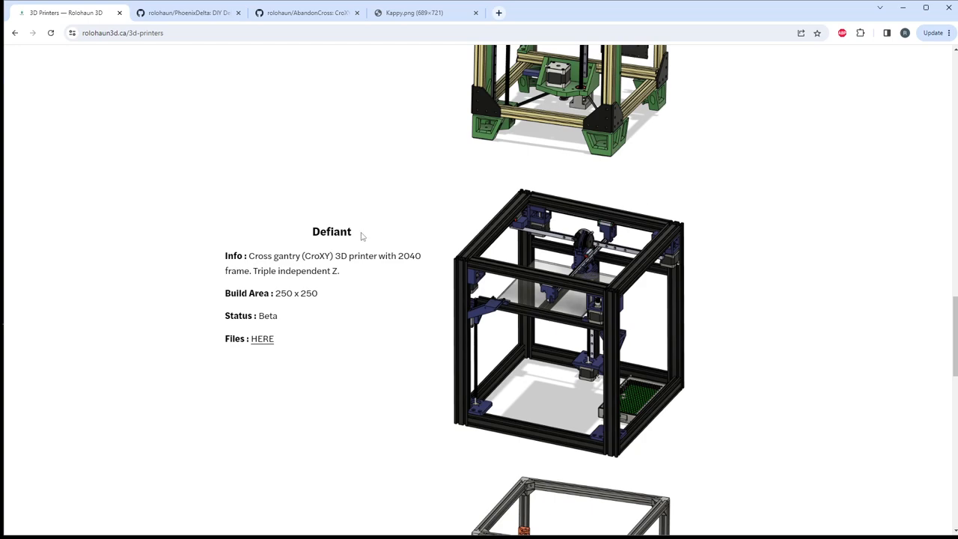
pyautogui.moveTo(352, 272)
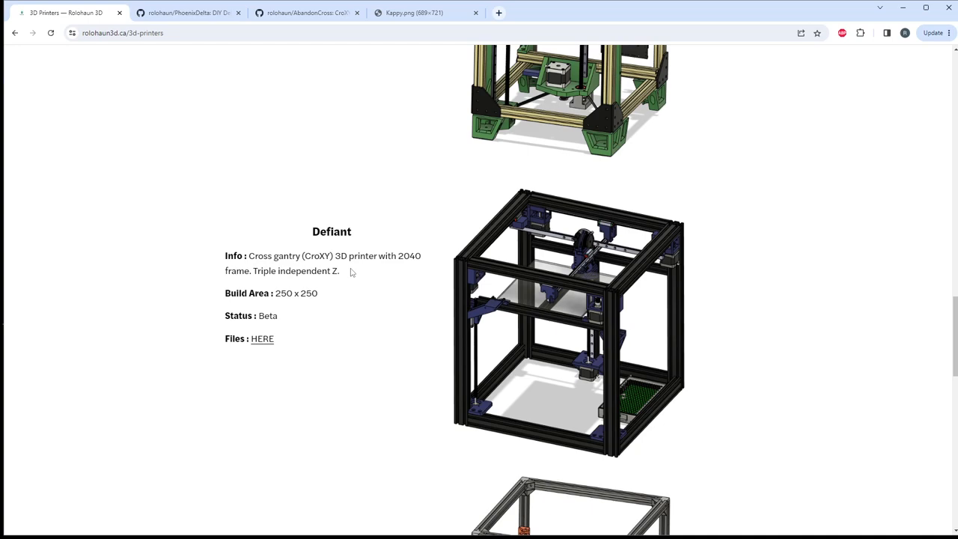
pyautogui.moveTo(414, 307)
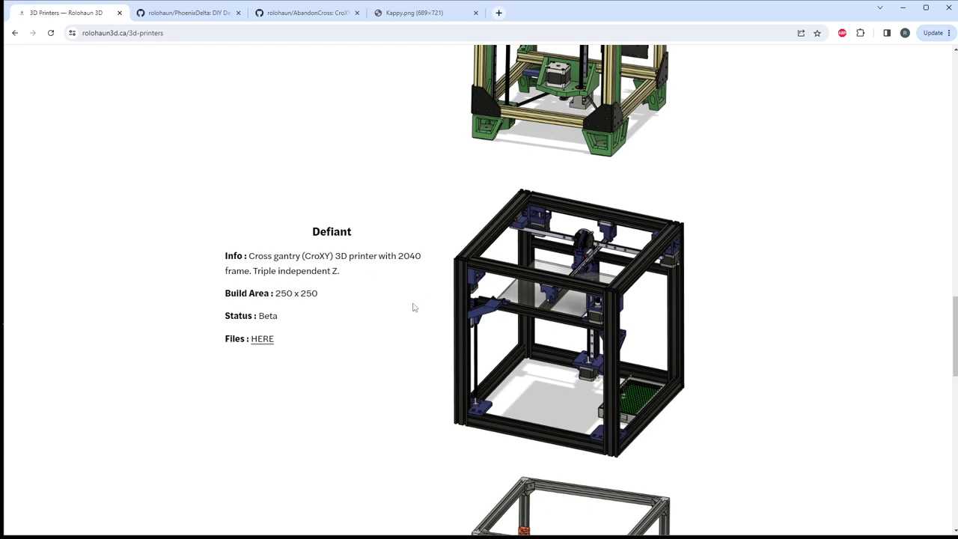
pyautogui.moveTo(327, 297)
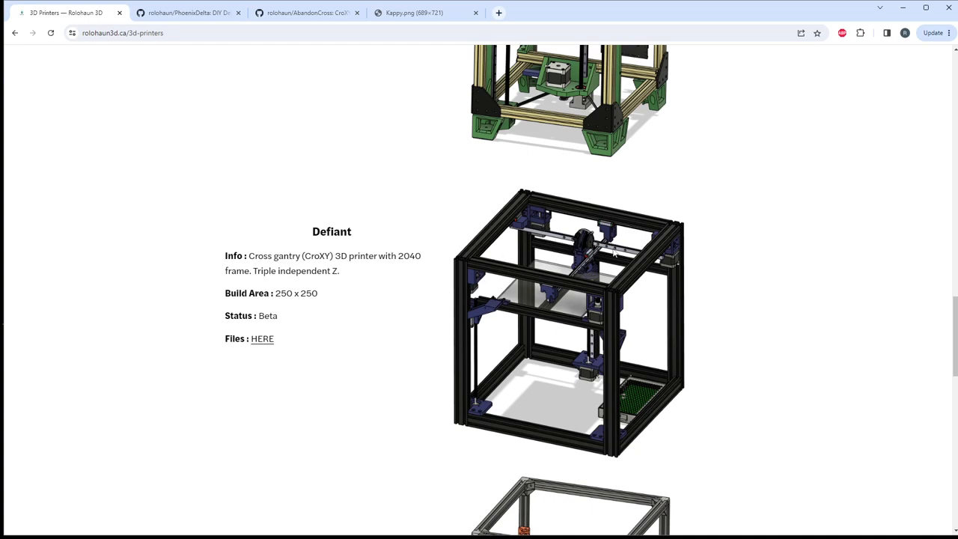
pyautogui.moveTo(537, 227)
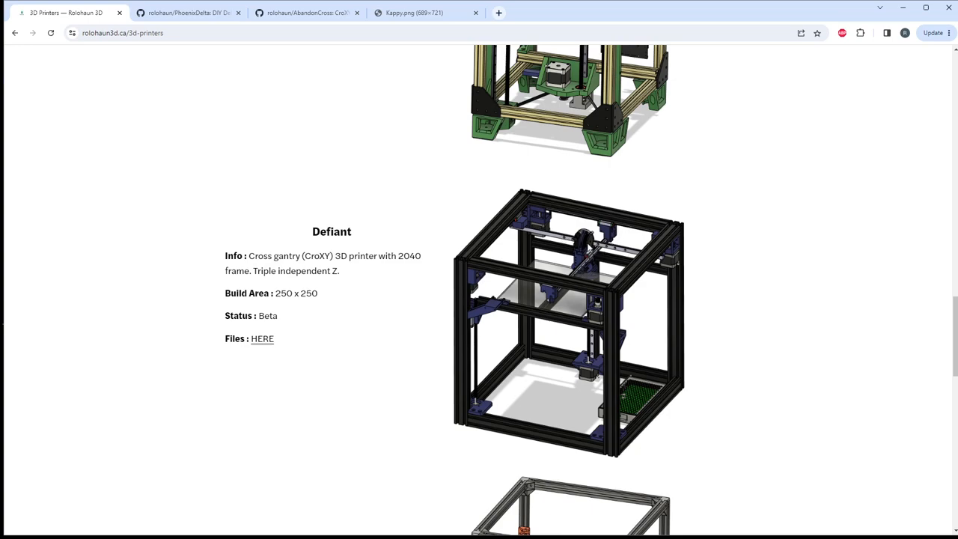
pyautogui.moveTo(441, 211)
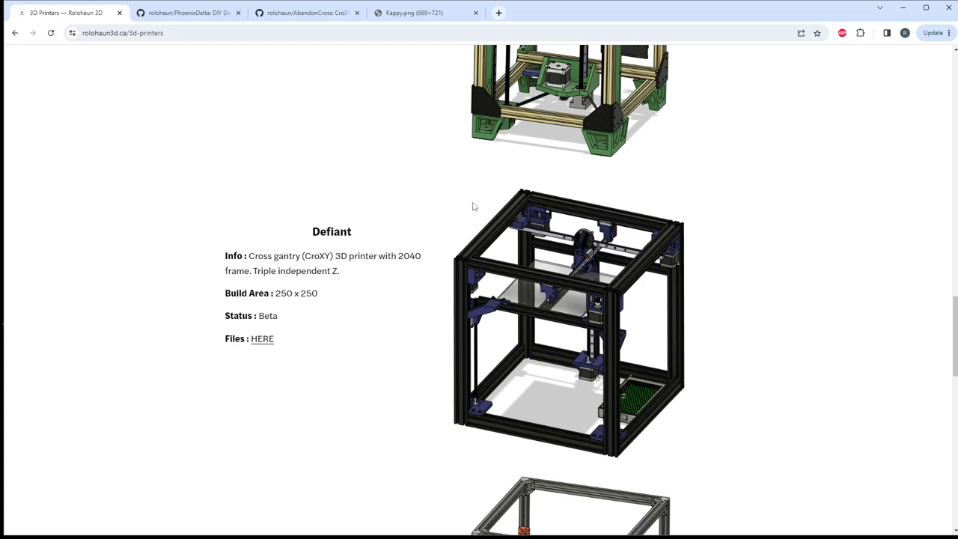
pyautogui.moveTo(442, 199)
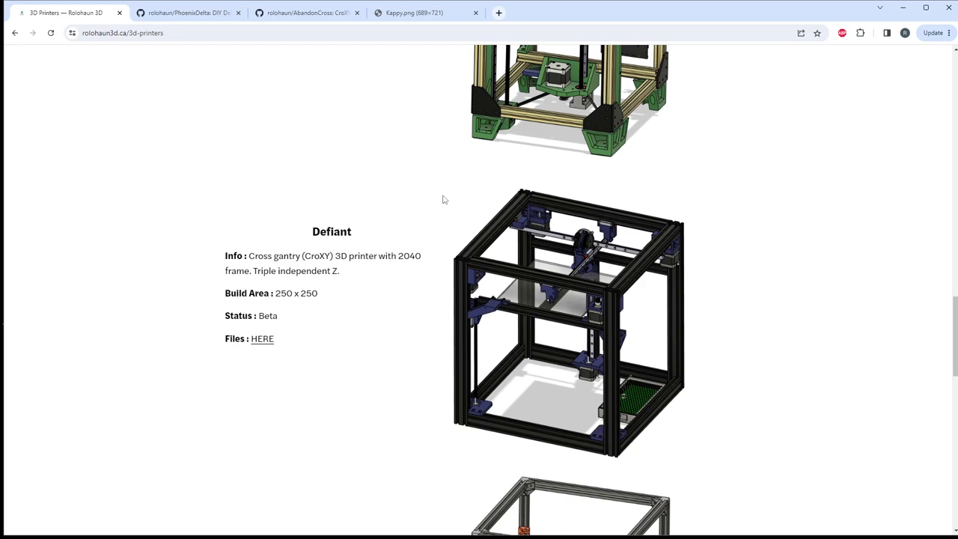
pyautogui.moveTo(278, 293); pyautogui.dragTo(318, 292)
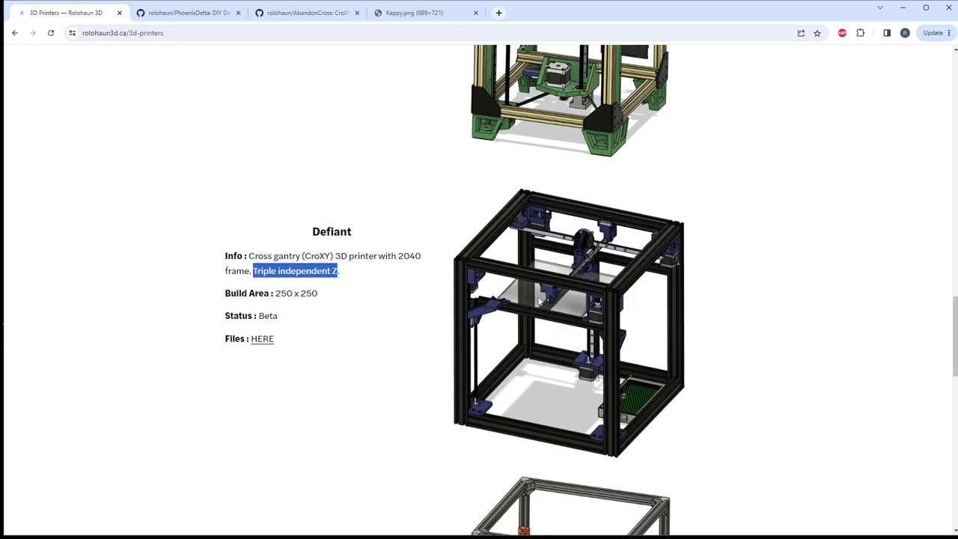
pyautogui.moveTo(388, 306)
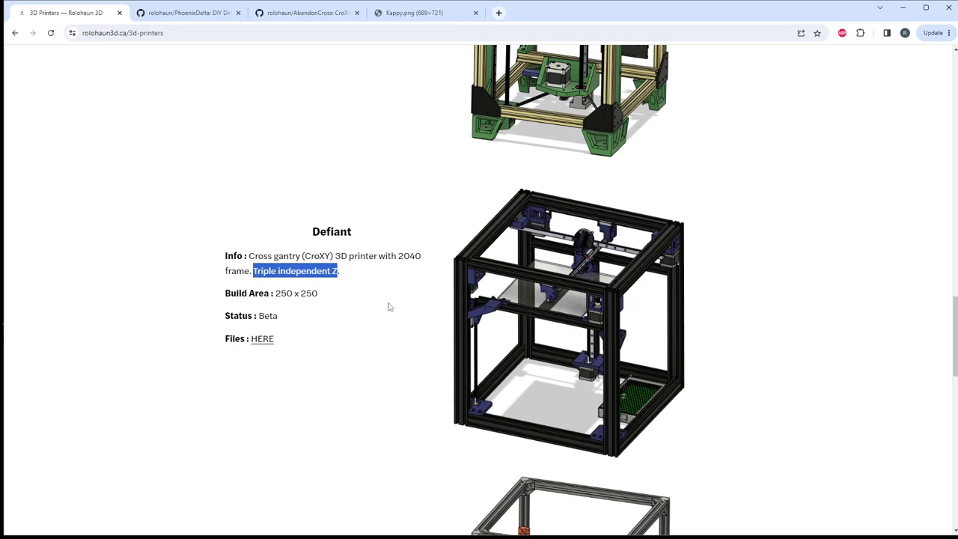
pyautogui.moveTo(313, 305)
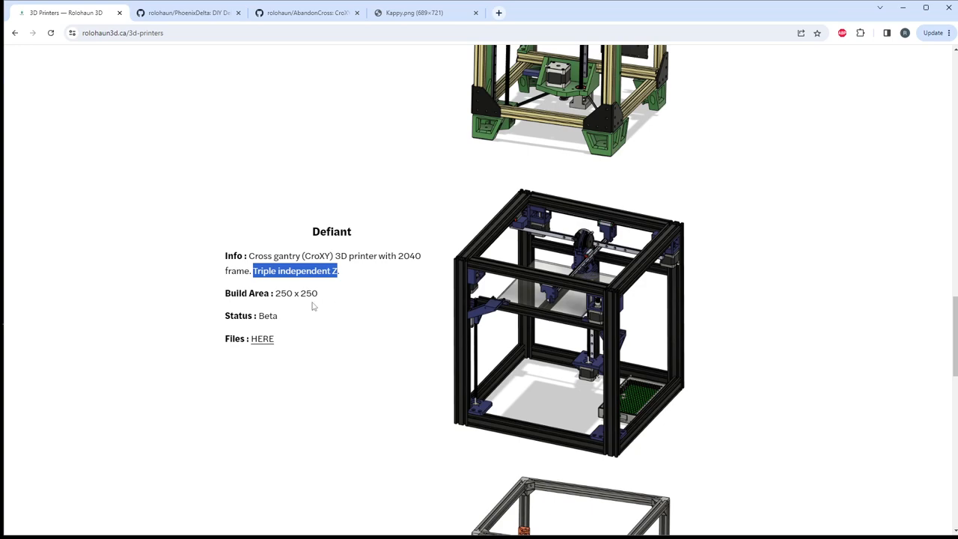
pyautogui.moveTo(312, 304)
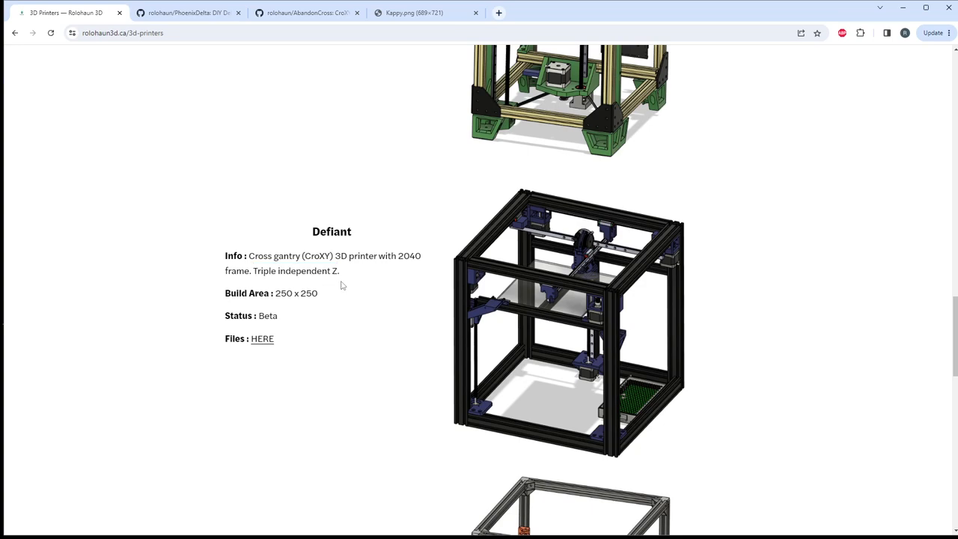
pyautogui.doubleClick(266, 315)
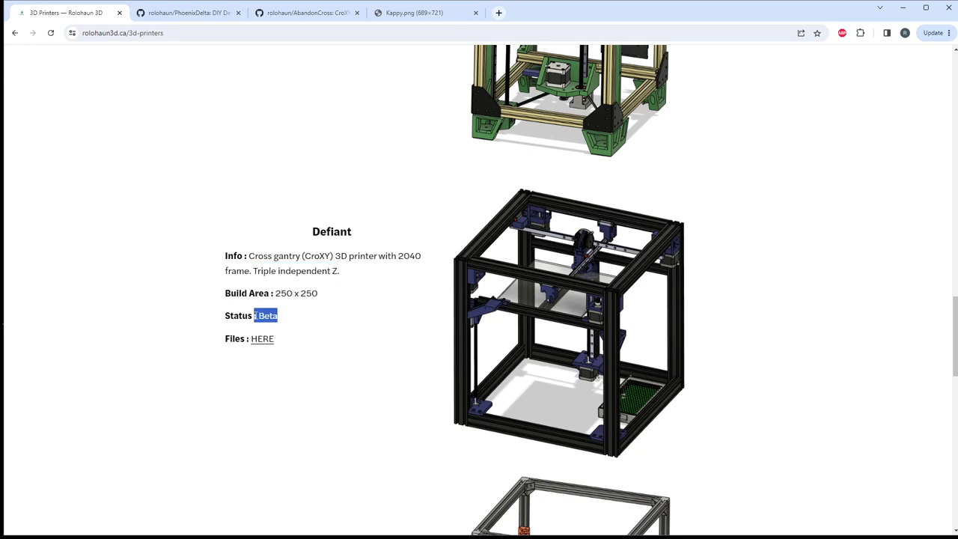
pyautogui.click(318, 293)
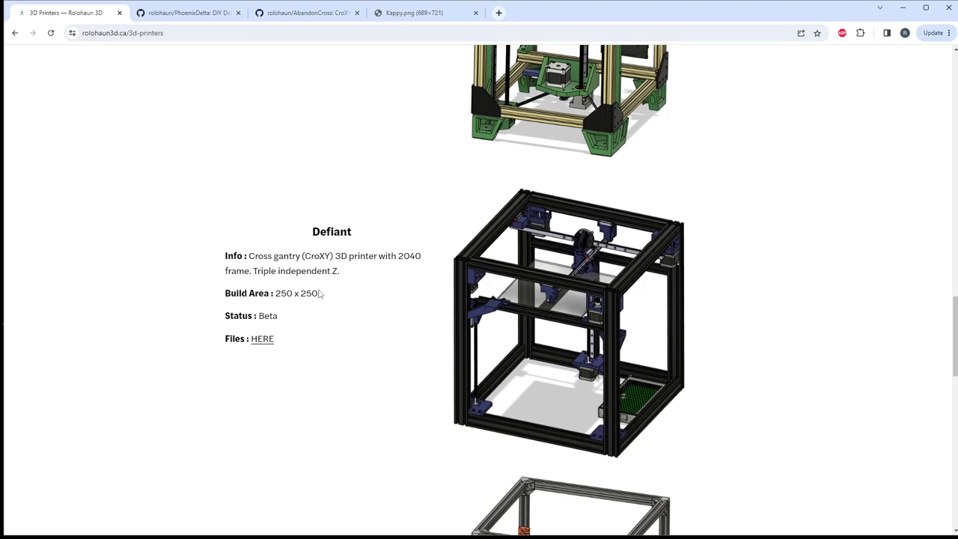
pyautogui.moveTo(406, 291)
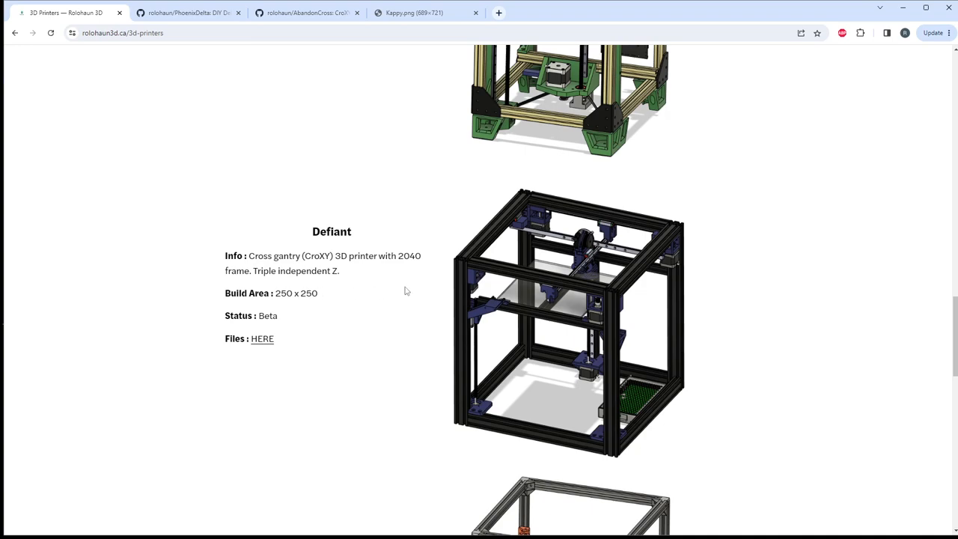
pyautogui.moveTo(576, 215)
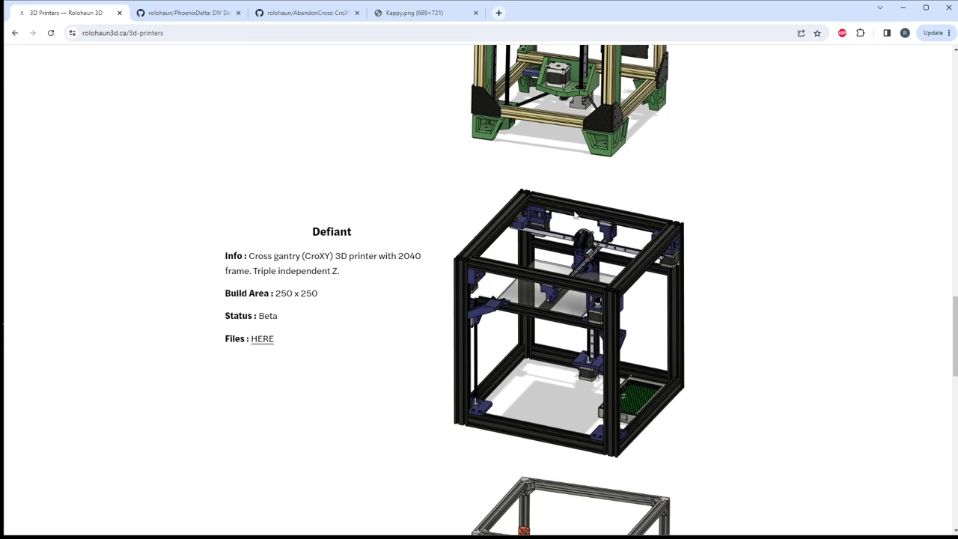
pyautogui.moveTo(679, 264)
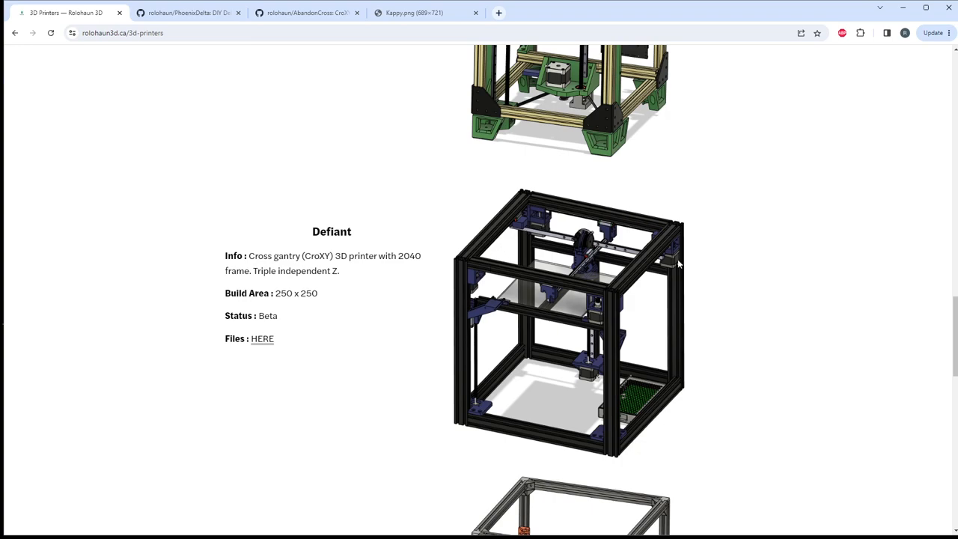
pyautogui.moveTo(573, 207)
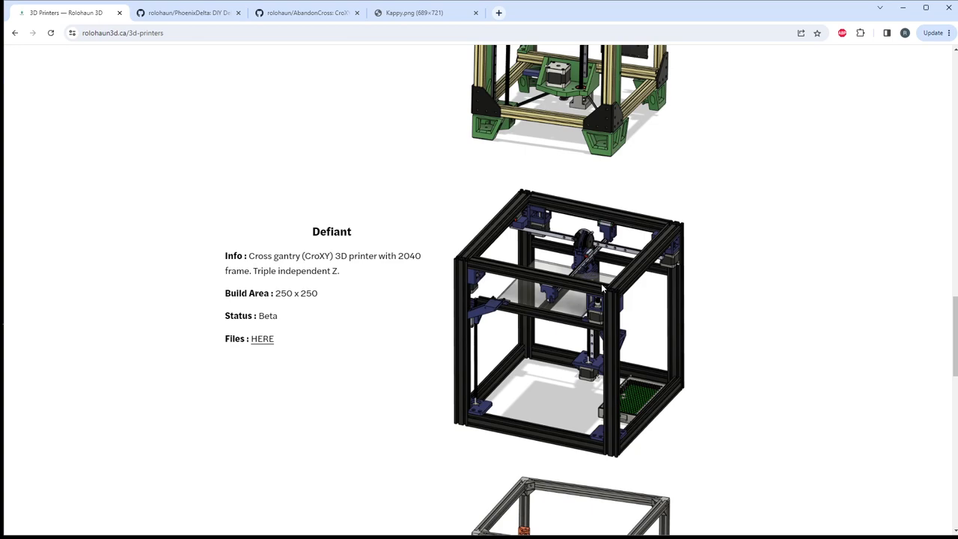
pyautogui.moveTo(554, 208)
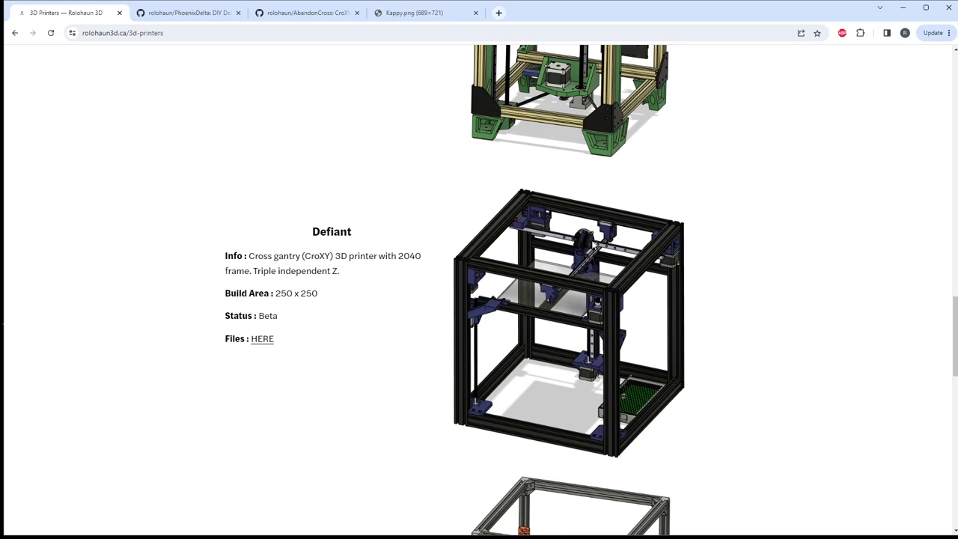
pyautogui.moveTo(591, 208)
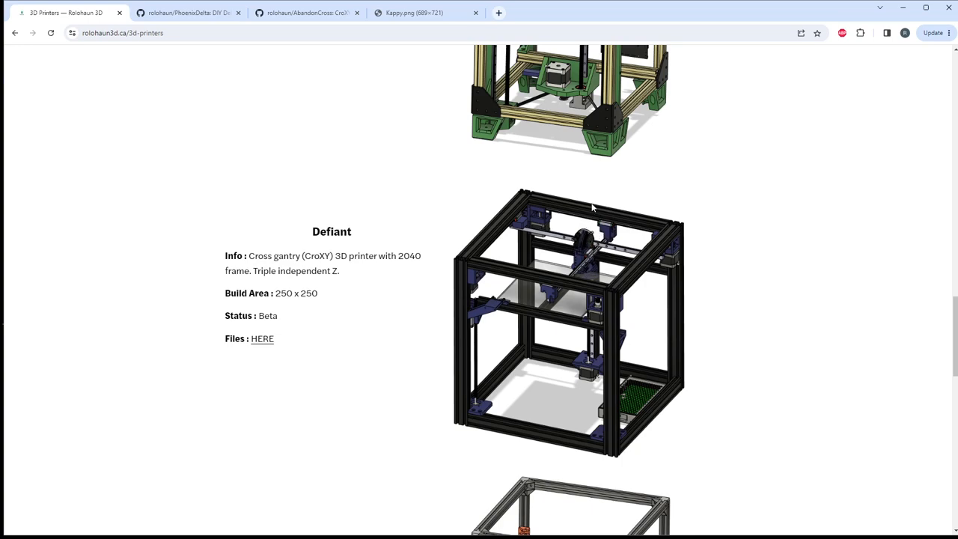
pyautogui.moveTo(599, 220)
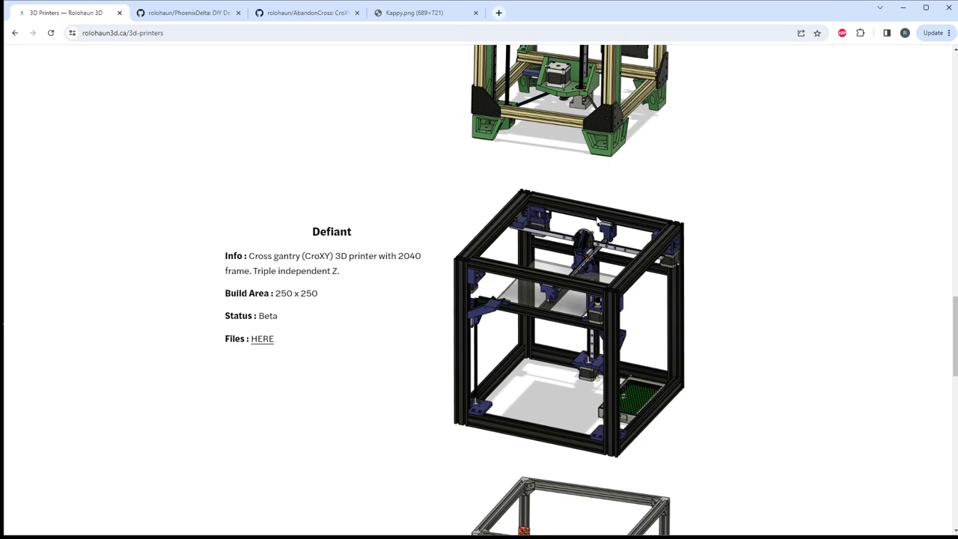
pyautogui.moveTo(552, 226)
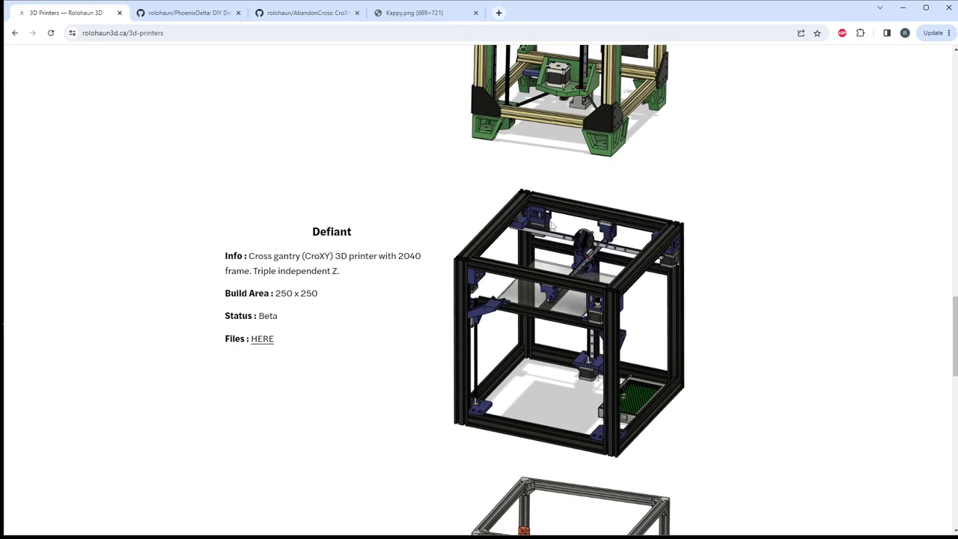
pyautogui.moveTo(632, 261)
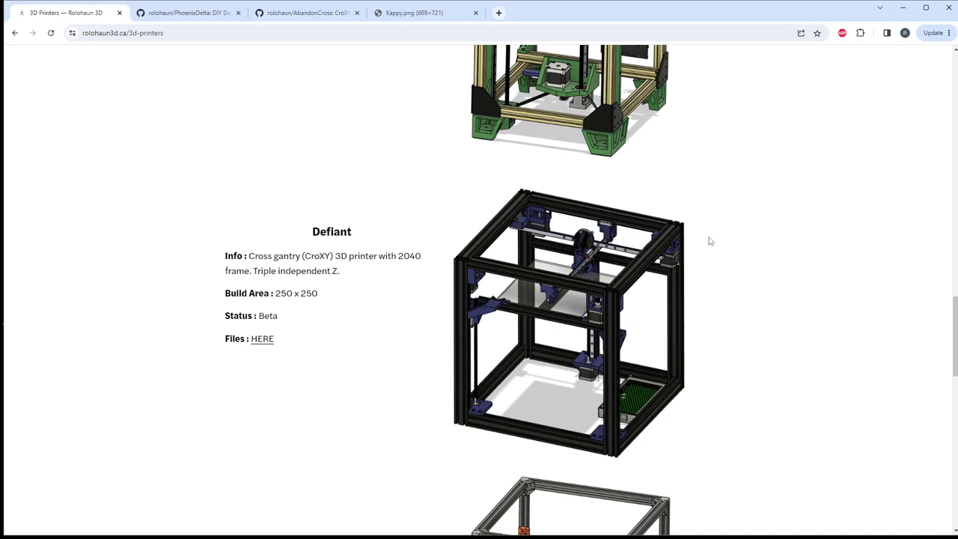
pyautogui.moveTo(712, 232)
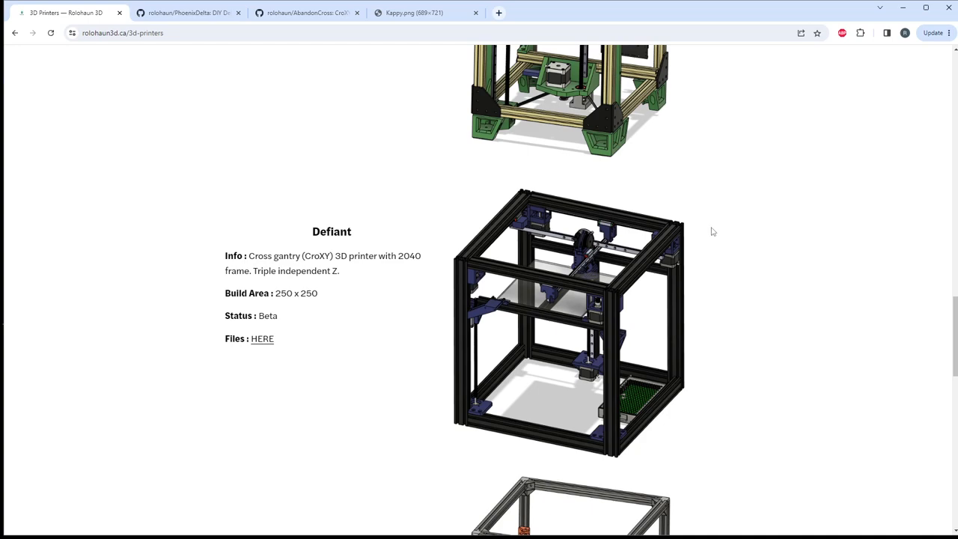
pyautogui.doubleClick(267, 315)
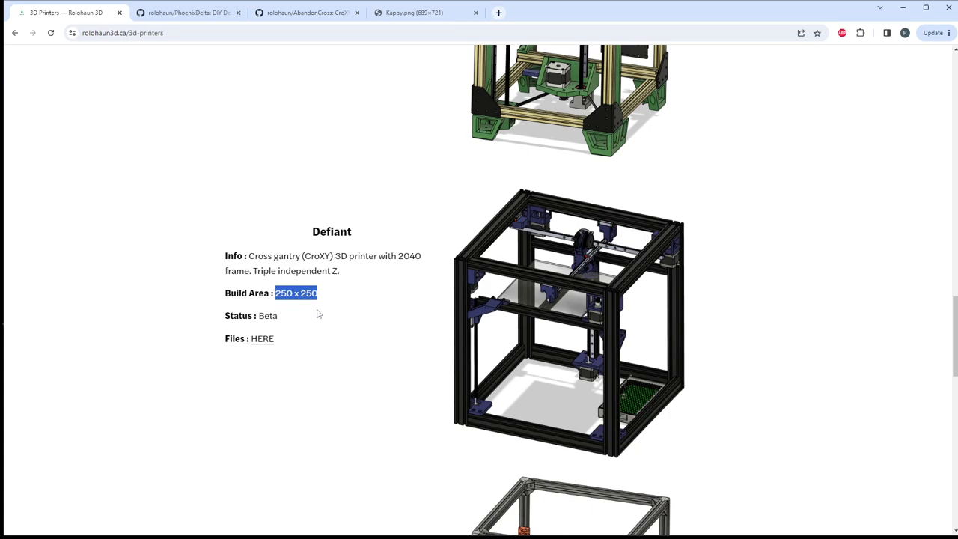
pyautogui.click(292, 309)
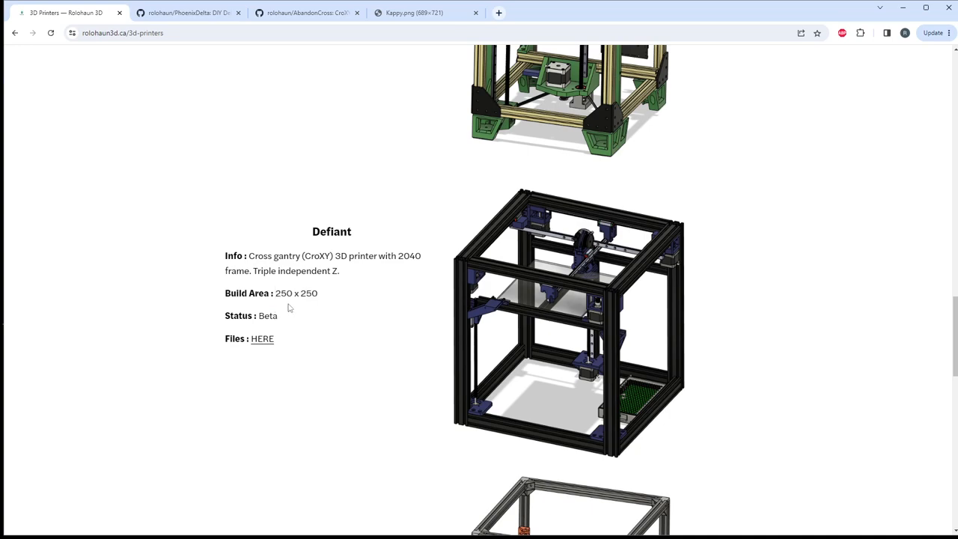
pyautogui.moveTo(299, 290)
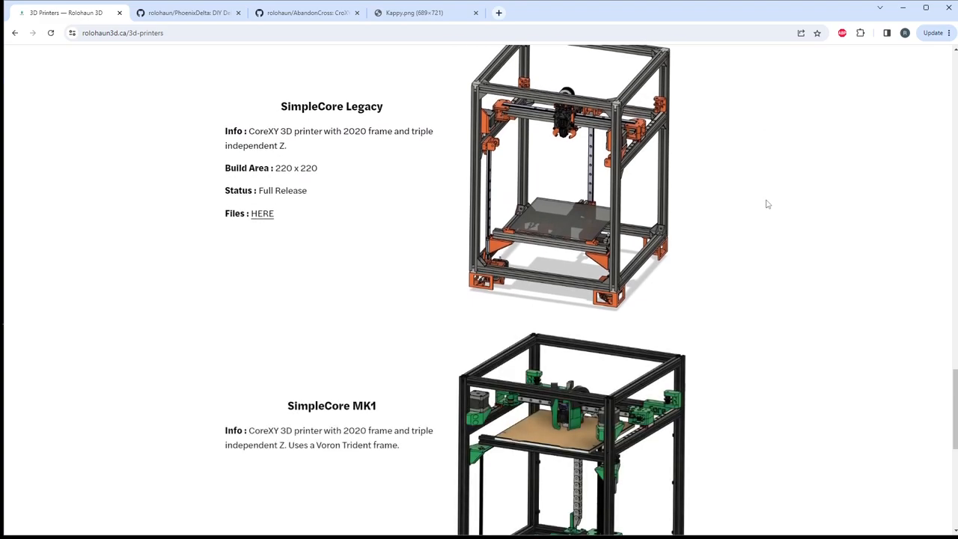
pyautogui.scroll(-3)
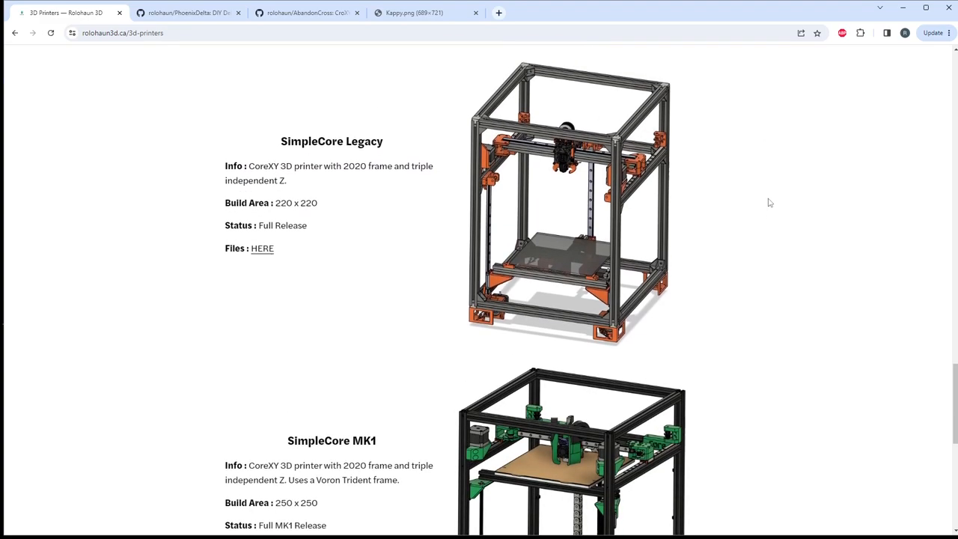
pyautogui.scroll(-3)
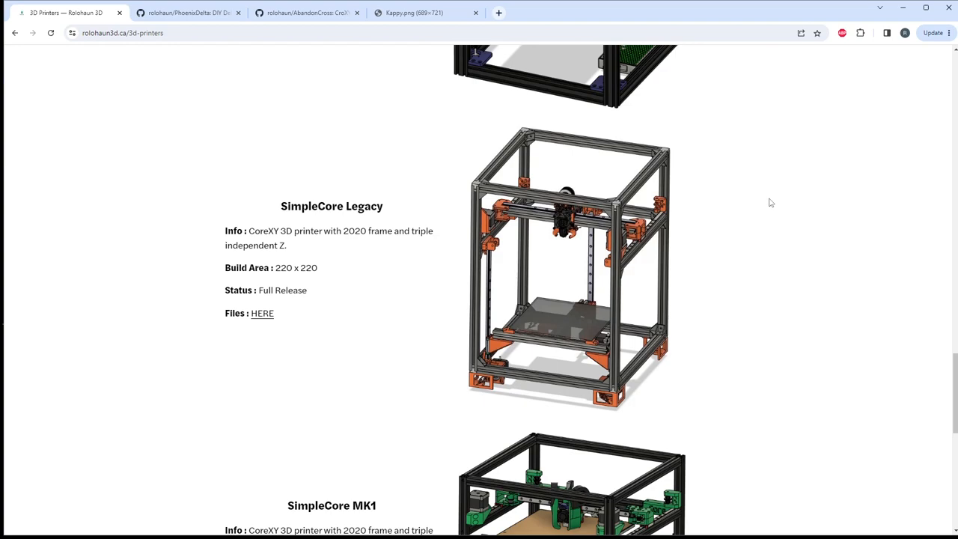
pyautogui.moveTo(399, 207)
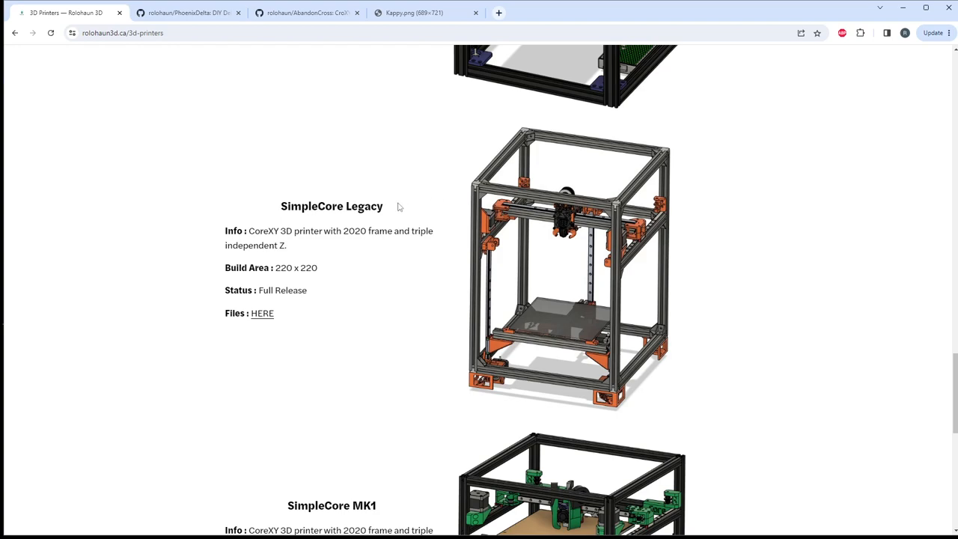
pyautogui.doubleClick(332, 206)
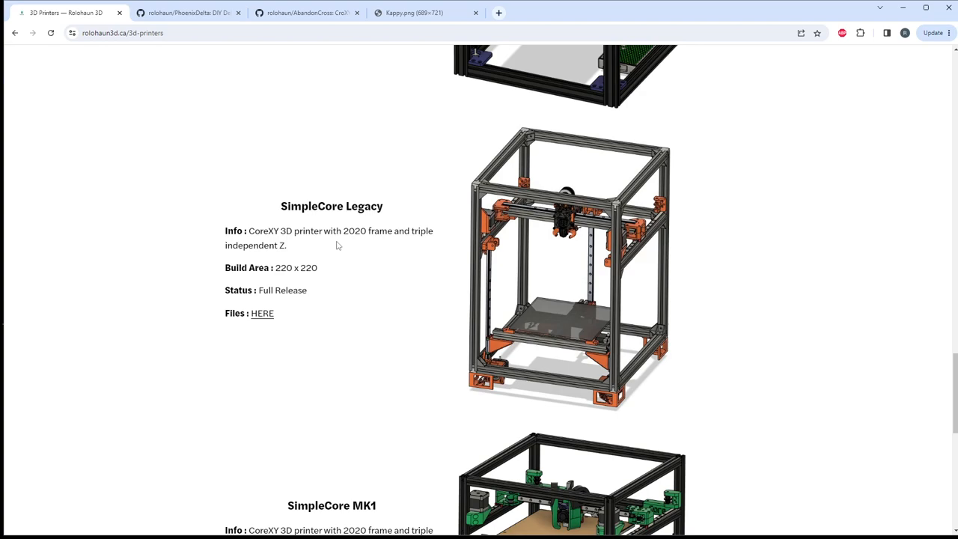
pyautogui.moveTo(409, 274)
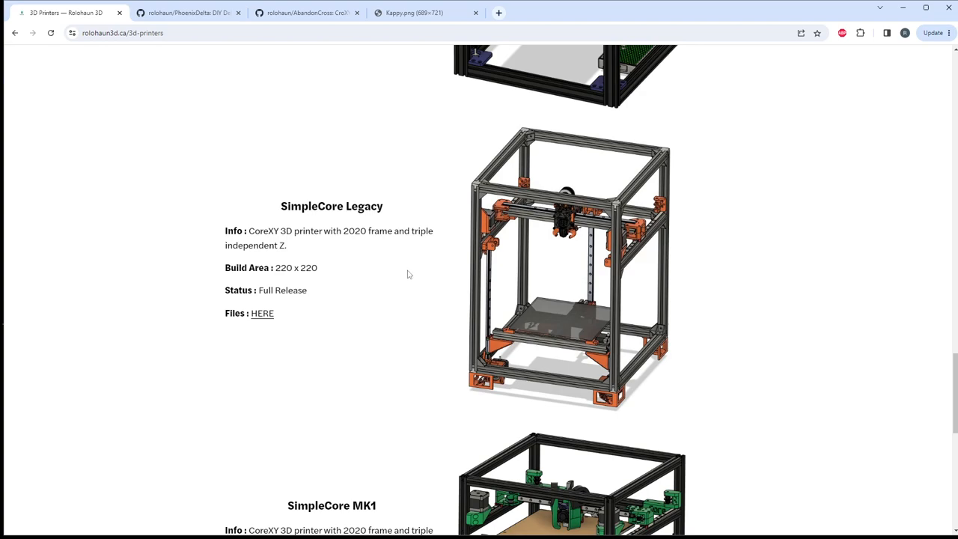
pyautogui.moveTo(591, 376)
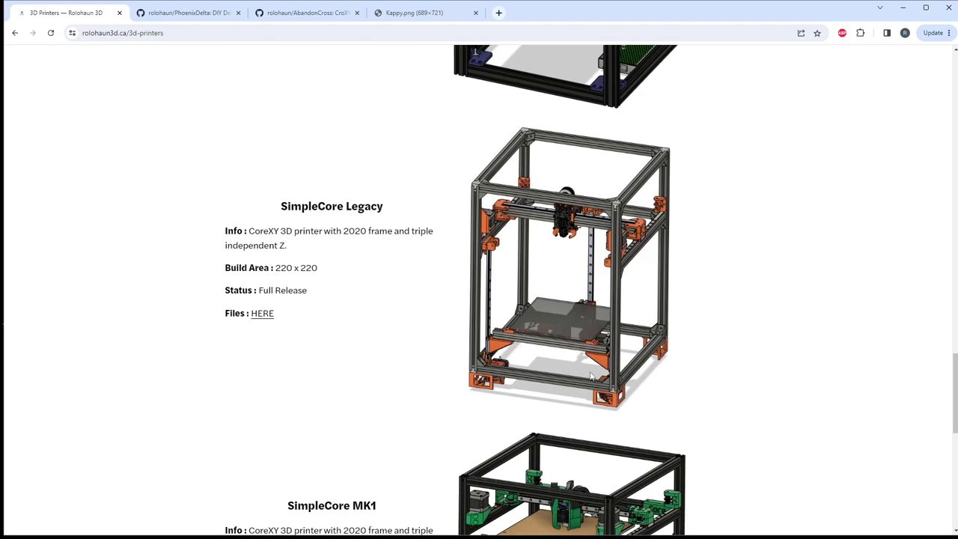
pyautogui.moveTo(583, 333)
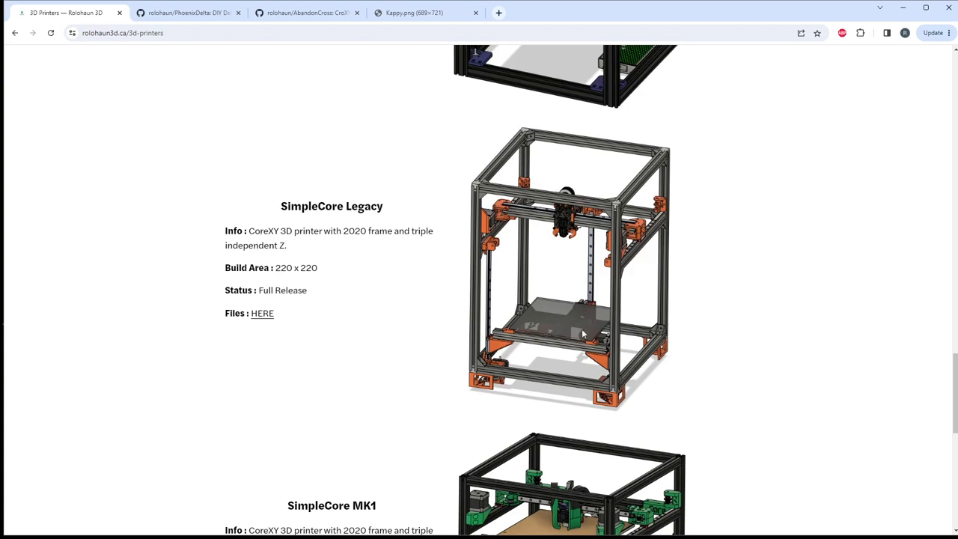
pyautogui.moveTo(512, 249)
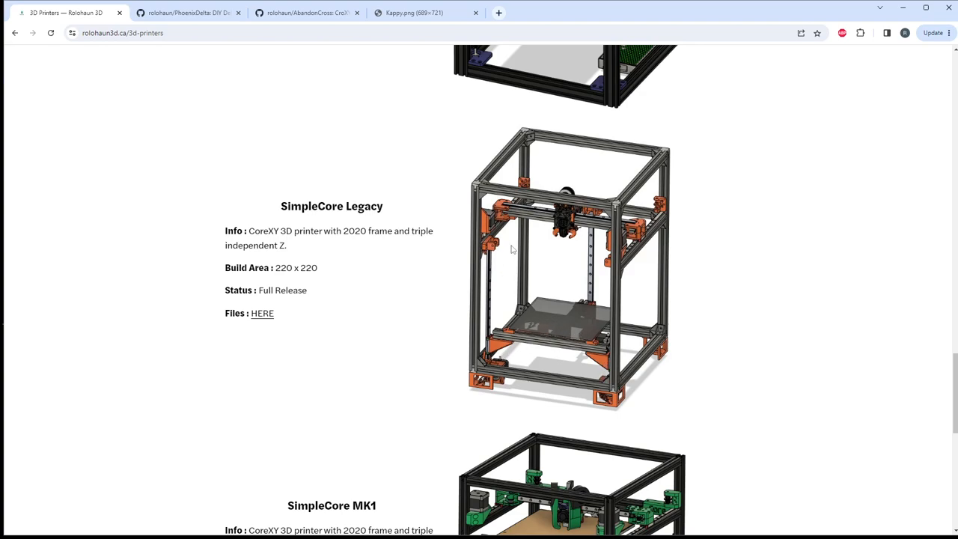
pyautogui.moveTo(546, 308)
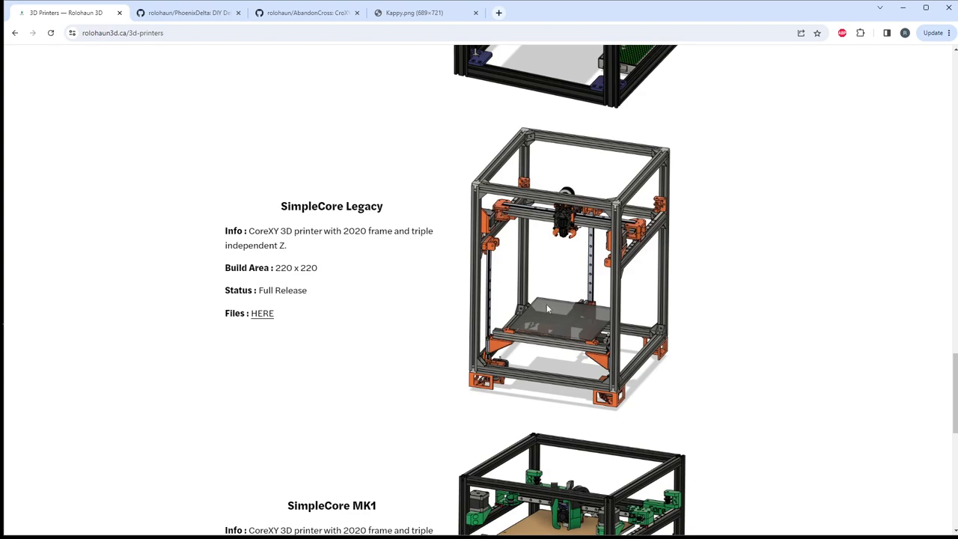
pyautogui.moveTo(423, 277)
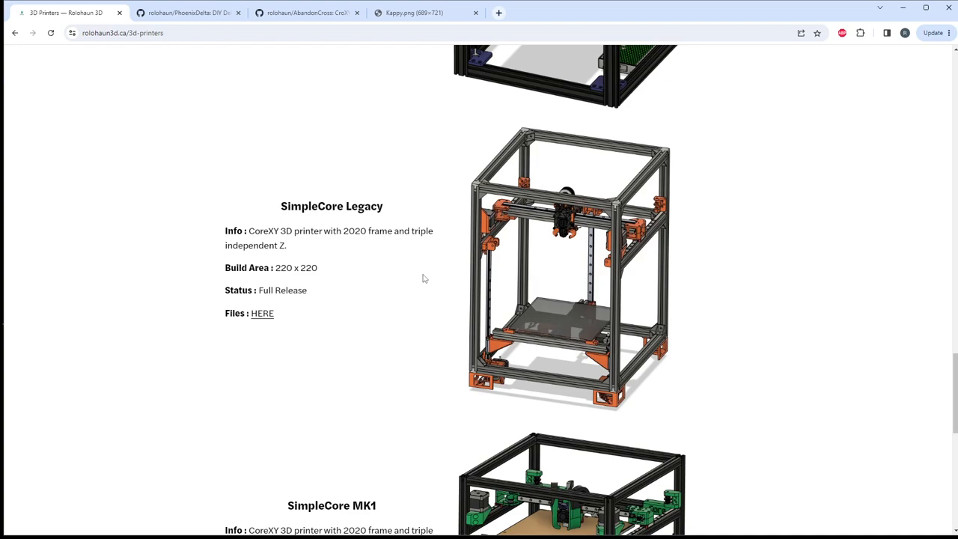
pyautogui.moveTo(516, 210)
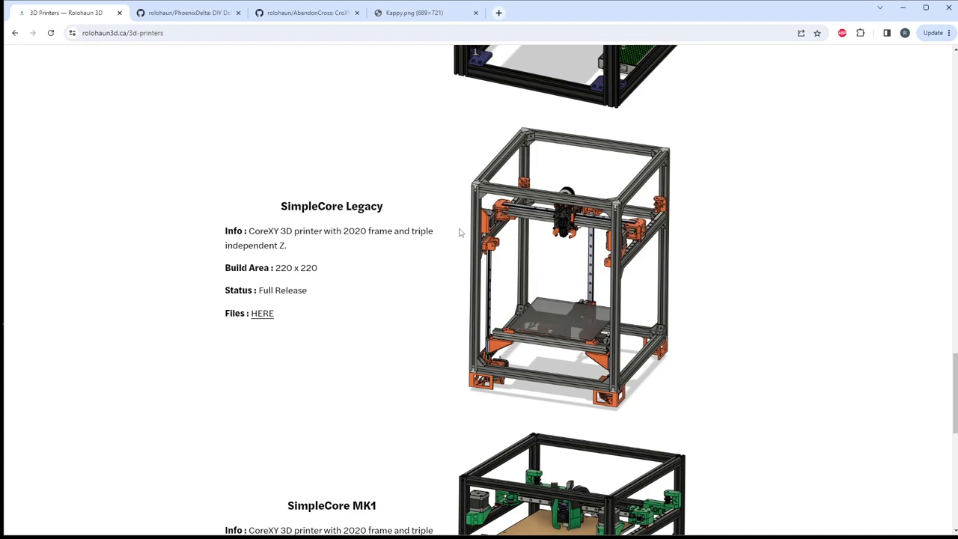
pyautogui.moveTo(492, 261)
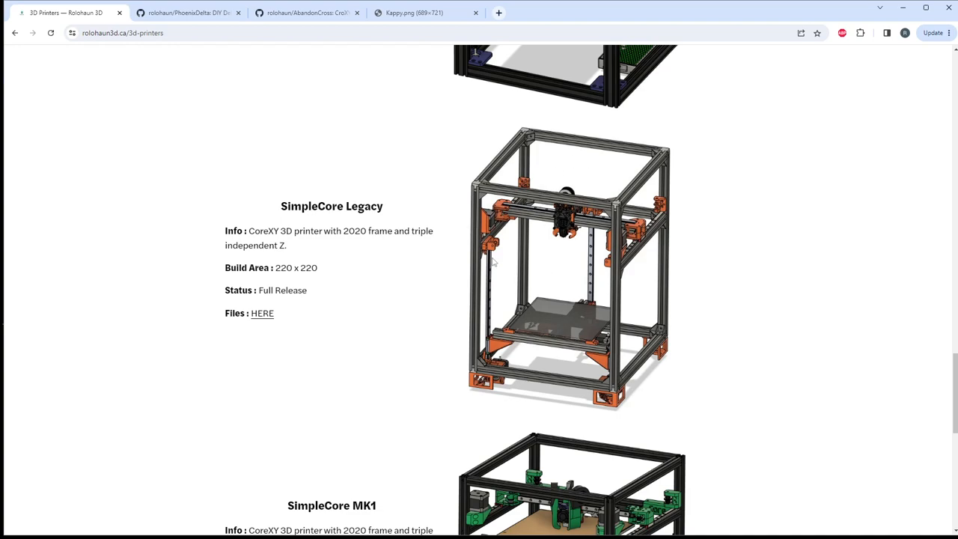
pyautogui.moveTo(572, 211)
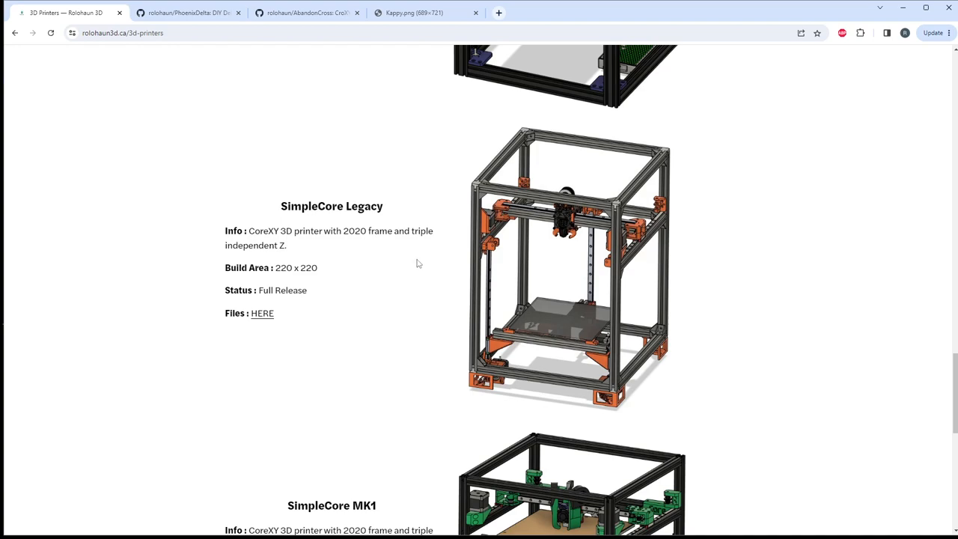
pyautogui.moveTo(437, 228)
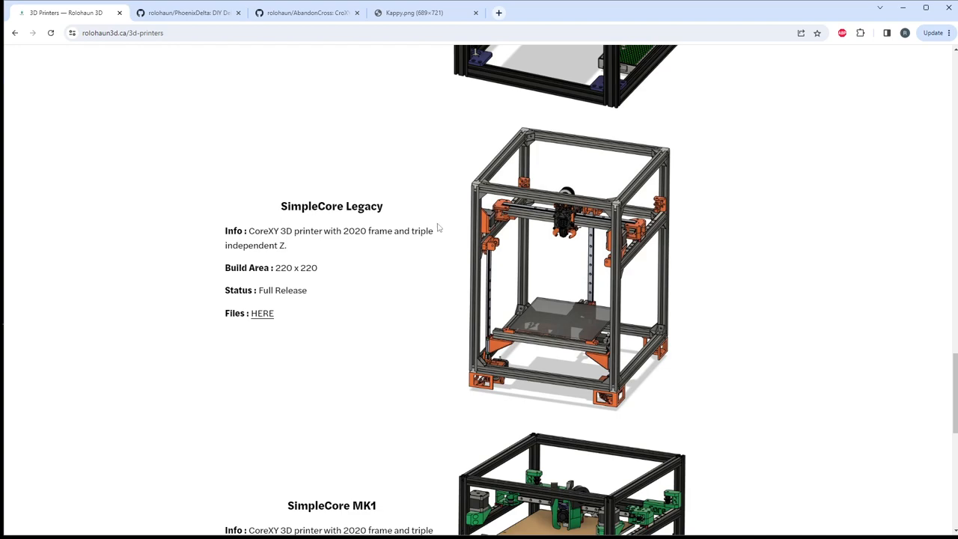
pyautogui.scroll(-3)
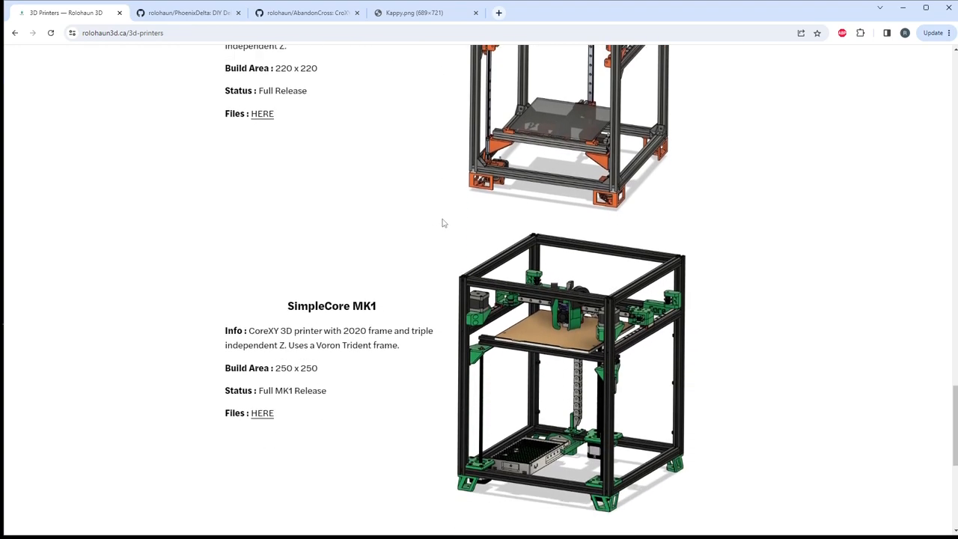
pyautogui.scroll(-3)
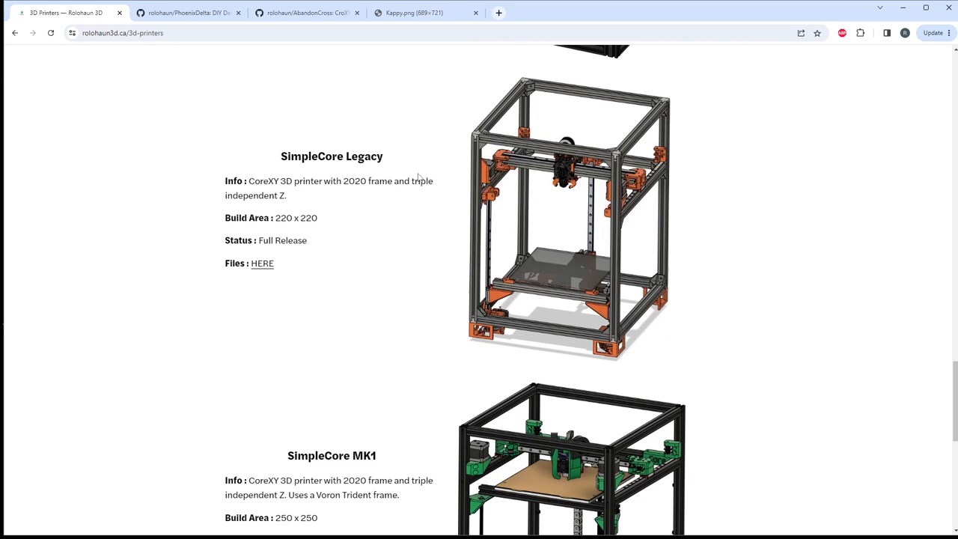
pyautogui.scroll(-3)
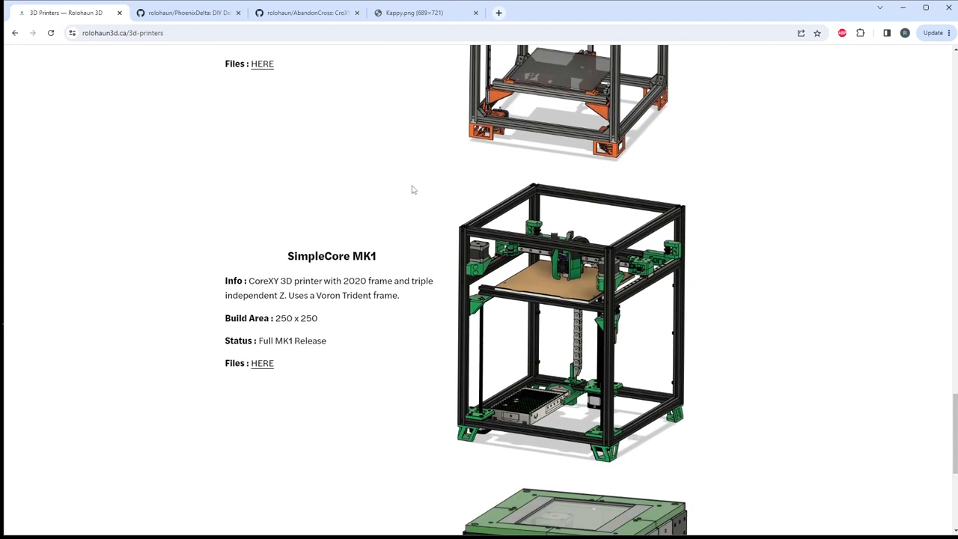
pyautogui.moveTo(404, 221)
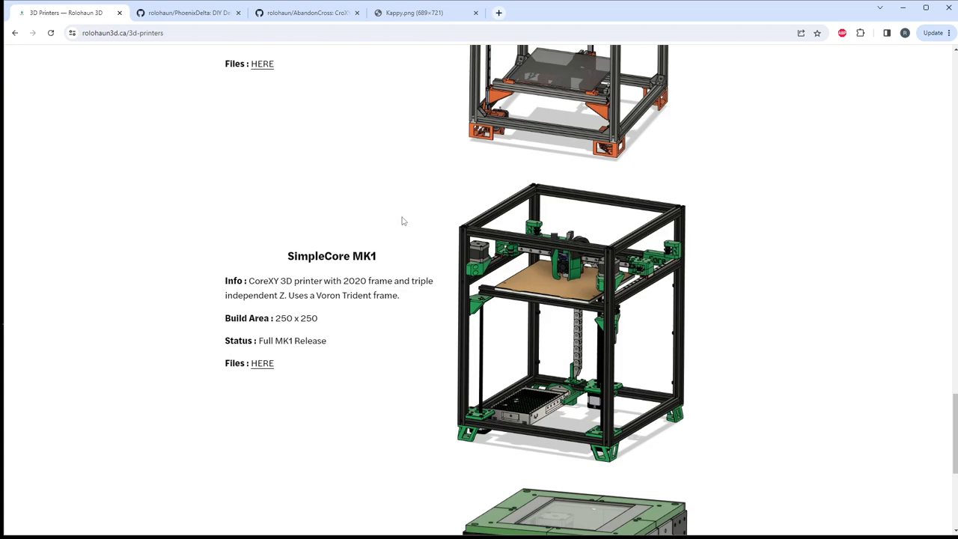
pyautogui.scroll(-3)
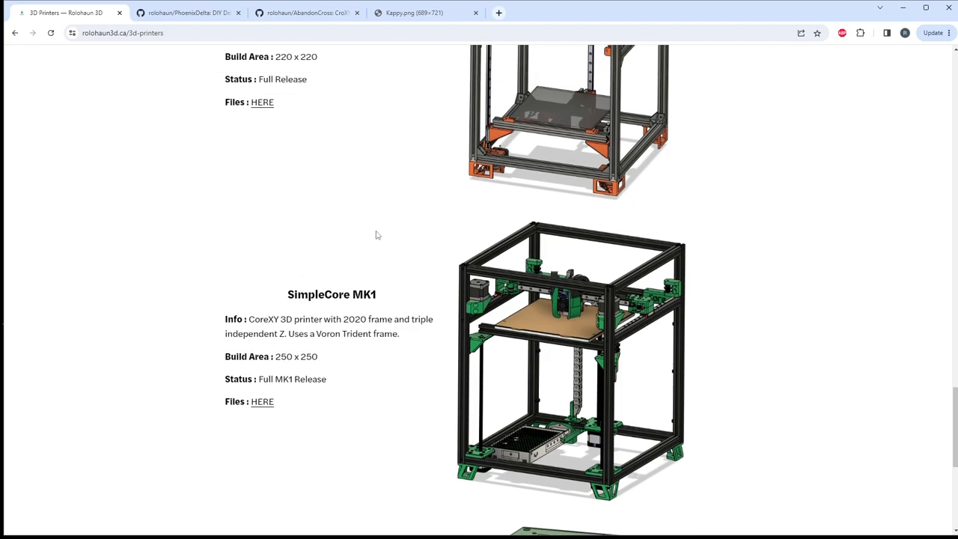
pyautogui.scroll(-3)
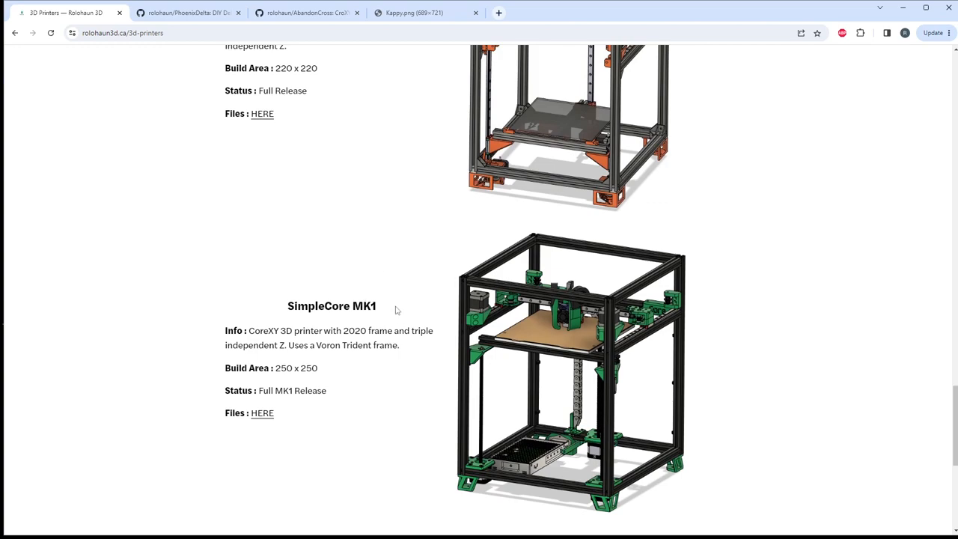
pyautogui.moveTo(410, 258)
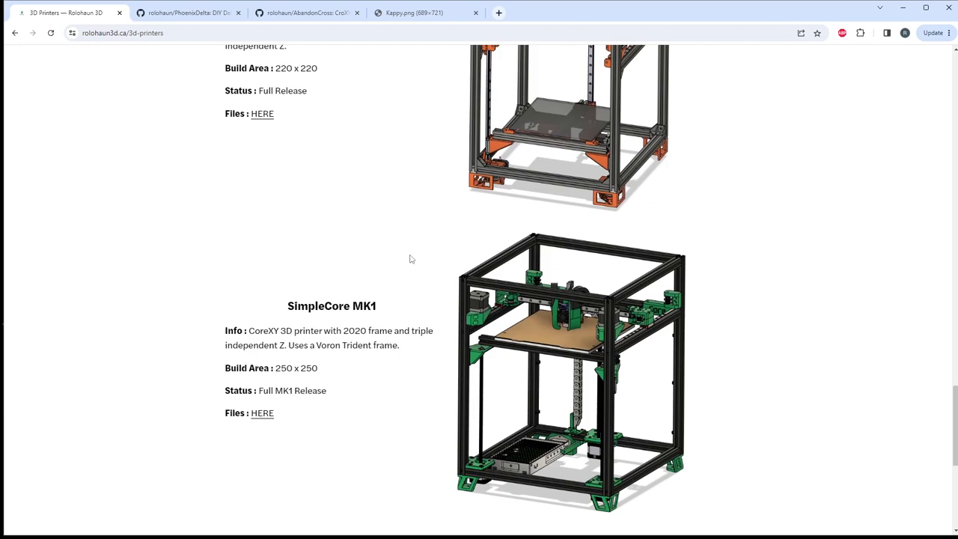
pyautogui.moveTo(504, 268)
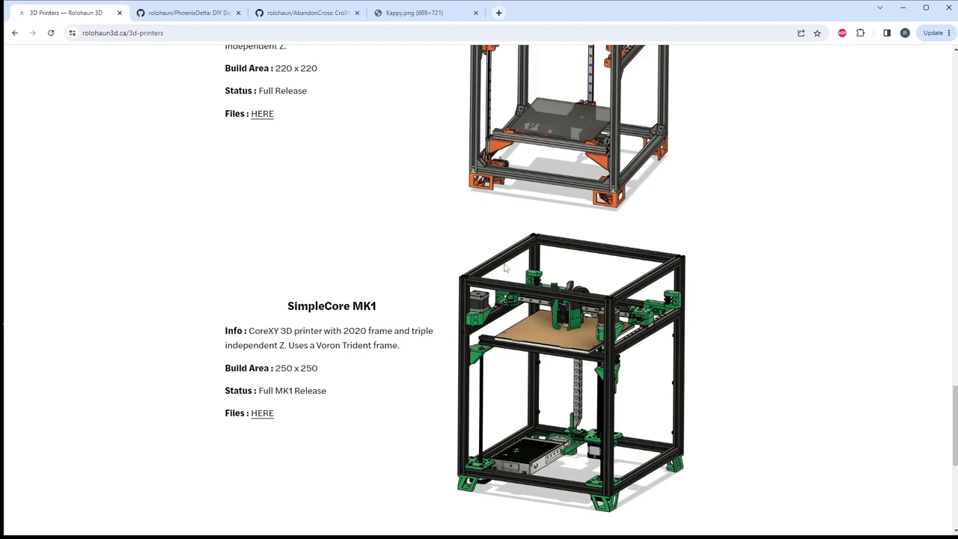
pyautogui.moveTo(487, 287)
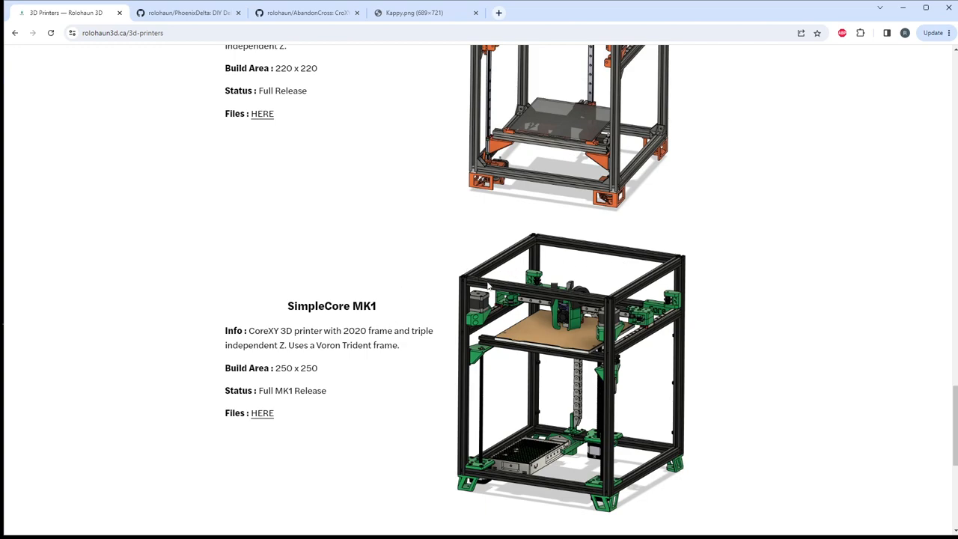
pyautogui.moveTo(445, 277)
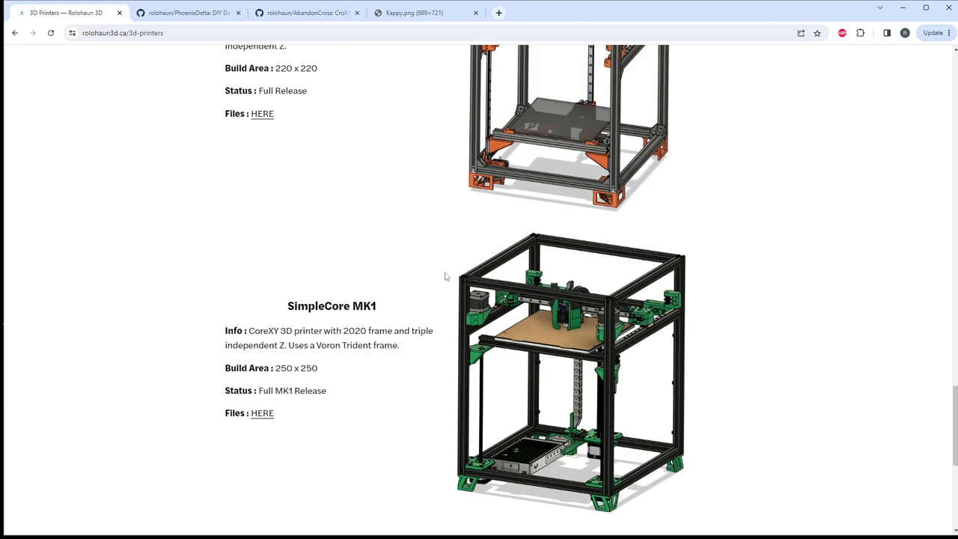
pyautogui.moveTo(494, 286)
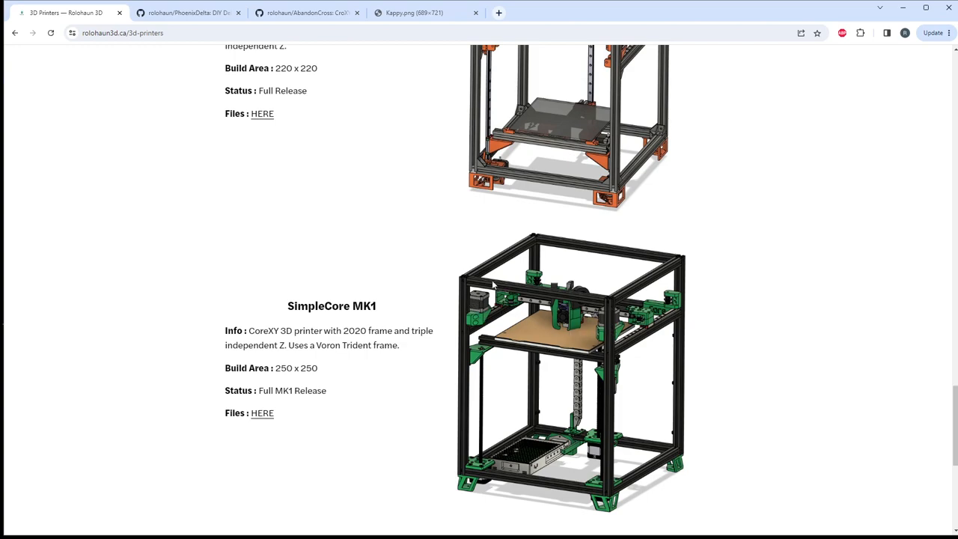
pyautogui.moveTo(585, 299)
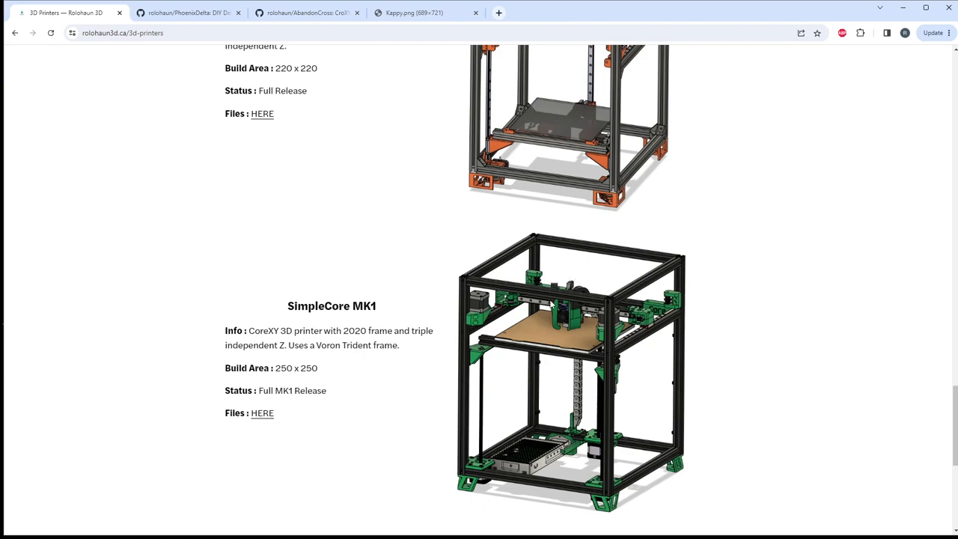
pyautogui.moveTo(671, 341)
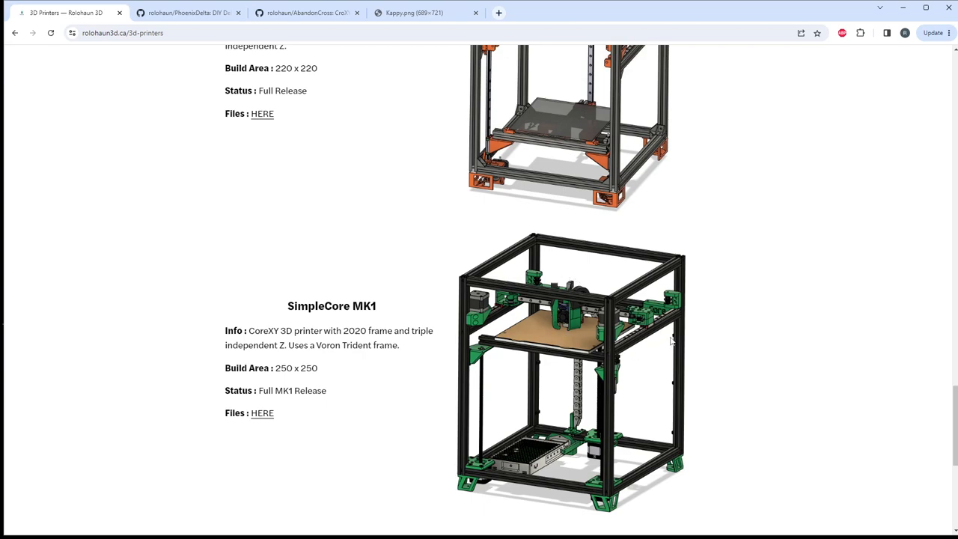
pyautogui.moveTo(517, 247)
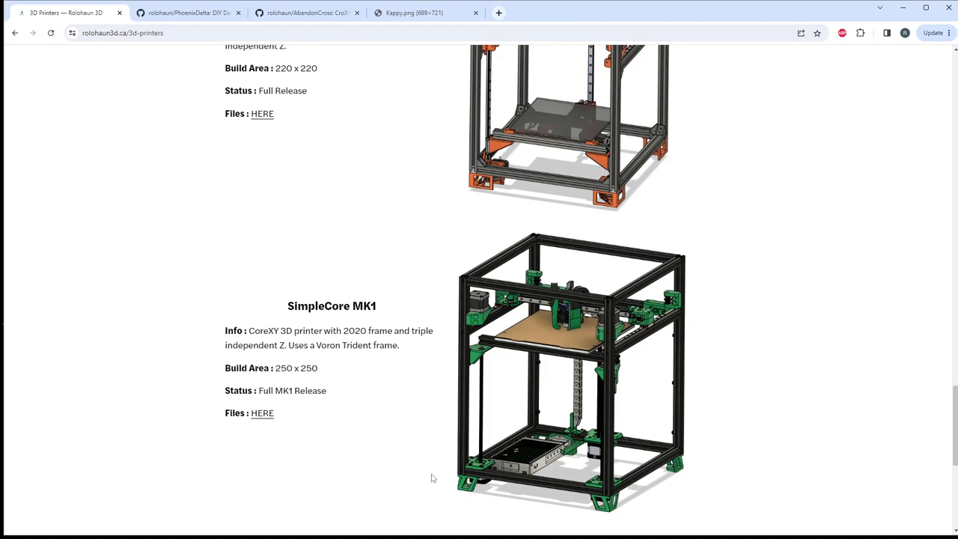
pyautogui.moveTo(446, 454)
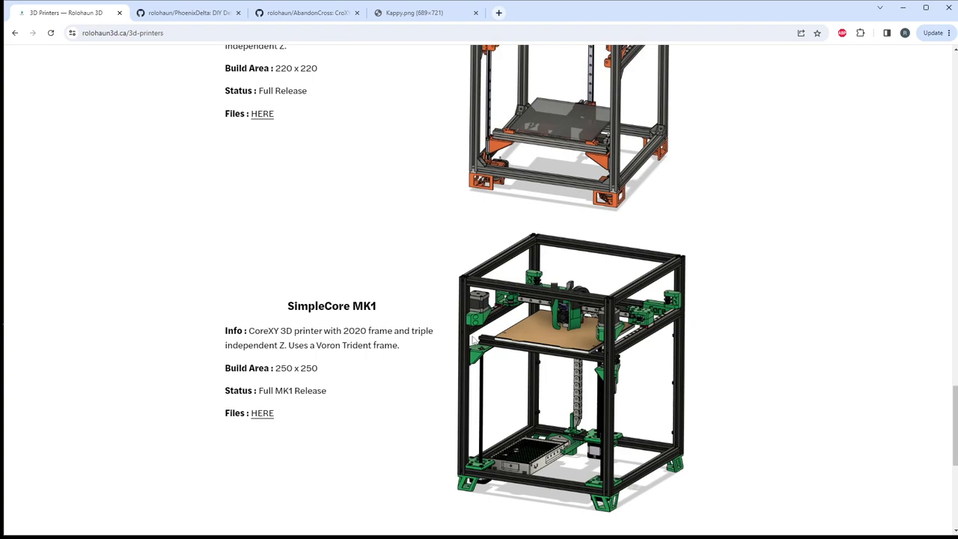
pyautogui.moveTo(479, 273)
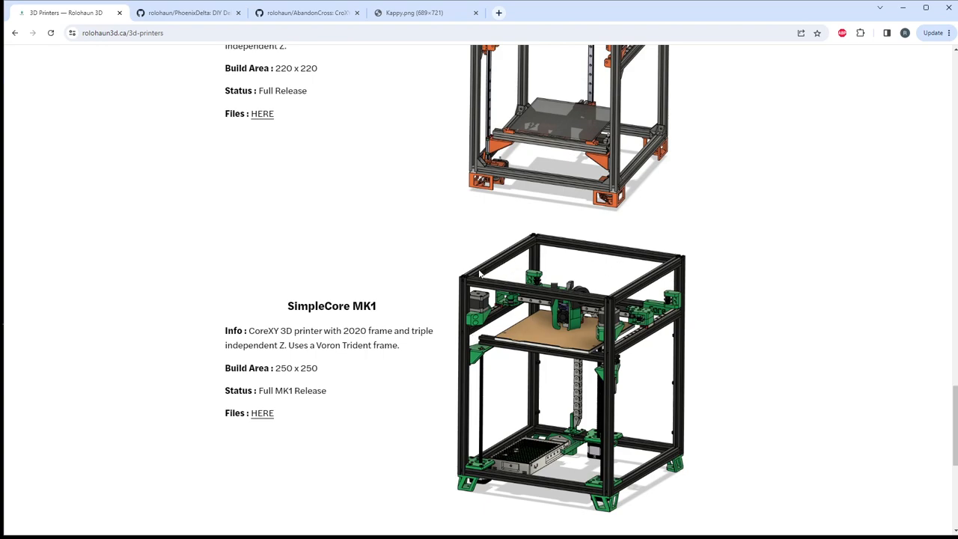
pyautogui.moveTo(407, 434)
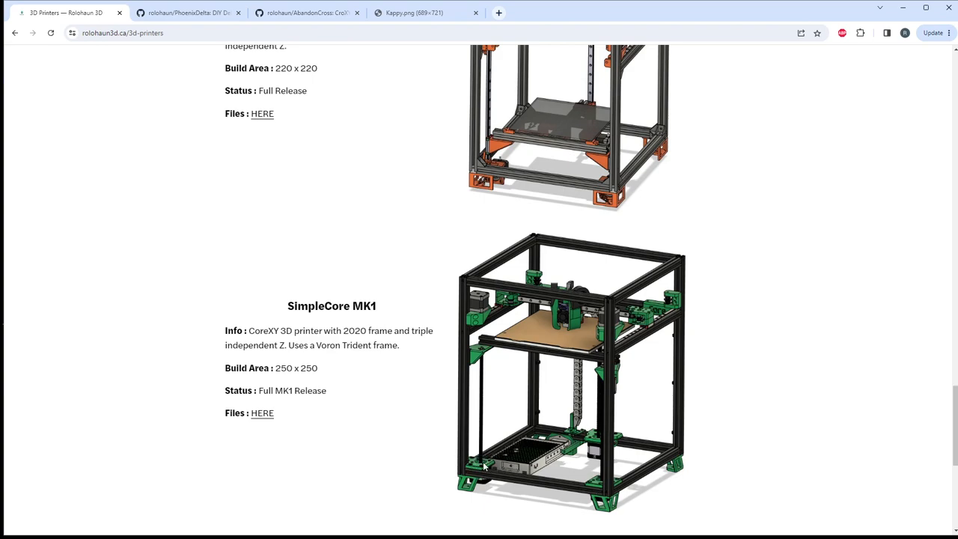
pyautogui.moveTo(395, 428)
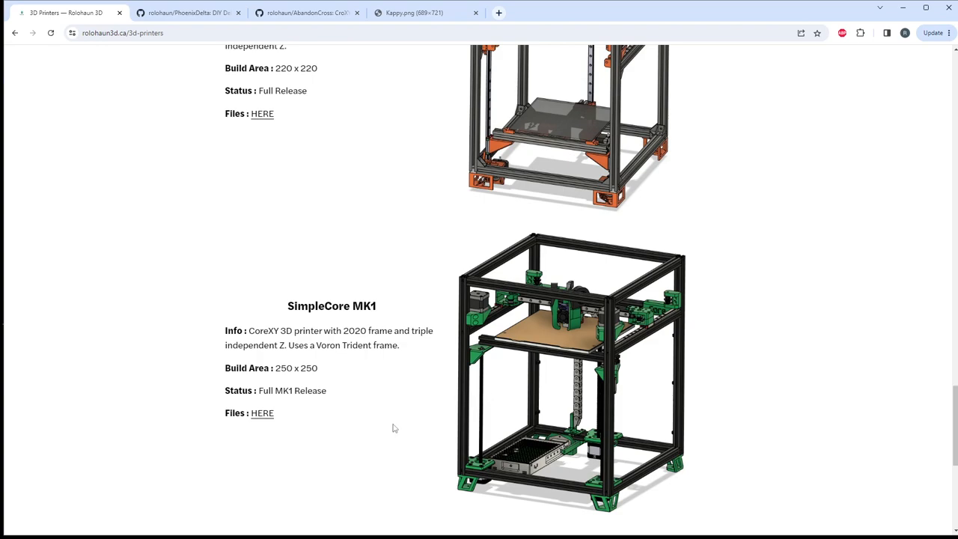
pyautogui.moveTo(385, 412)
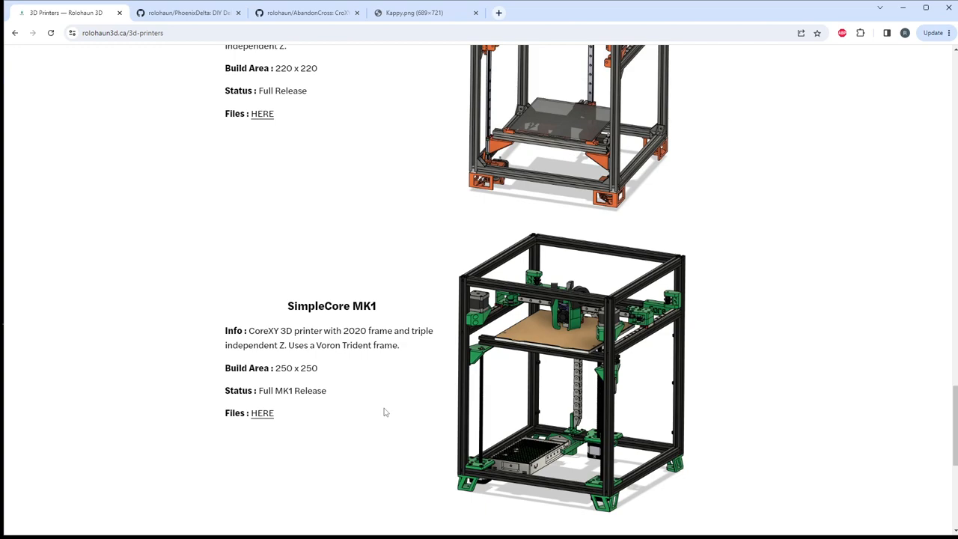
pyautogui.moveTo(380, 412)
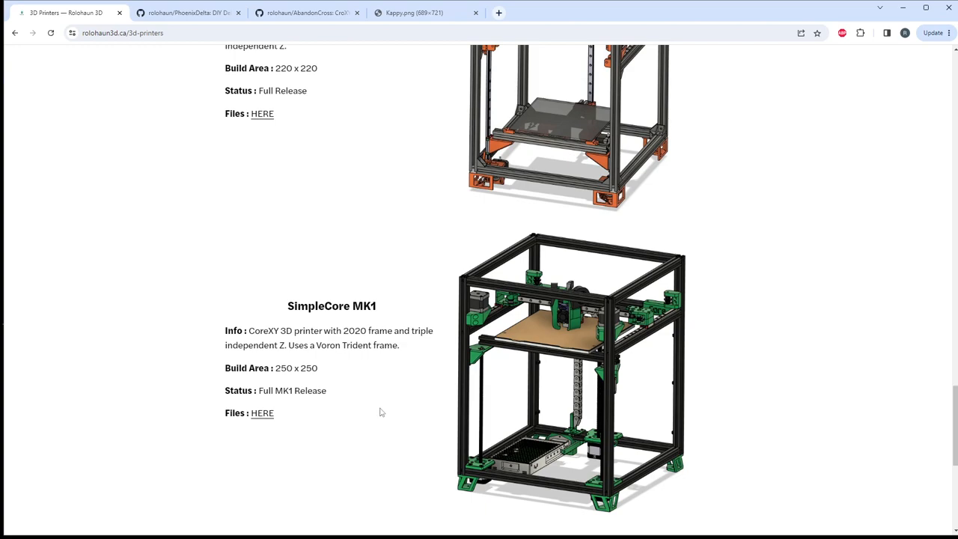
pyautogui.scroll(-3)
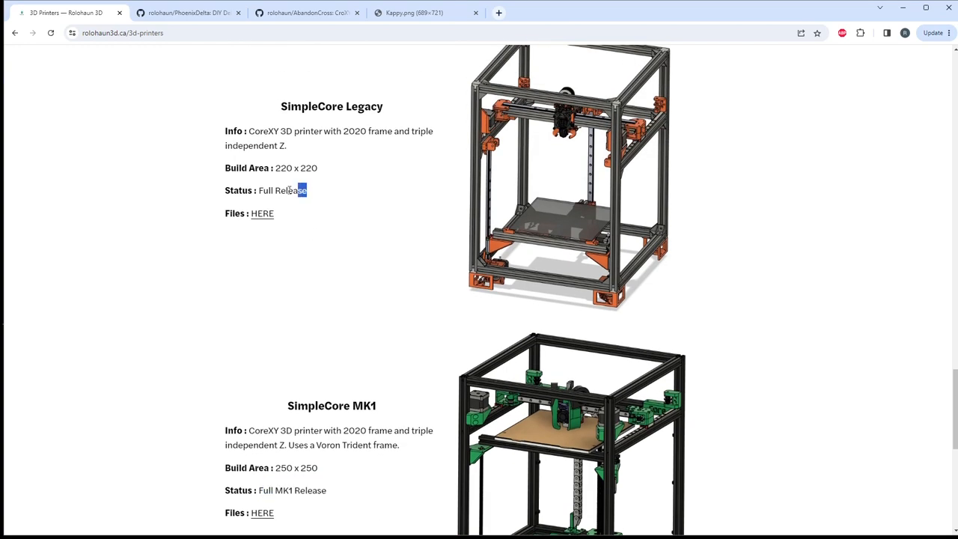
pyautogui.scroll(-3)
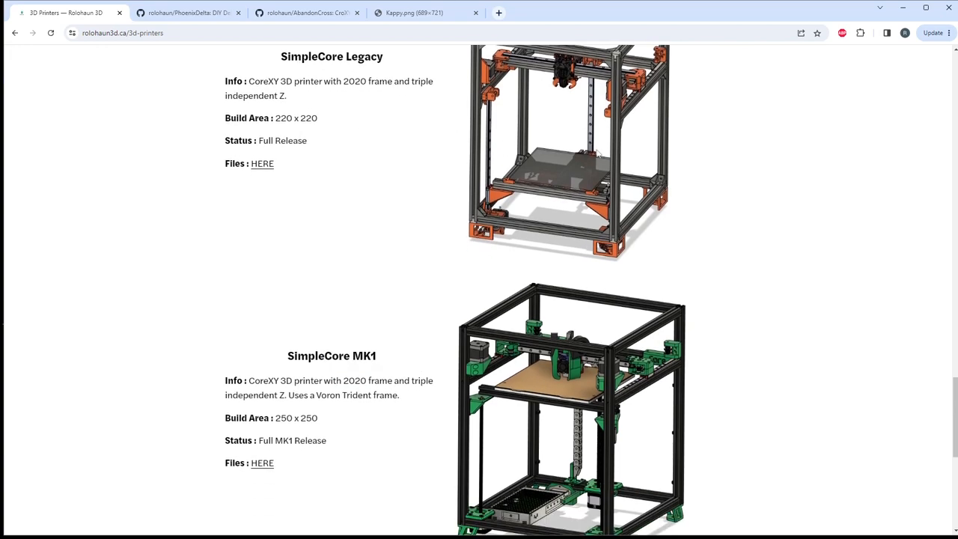
pyautogui.moveTo(385, 196)
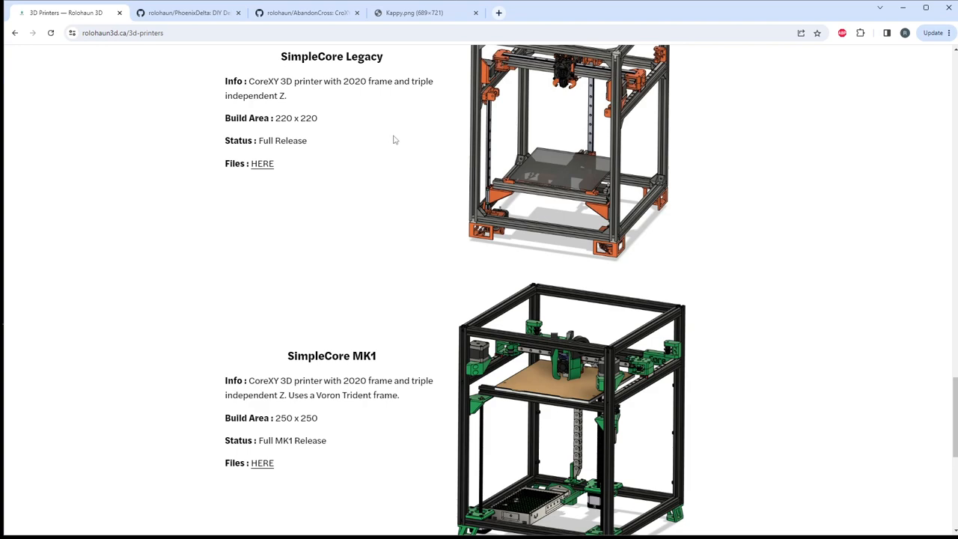
pyautogui.moveTo(561, 130)
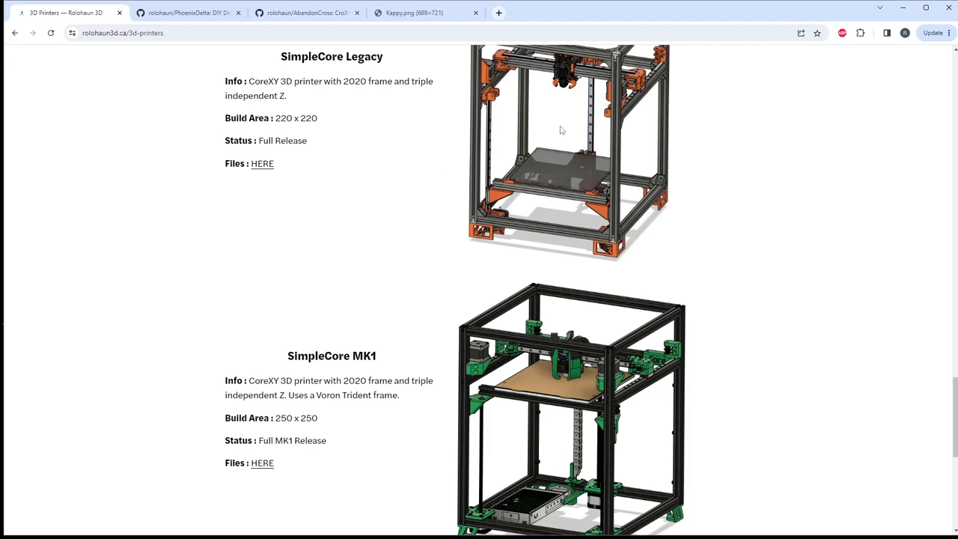
pyautogui.moveTo(641, 208)
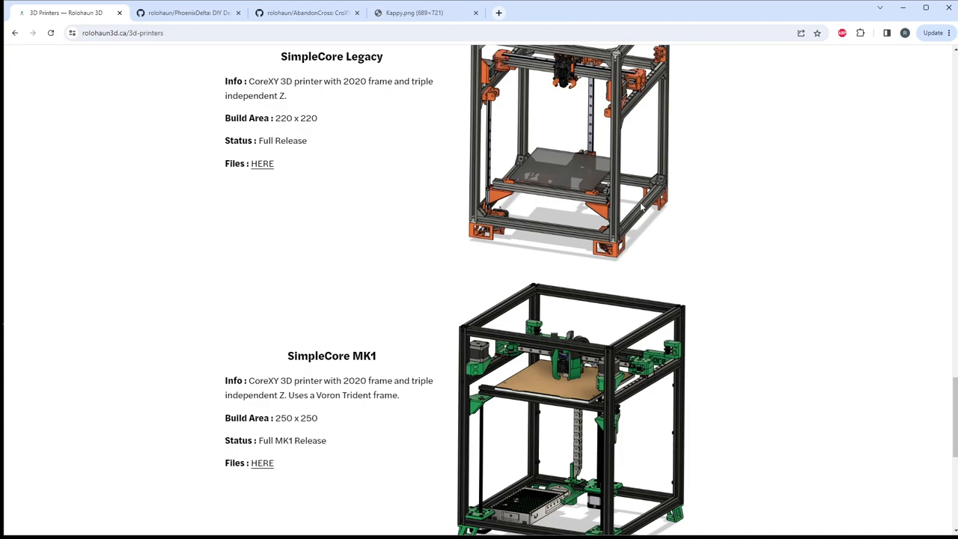
pyautogui.moveTo(622, 182)
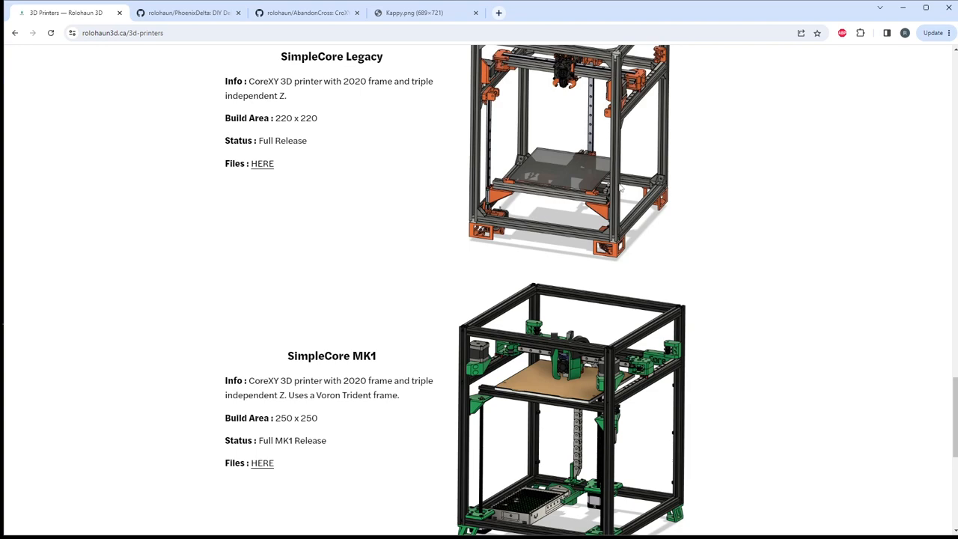
pyautogui.scroll(-3)
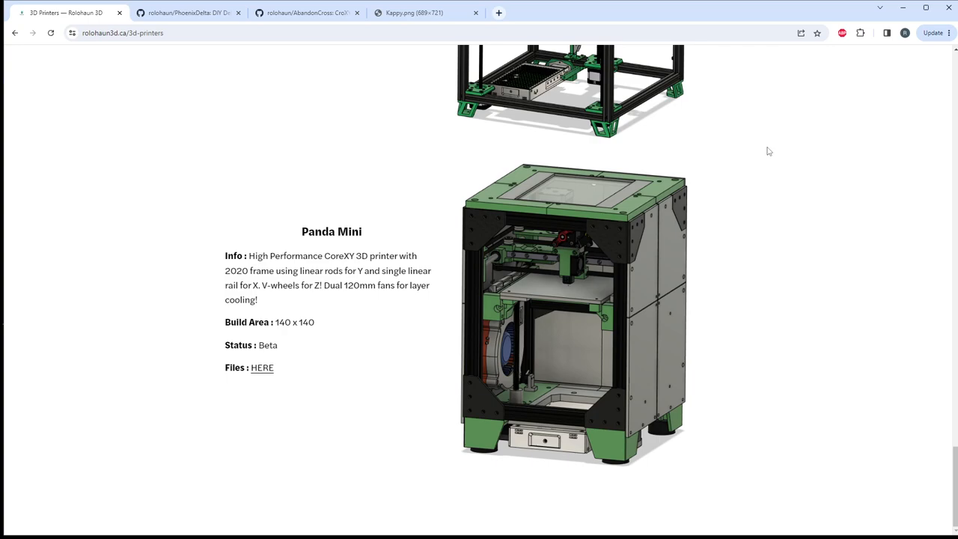
pyautogui.moveTo(316, 308)
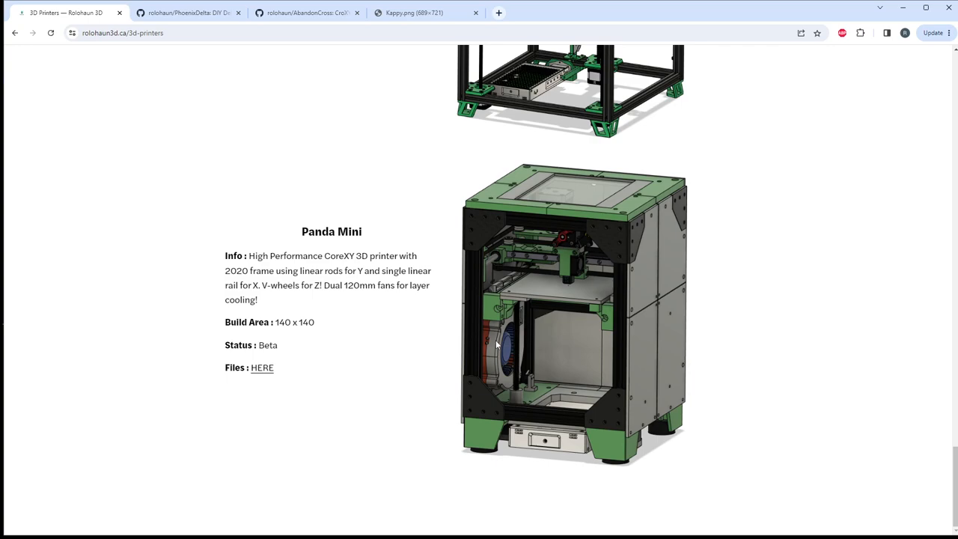
pyautogui.moveTo(402, 219)
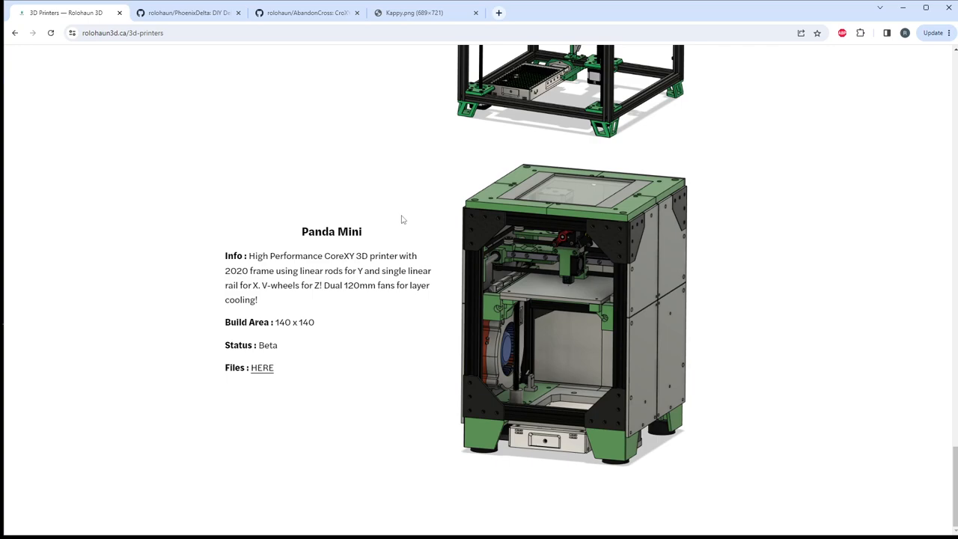
pyautogui.moveTo(452, 278)
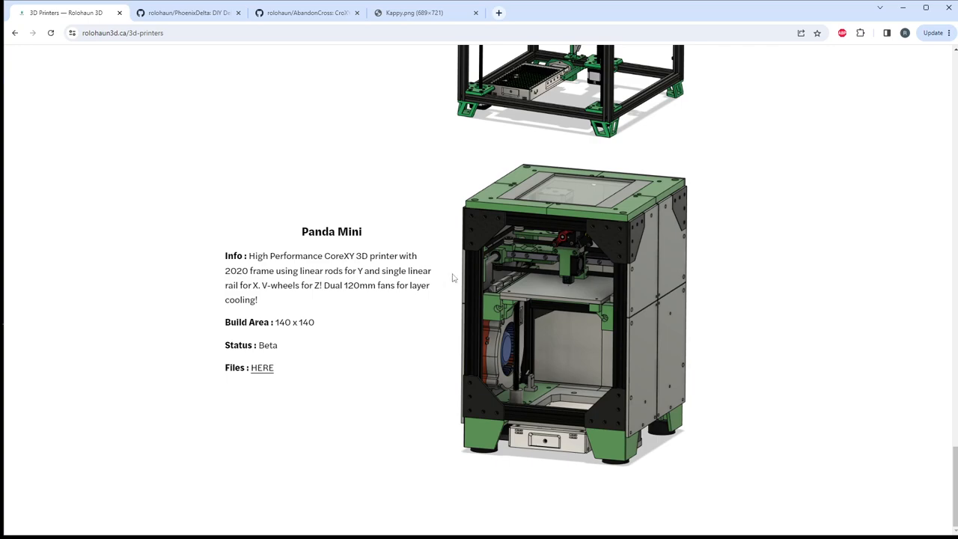
# Step: Highlight 'Panda' in the Panda Mini title, then scroll down
pyautogui.doubleClick(318, 231)
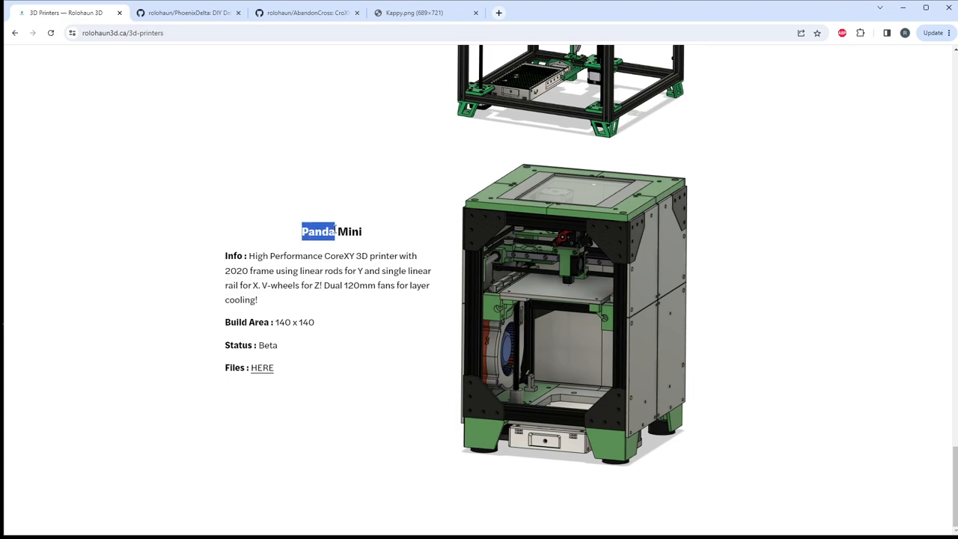
pyautogui.moveTo(337, 266)
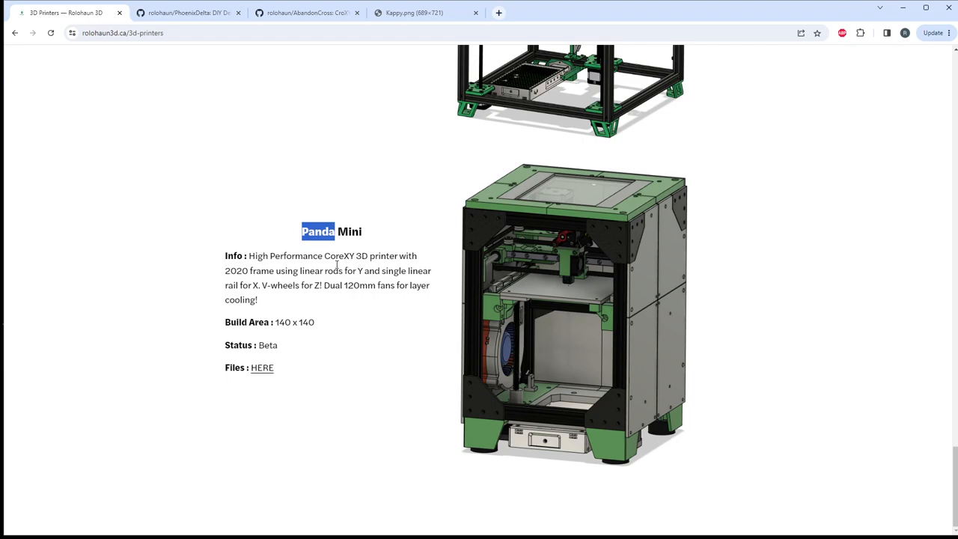
pyautogui.moveTo(446, 277)
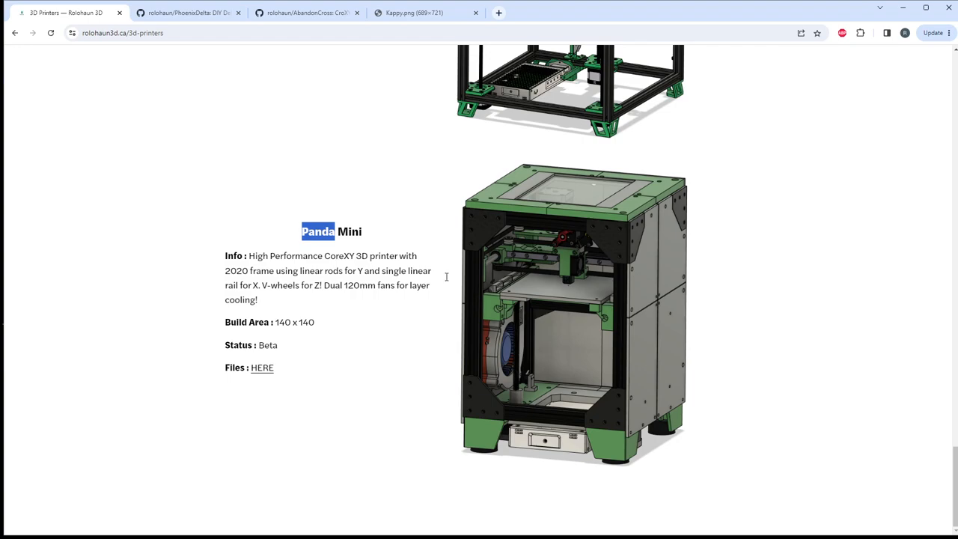
pyautogui.moveTo(442, 214)
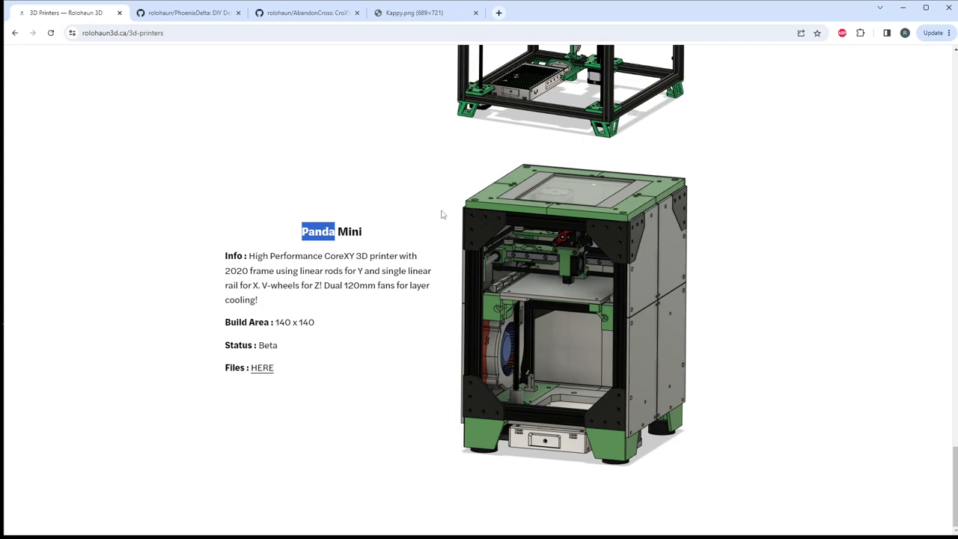
pyautogui.moveTo(618, 160)
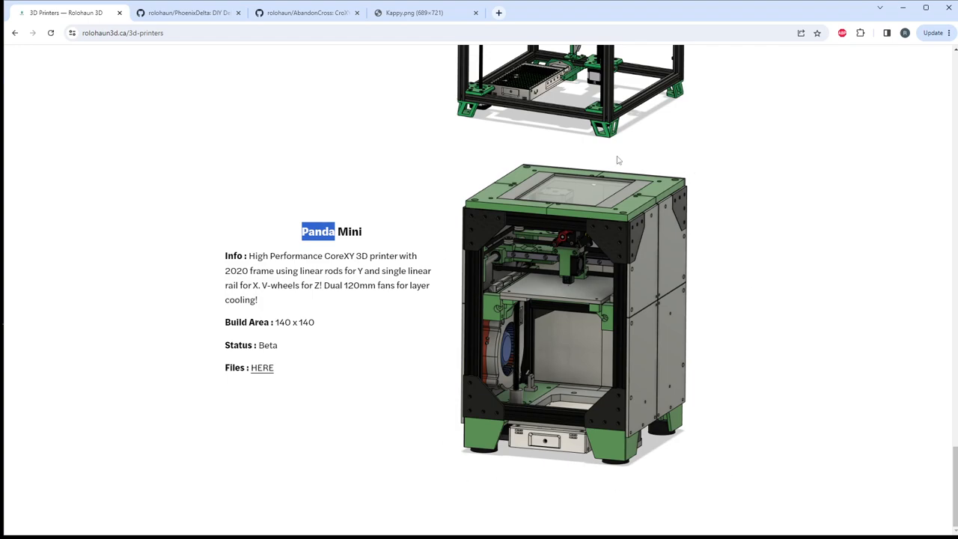
pyautogui.scroll(-3)
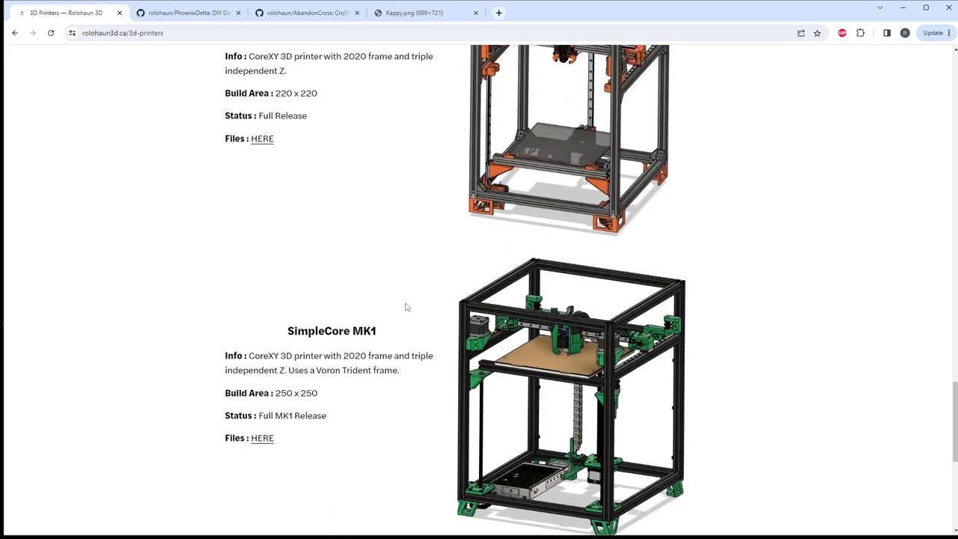
# Step: Scroll back through the printer entries, select a word, and switch to the PhoenixDelta GitHub tab
pyautogui.scroll(-3)
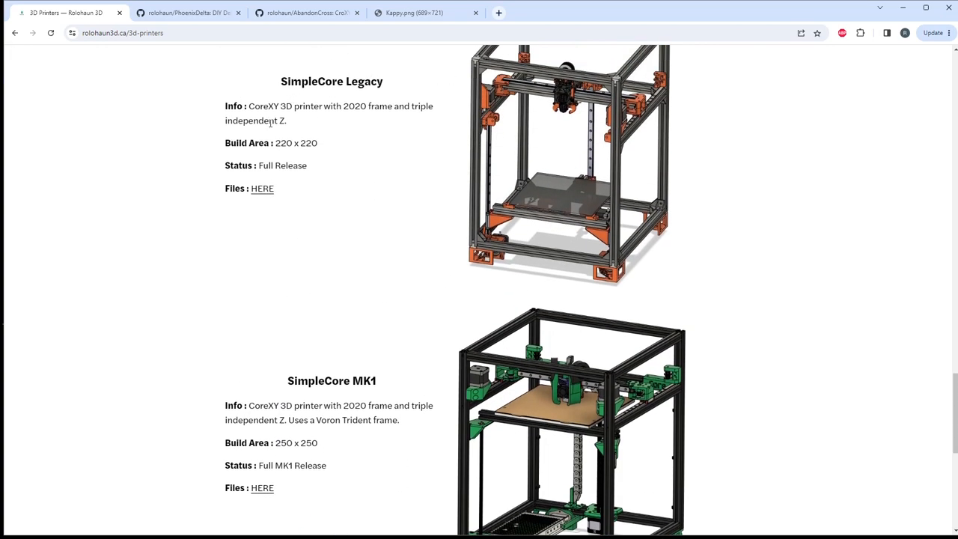
pyautogui.moveTo(447, 113)
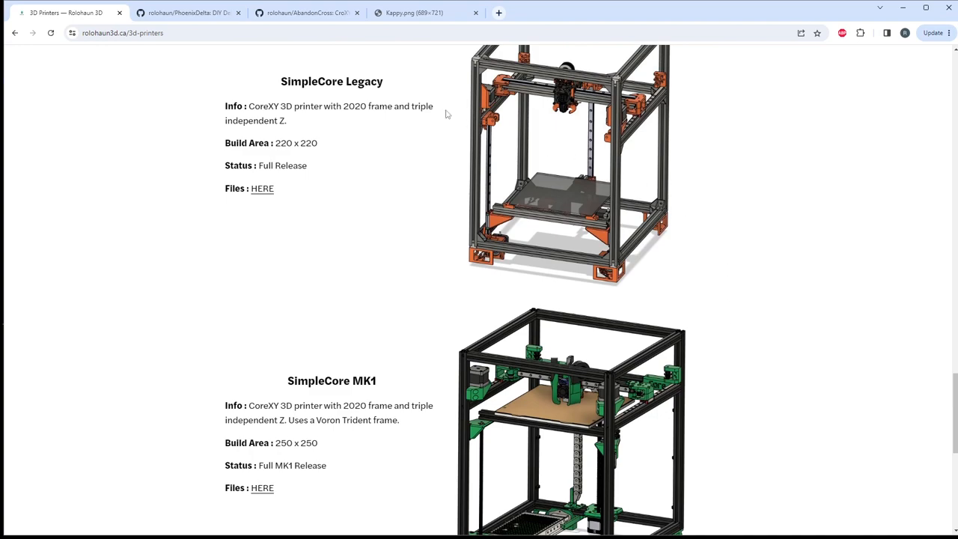
pyautogui.scroll(-3)
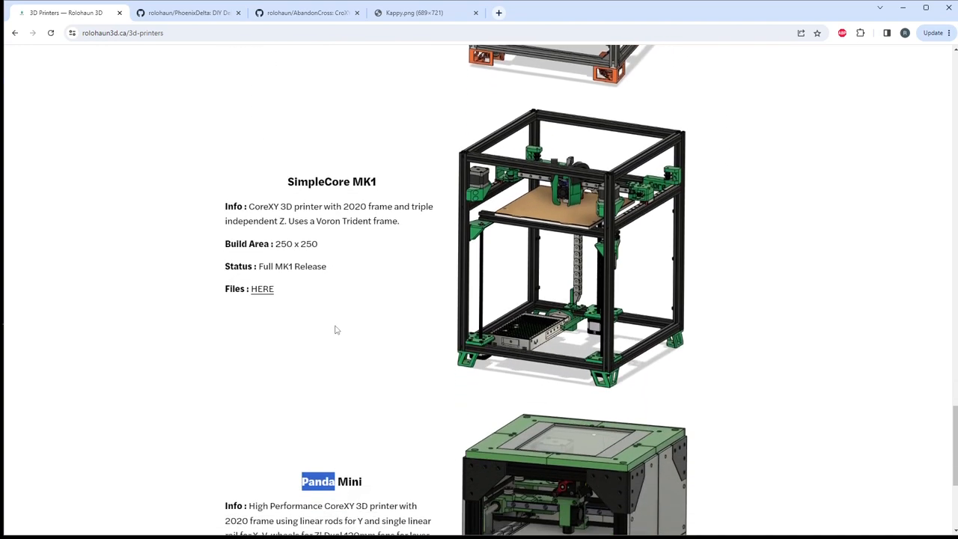
pyautogui.scroll(-3)
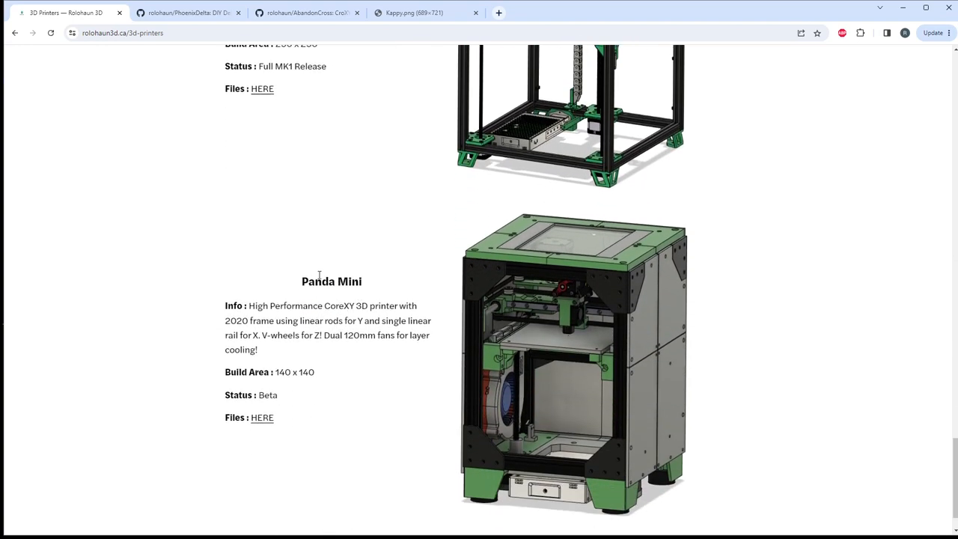
pyautogui.doubleClick(317, 280)
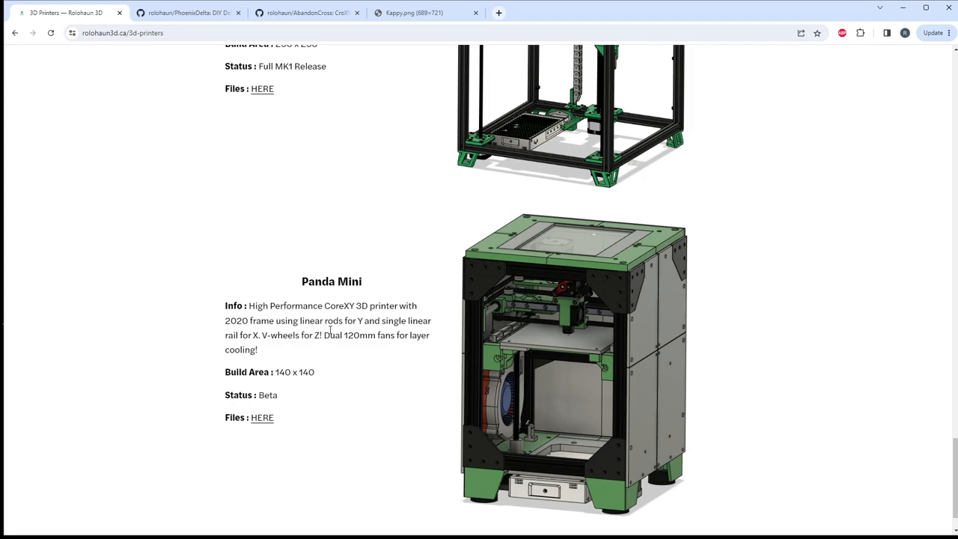
pyautogui.moveTo(311, 218)
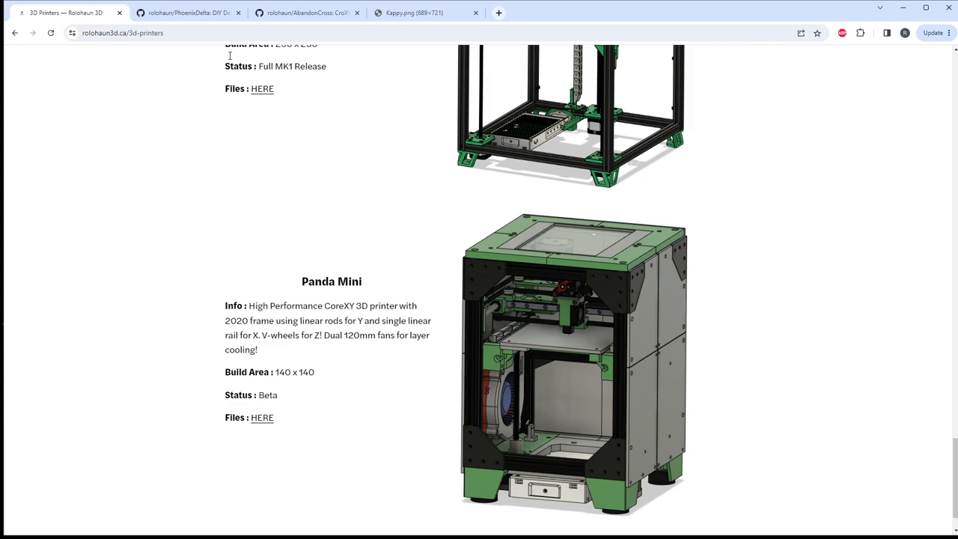
pyautogui.click(187, 12)
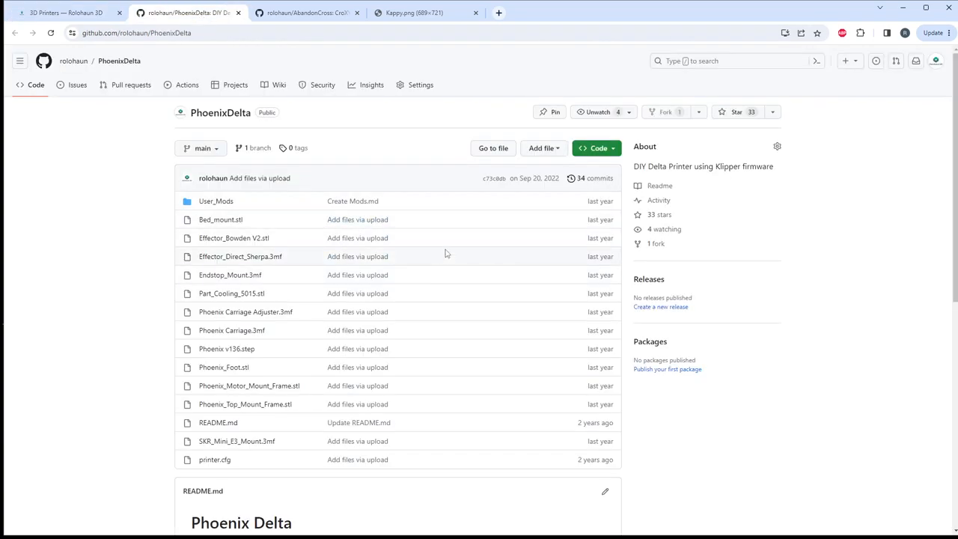
# Step: Scroll to the PhoenixDelta README parts list, then switch to the AbandonCross tab
pyautogui.scroll(-3)
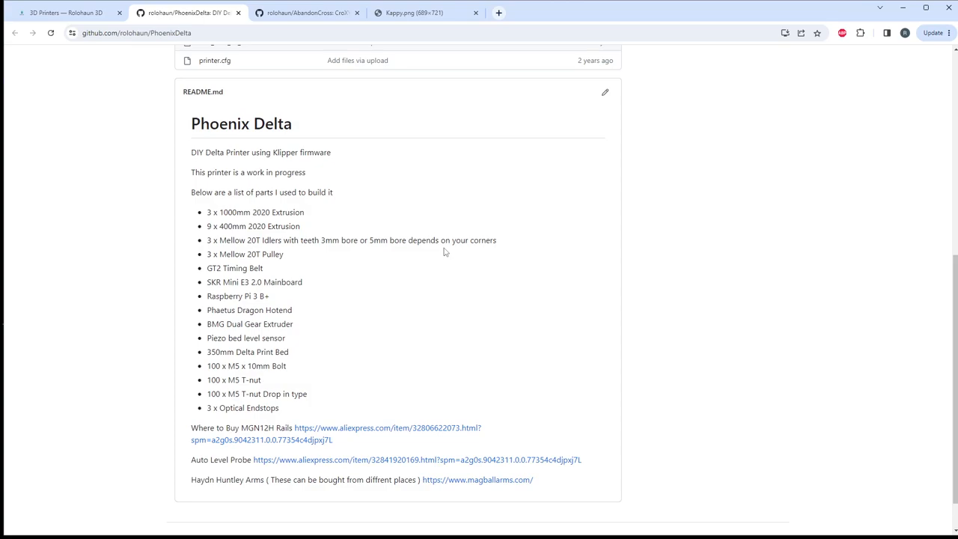
pyautogui.moveTo(337, 74)
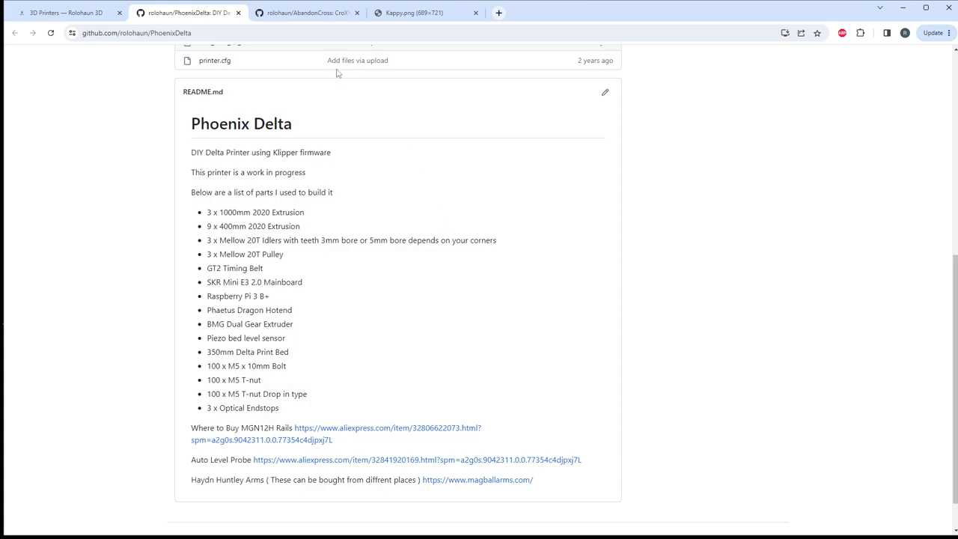
pyautogui.click(306, 12)
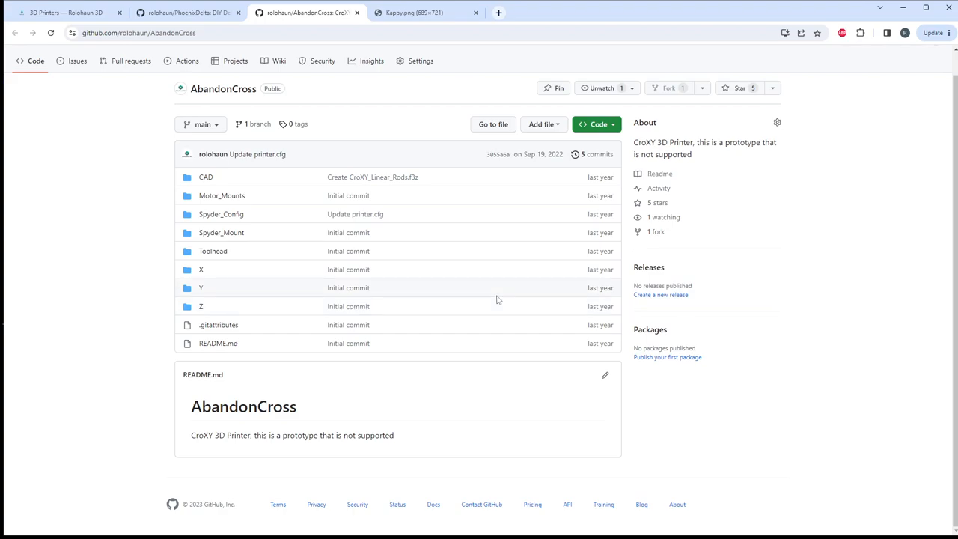
pyautogui.moveTo(438, 336)
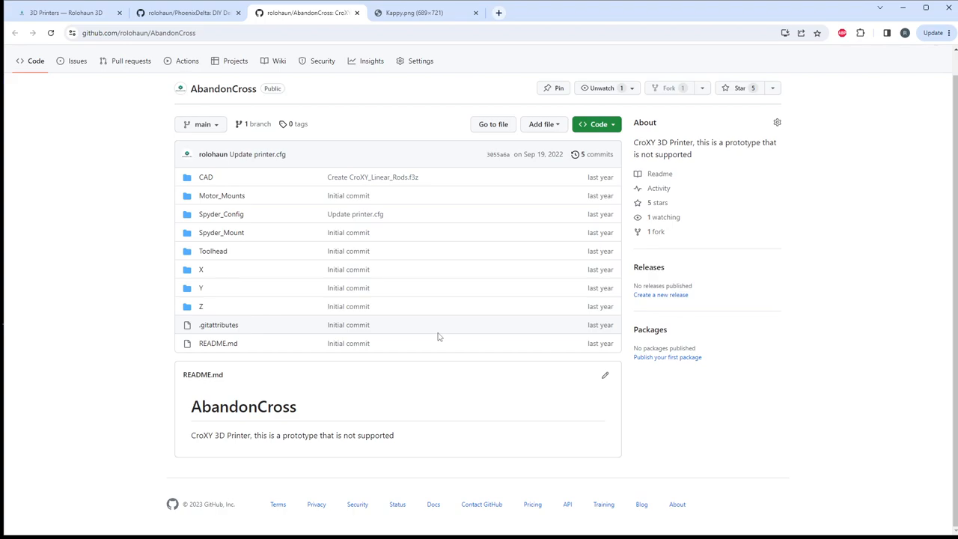
# Step: Click the next browser tab after reviewing AbandonCross's CAD, toolhead and X/Y/Z folders
pyautogui.click(412, 12)
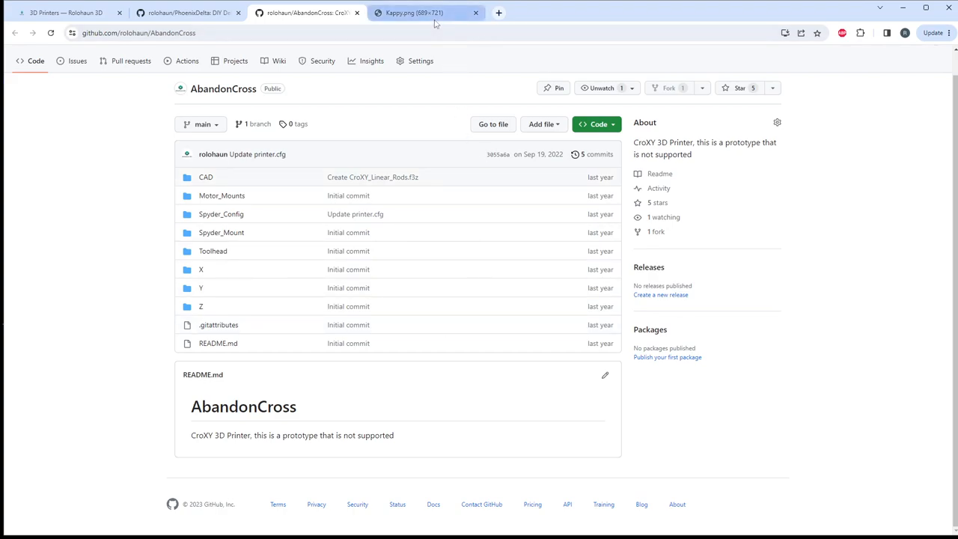
# Step: View the downloaded Kappy.png red and grey printer render in its own Chrome tab
pyautogui.click(413, 13)
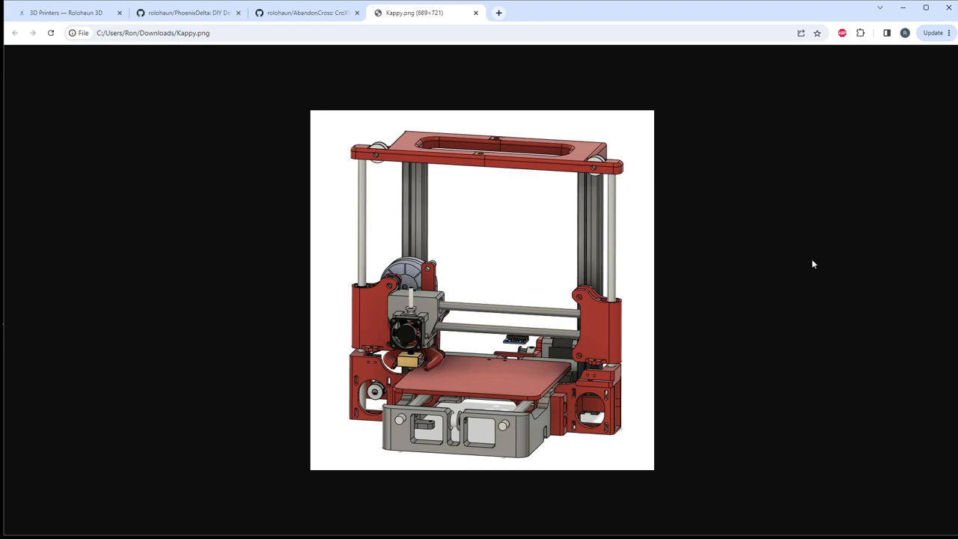
pyautogui.moveTo(437, 365)
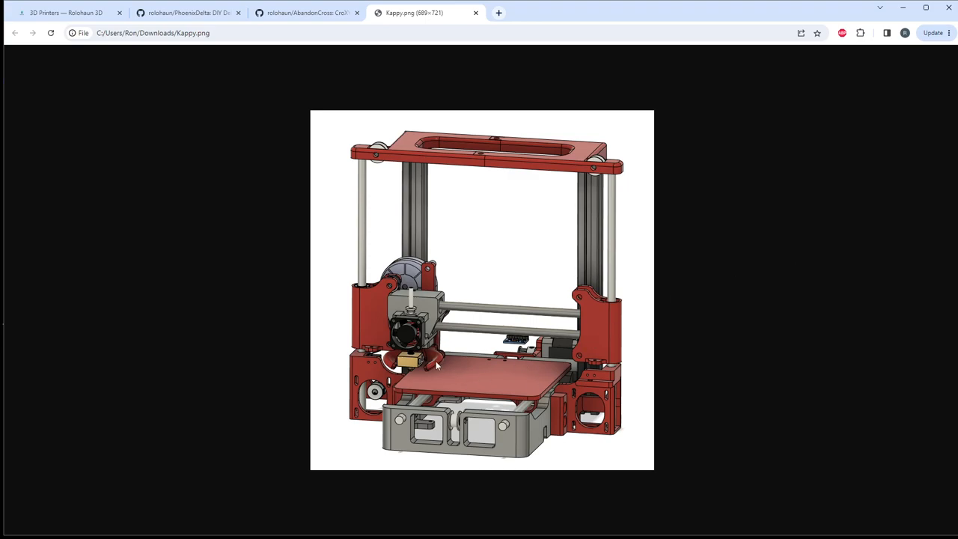
pyautogui.moveTo(522, 379)
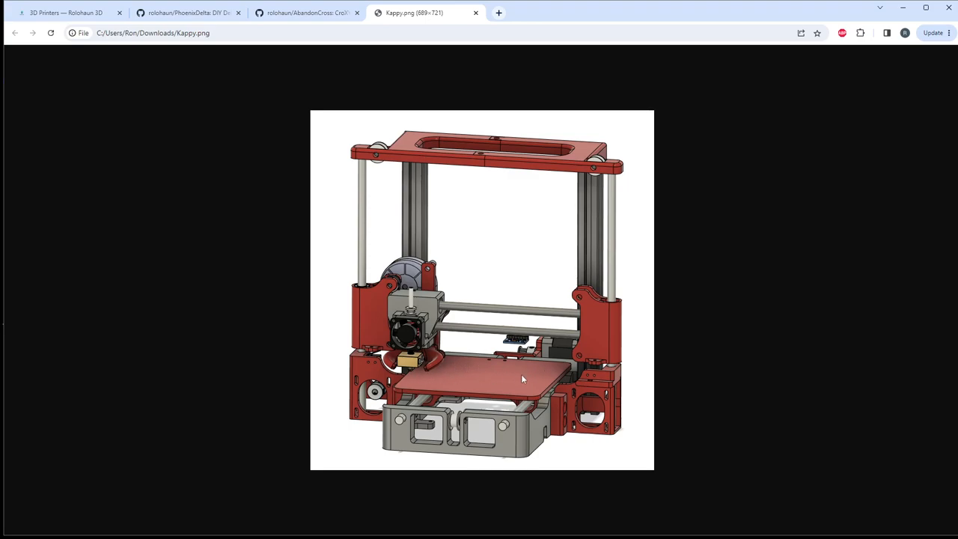
pyautogui.moveTo(799, 333)
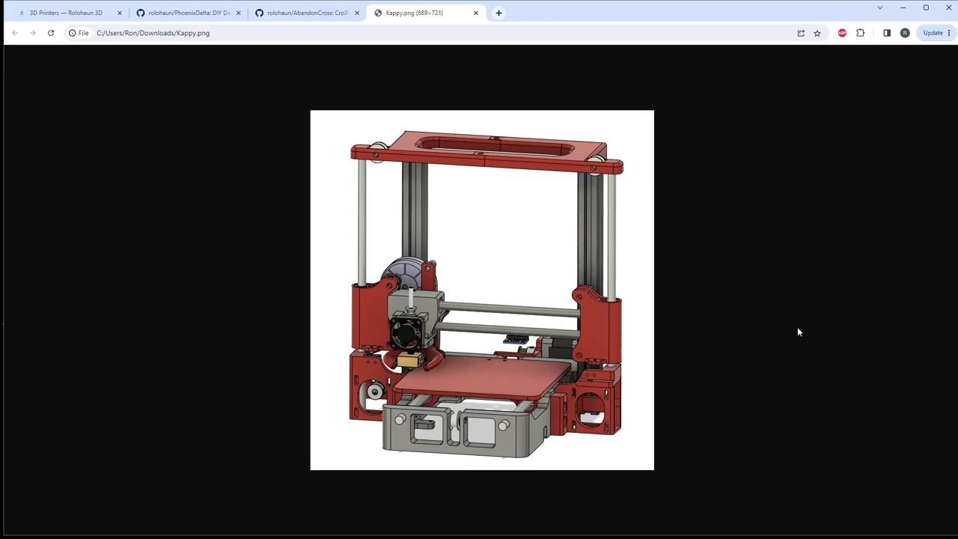
pyautogui.moveTo(802, 329)
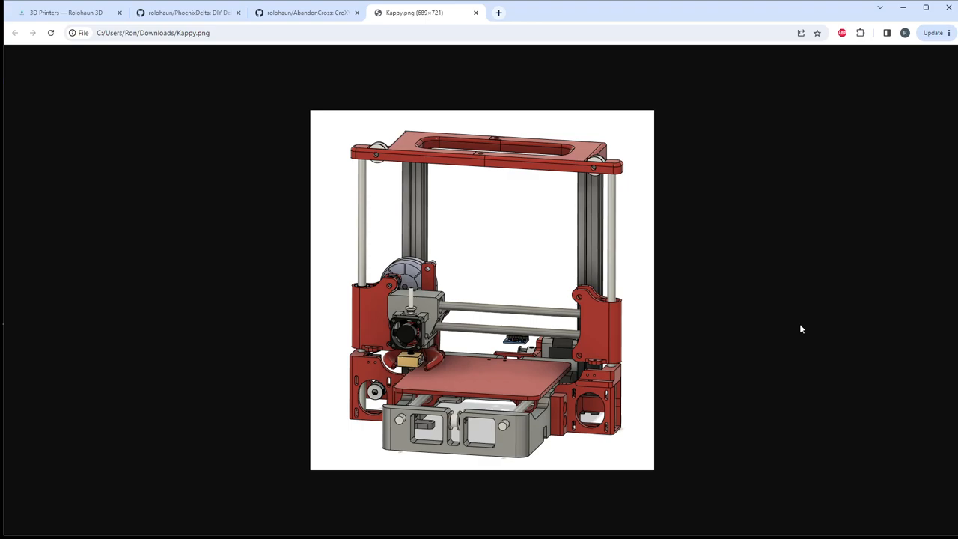
pyautogui.moveTo(427, 385)
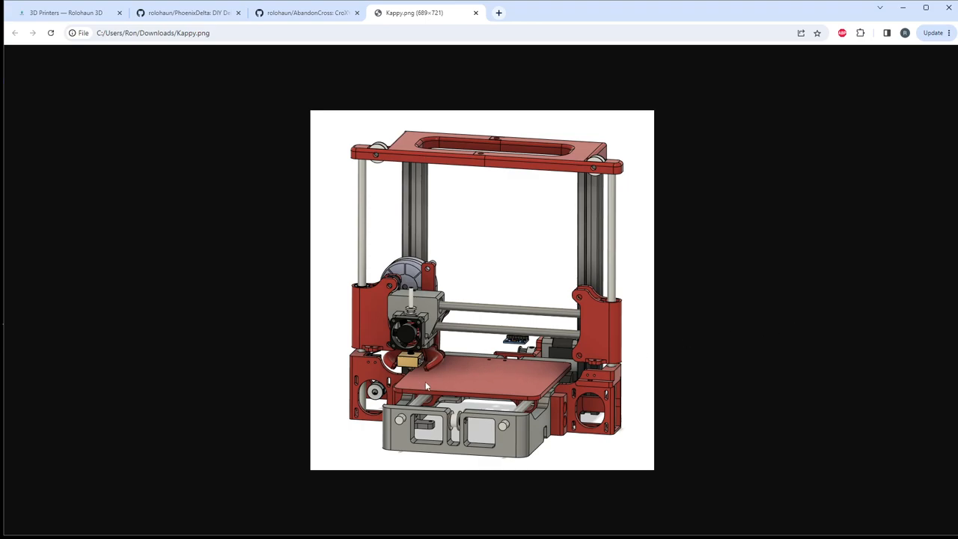
pyautogui.moveTo(448, 368)
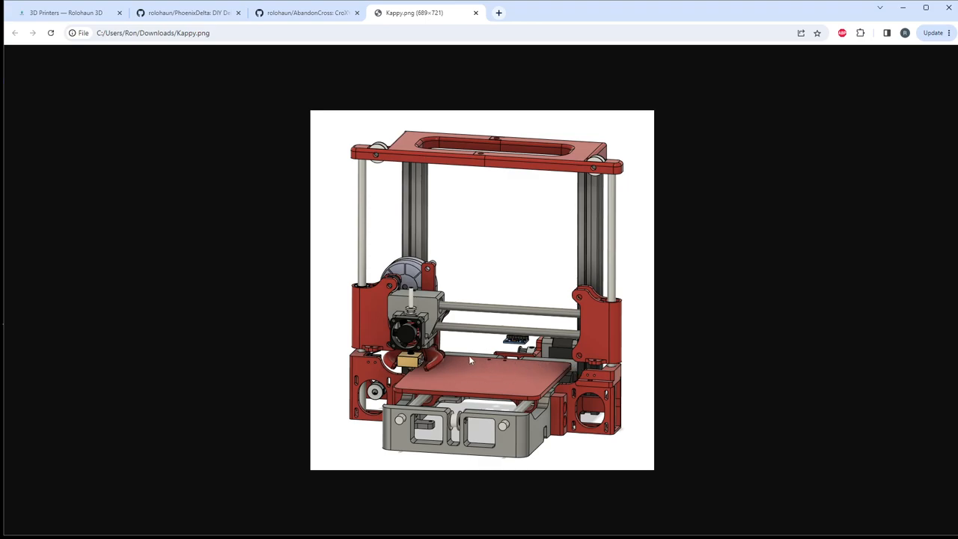
pyautogui.moveTo(741, 355)
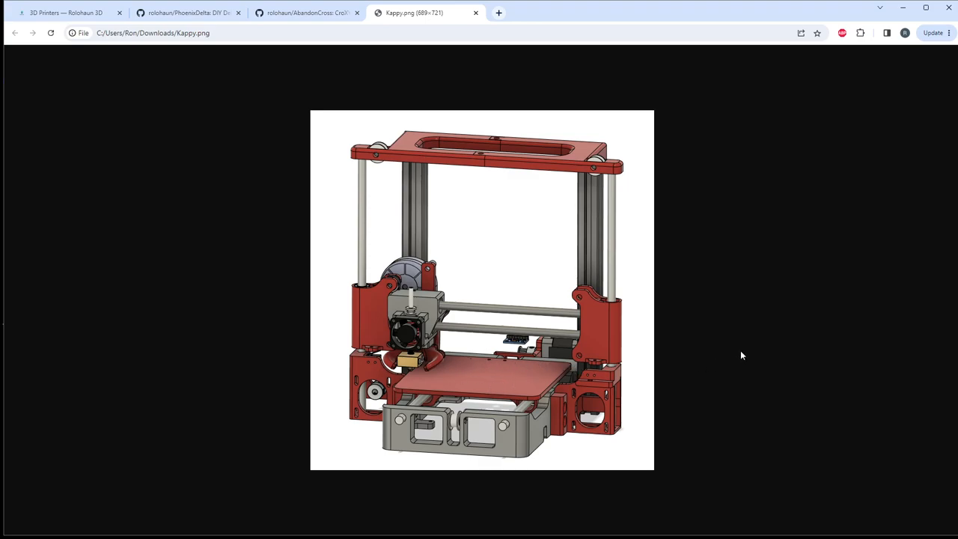
pyautogui.moveTo(591, 321)
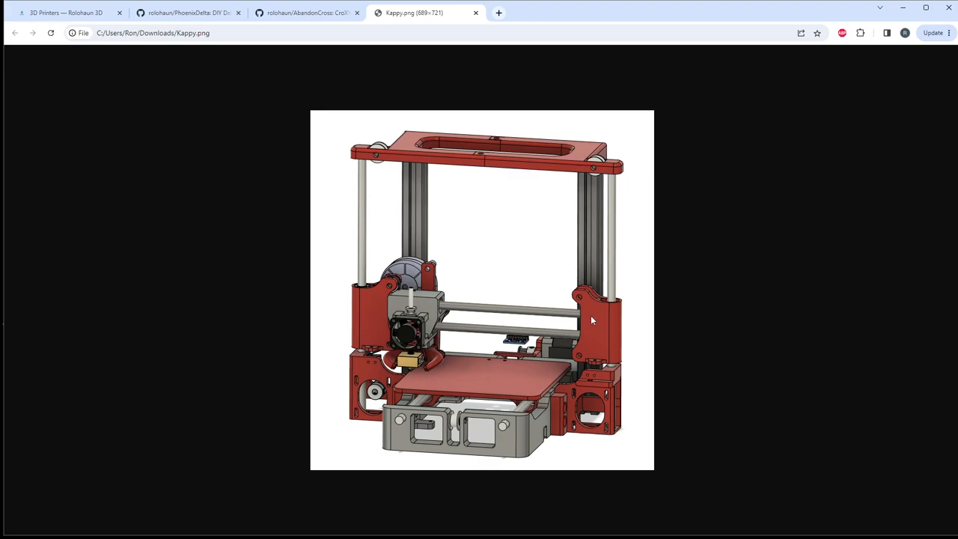
pyautogui.moveTo(378, 410)
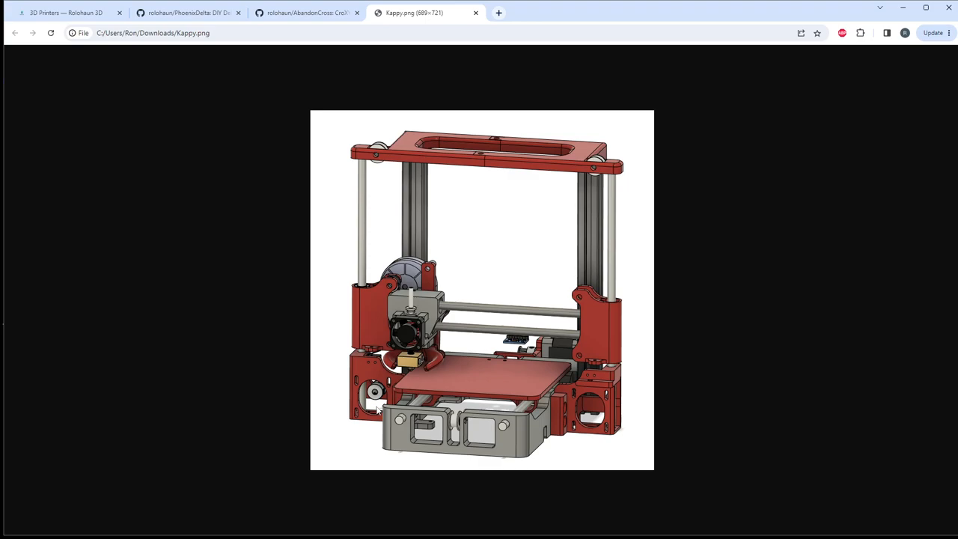
pyautogui.moveTo(400, 380)
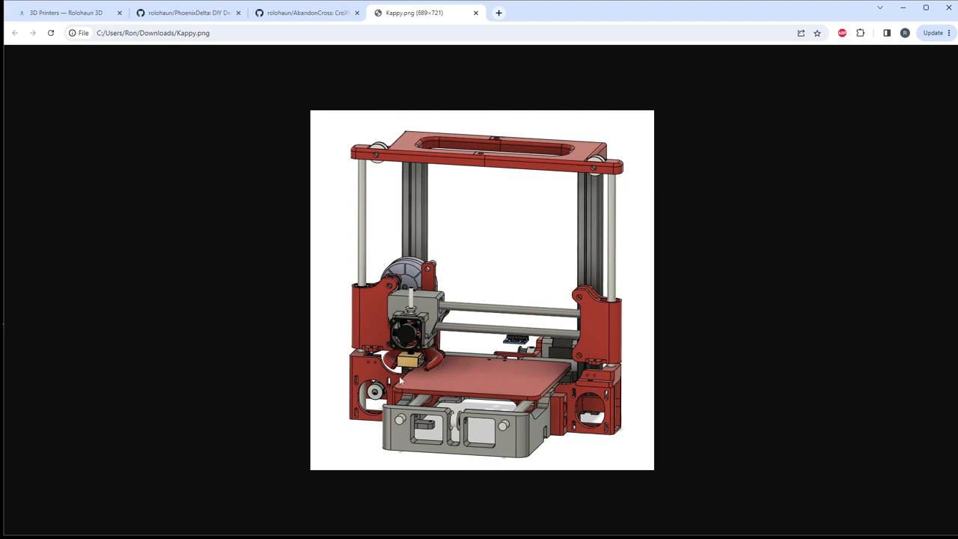
pyautogui.moveTo(791, 298)
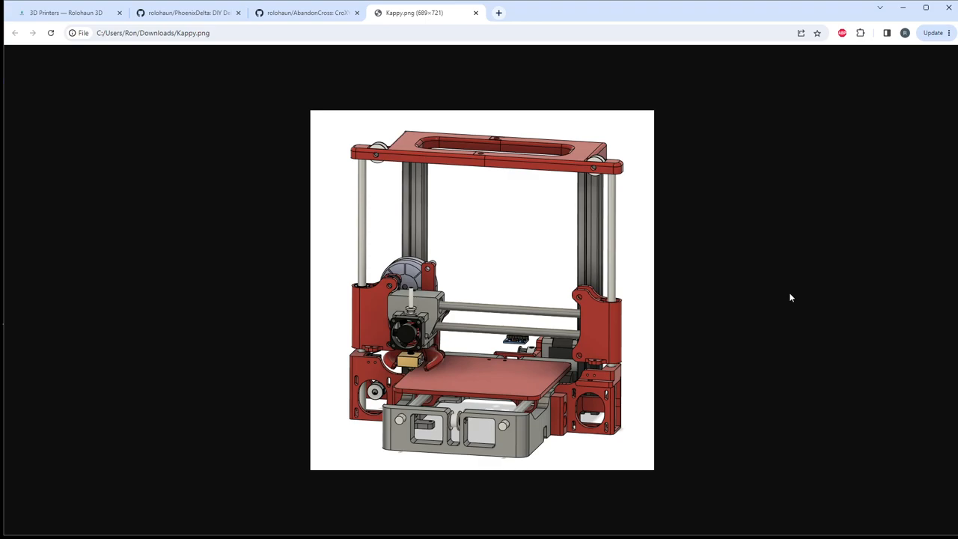
pyautogui.moveTo(516, 293)
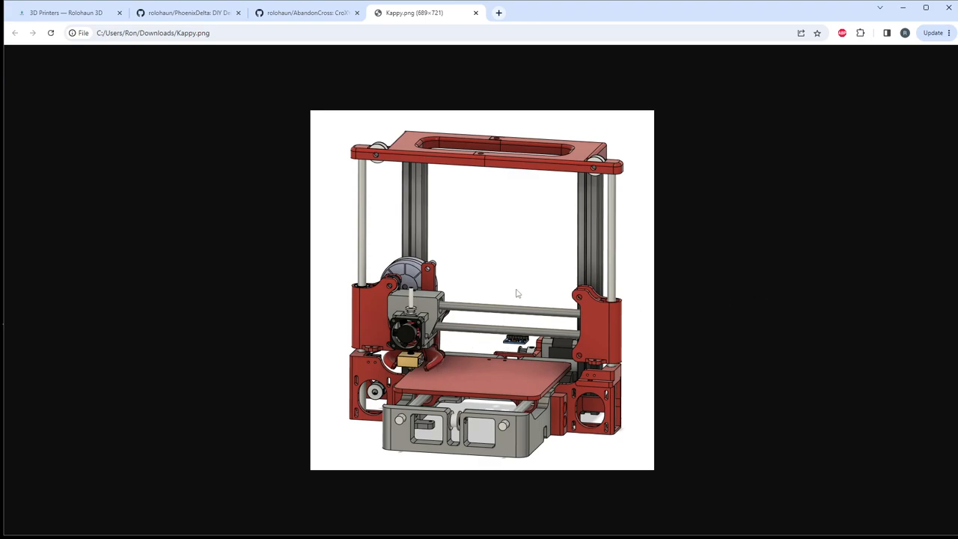
pyautogui.moveTo(576, 230)
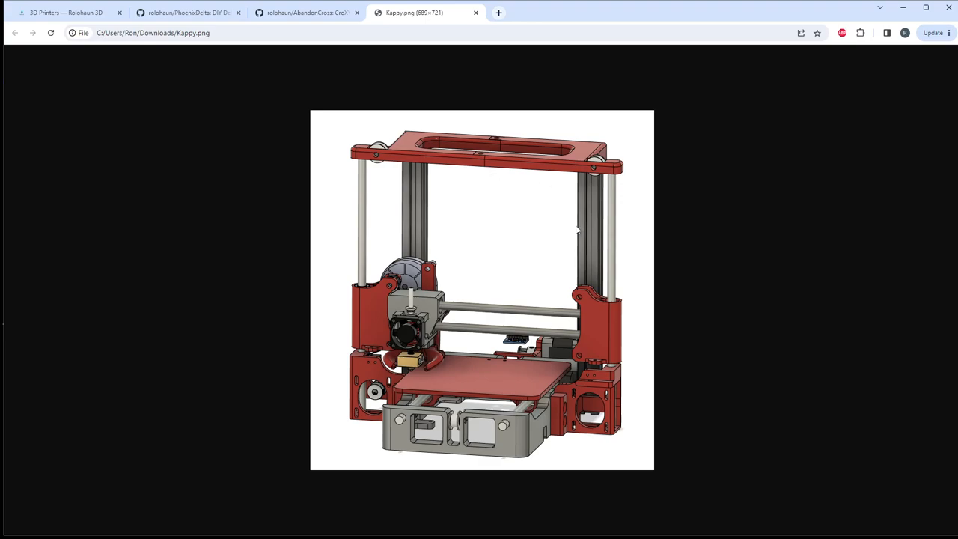
pyautogui.moveTo(594, 233)
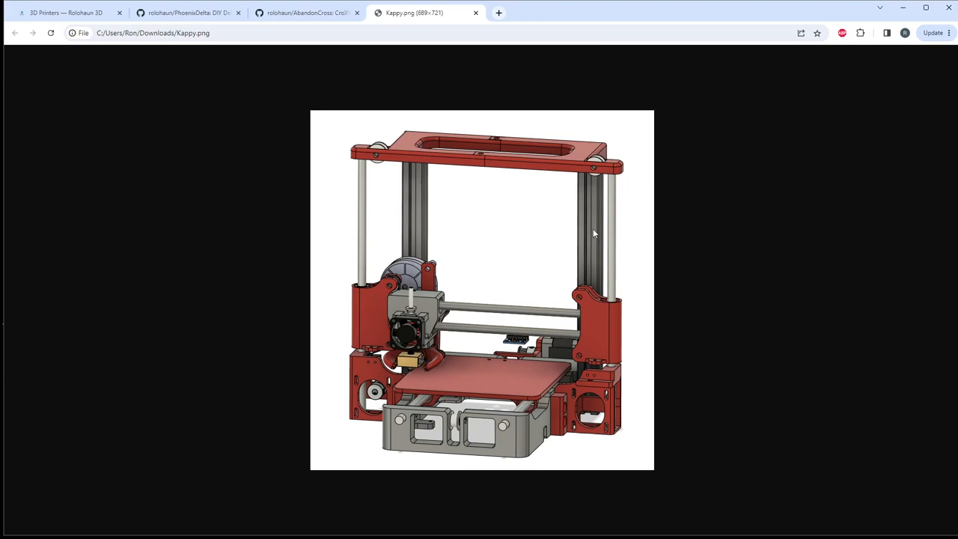
pyautogui.moveTo(591, 359)
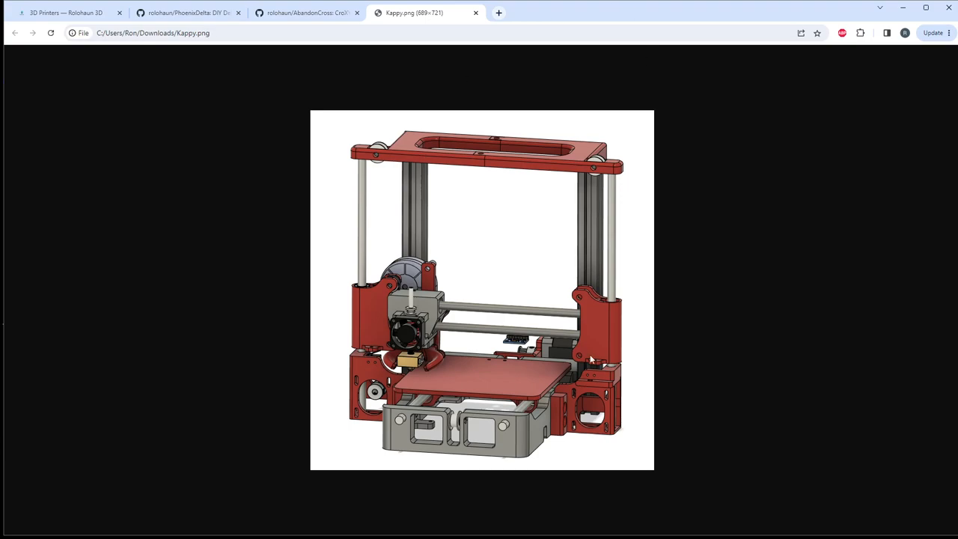
pyautogui.moveTo(546, 153)
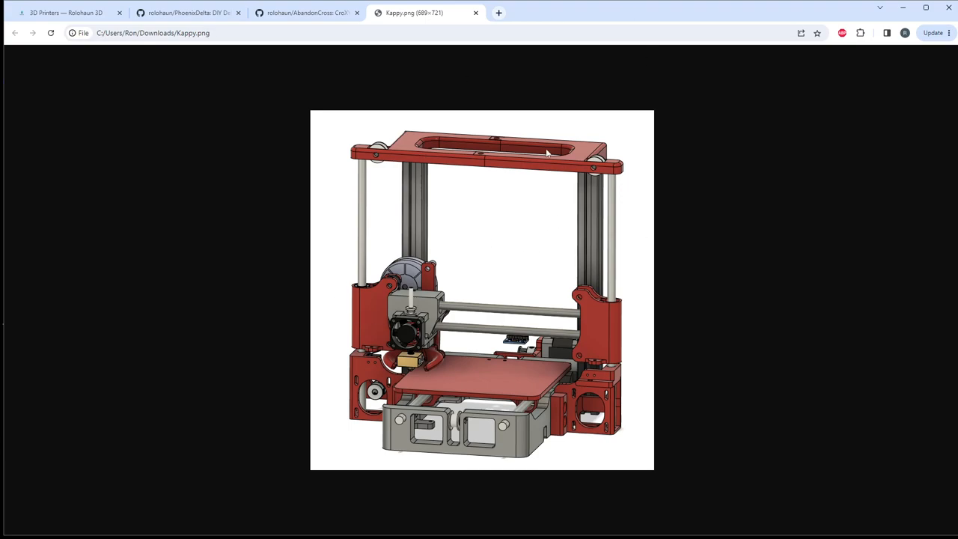
pyautogui.moveTo(554, 195)
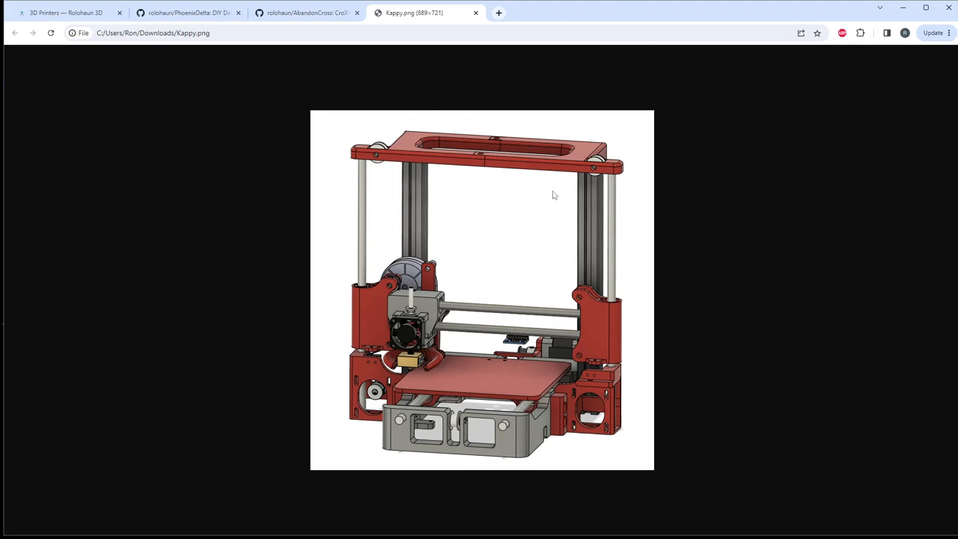
pyautogui.moveTo(437, 109)
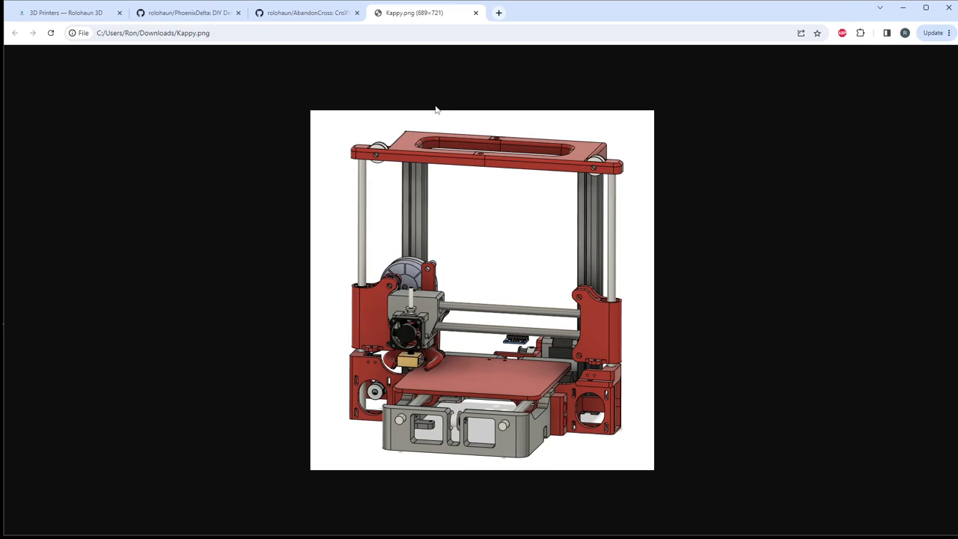
# Step: Go back to the 3D Printers tab and view Rook's 120 x 120, MK1 Full Release details
pyautogui.click(63, 13)
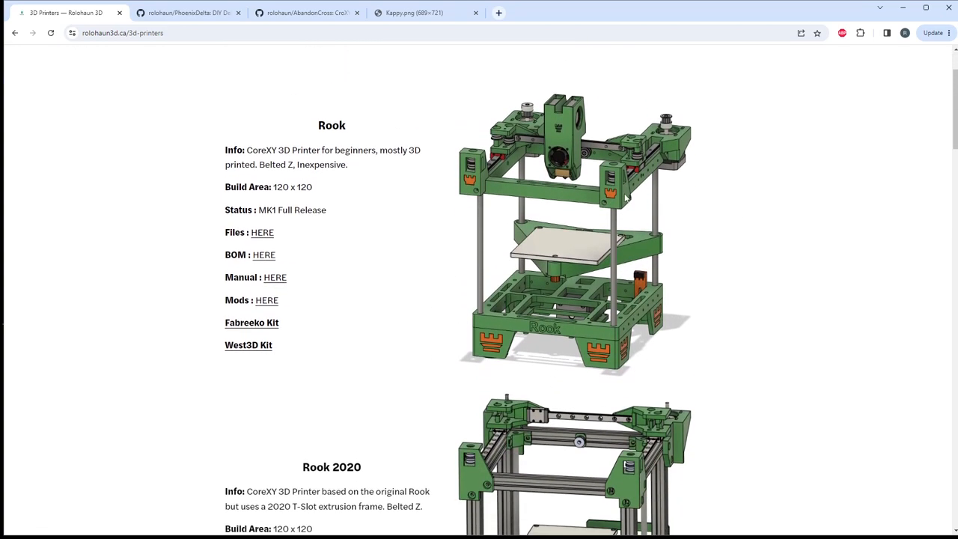
pyautogui.moveTo(693, 295)
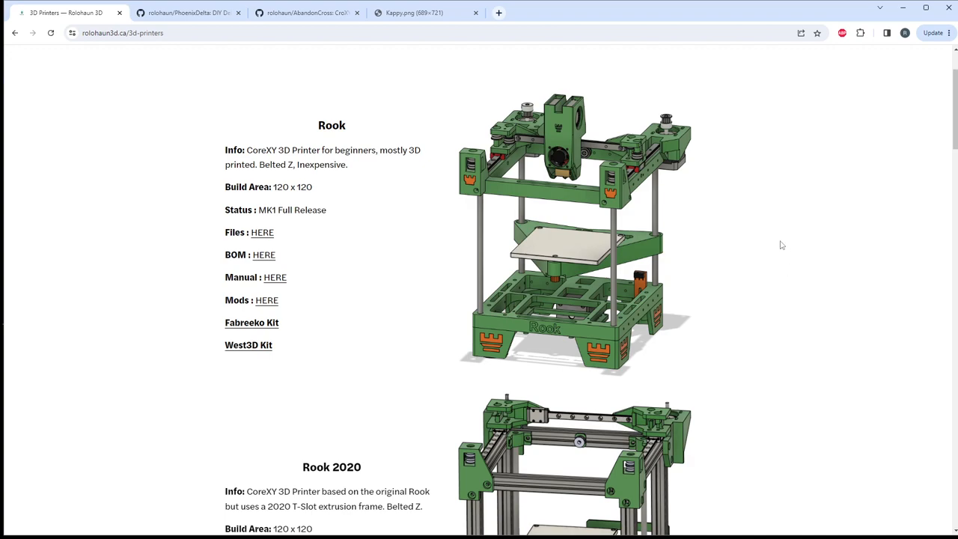
pyautogui.moveTo(437, 190)
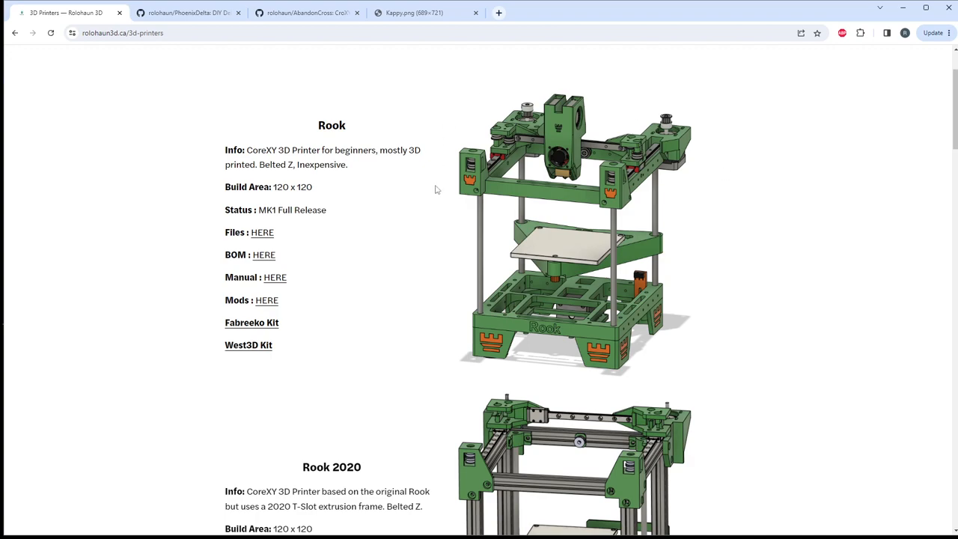
pyautogui.moveTo(520, 284)
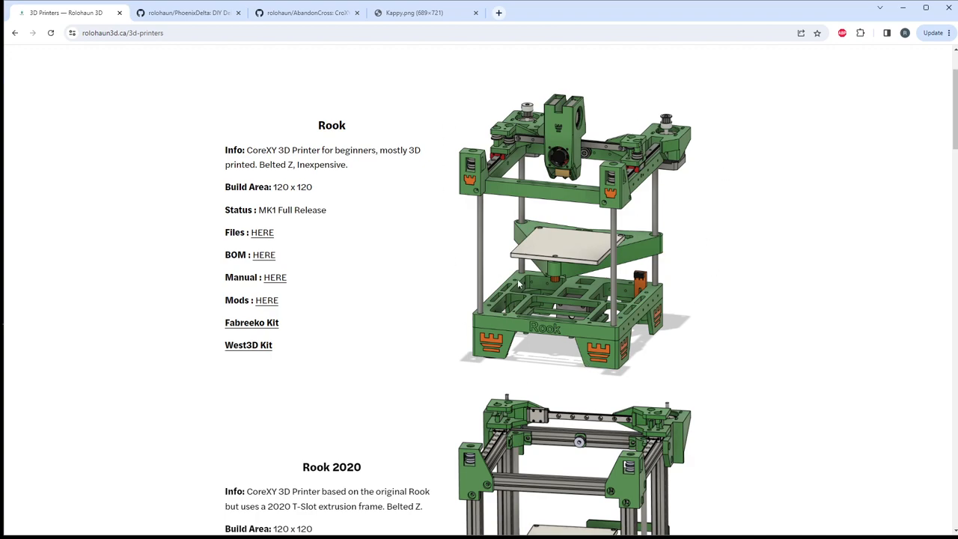
pyautogui.moveTo(774, 275)
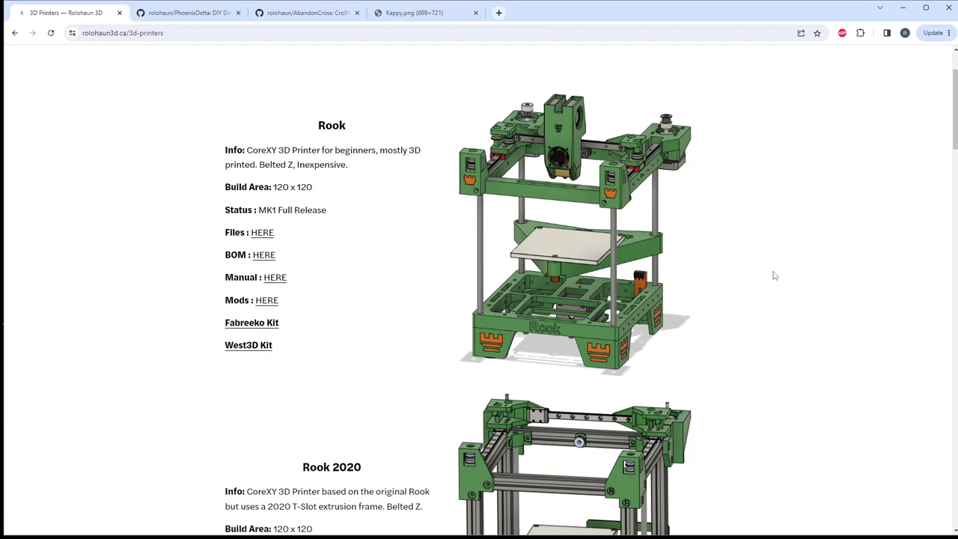
pyautogui.scroll(-3)
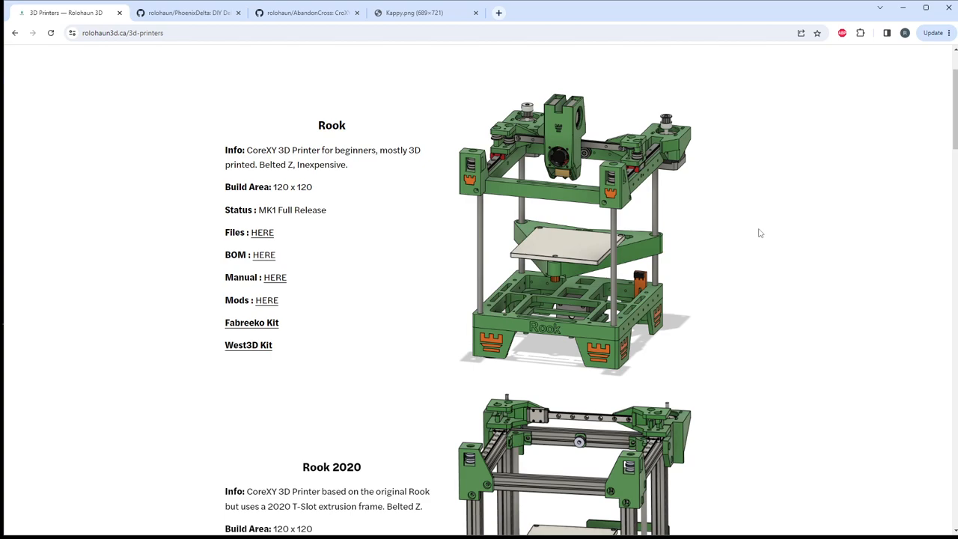
pyautogui.moveTo(552, 267)
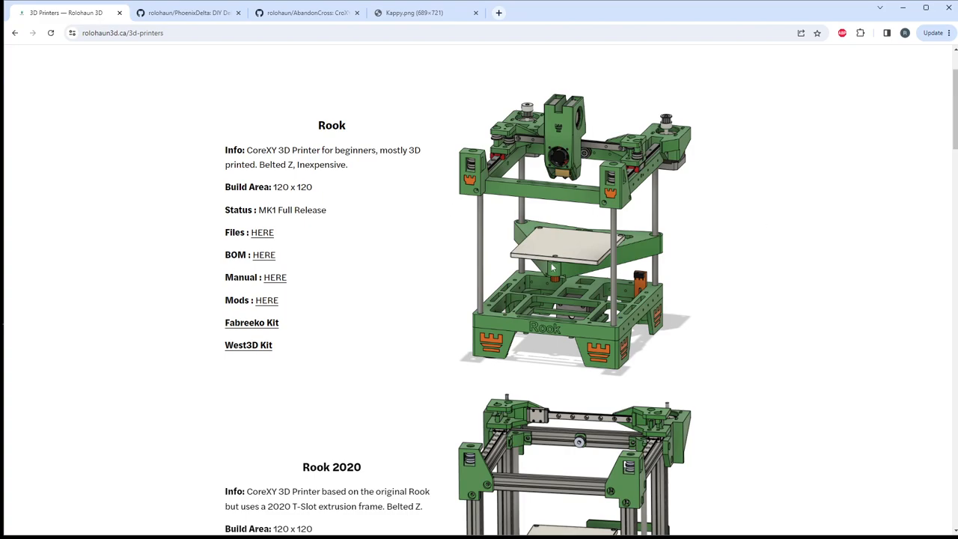
# Step: Scroll down to Panda Mini and highlight its Beta status
pyautogui.scroll(-3)
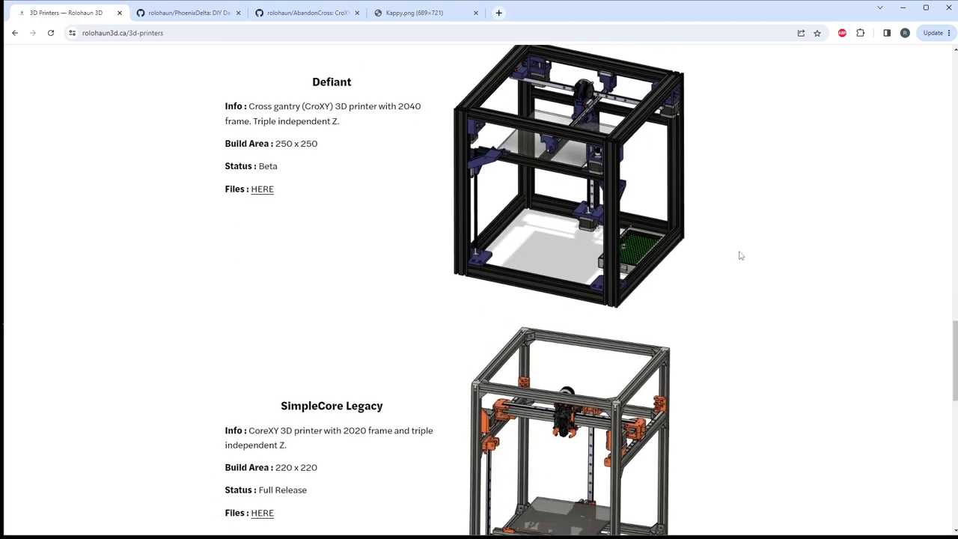
pyautogui.scroll(-3)
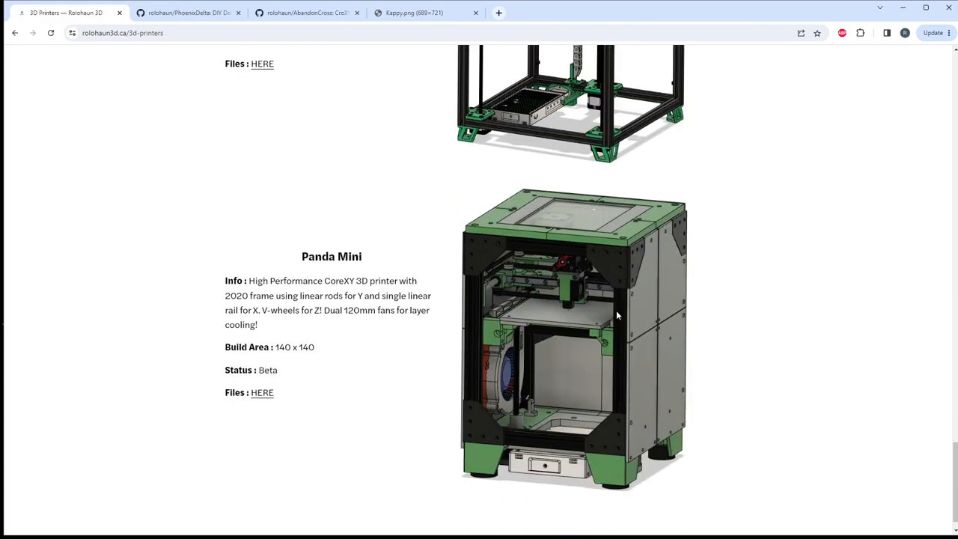
pyautogui.moveTo(724, 285)
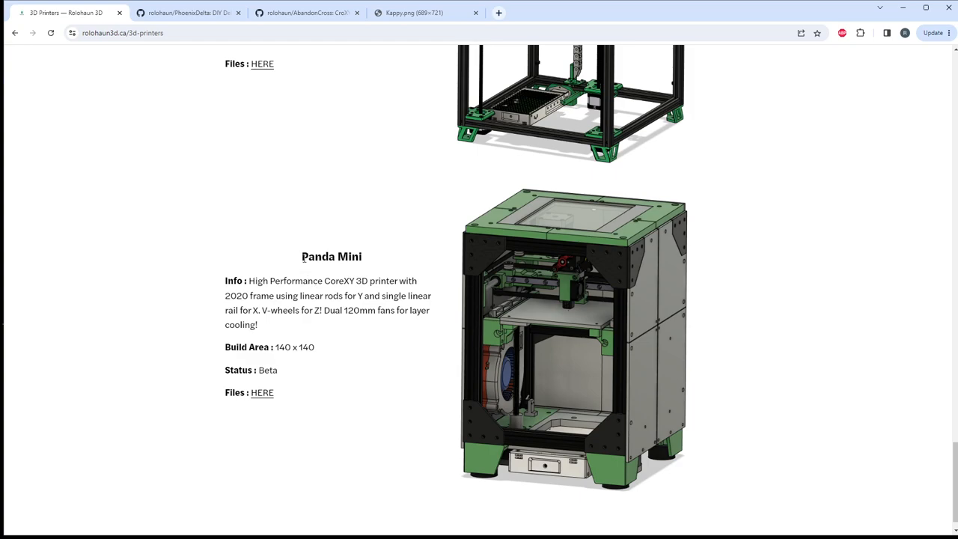
pyautogui.moveTo(352, 292)
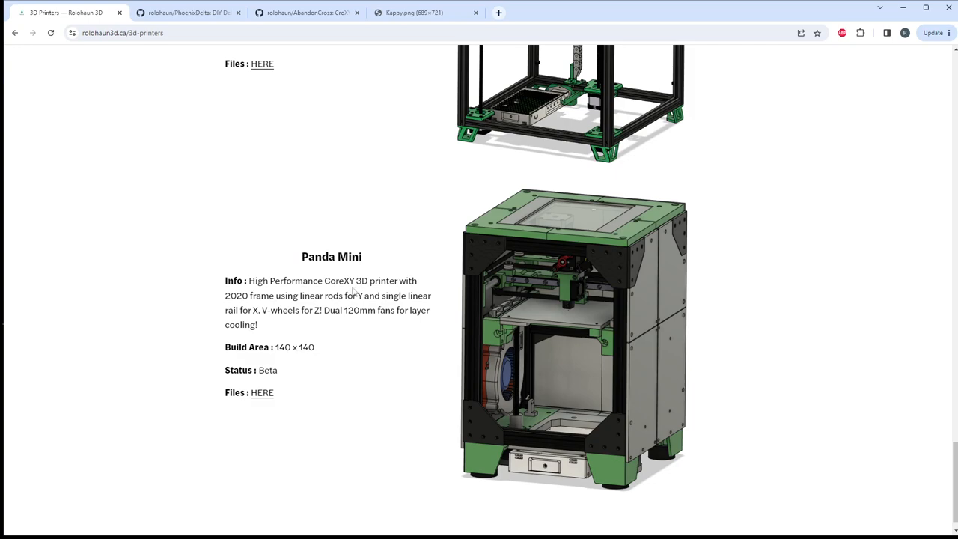
pyautogui.doubleClick(267, 370)
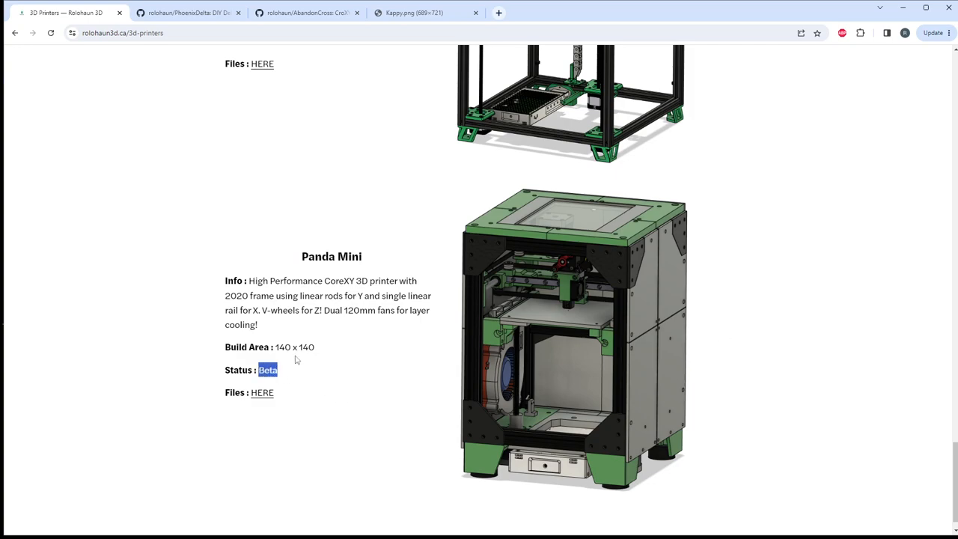
pyautogui.moveTo(521, 333)
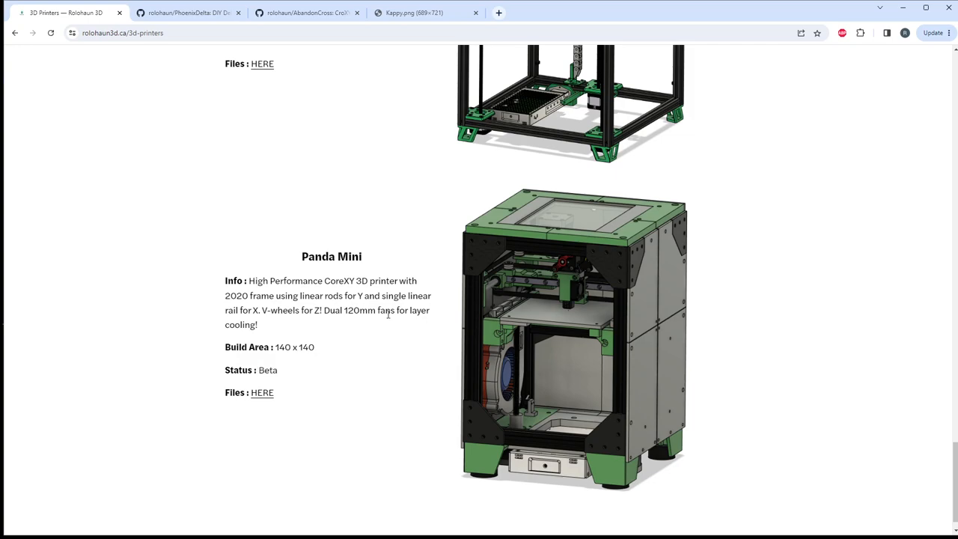
# Step: Select the Rook 2020 title, then scroll to Rook 180's MK1 In Progress status
pyautogui.scroll(3)
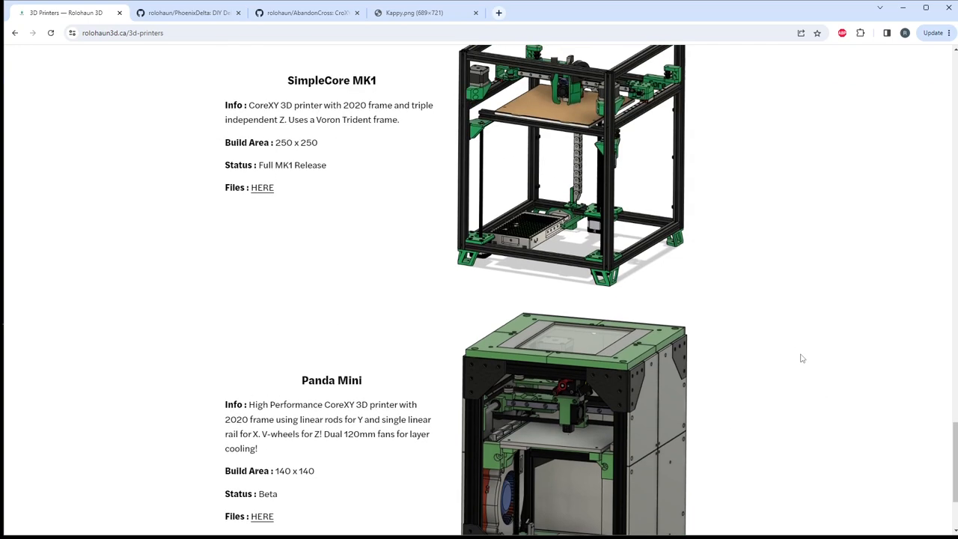
pyautogui.scroll(-3)
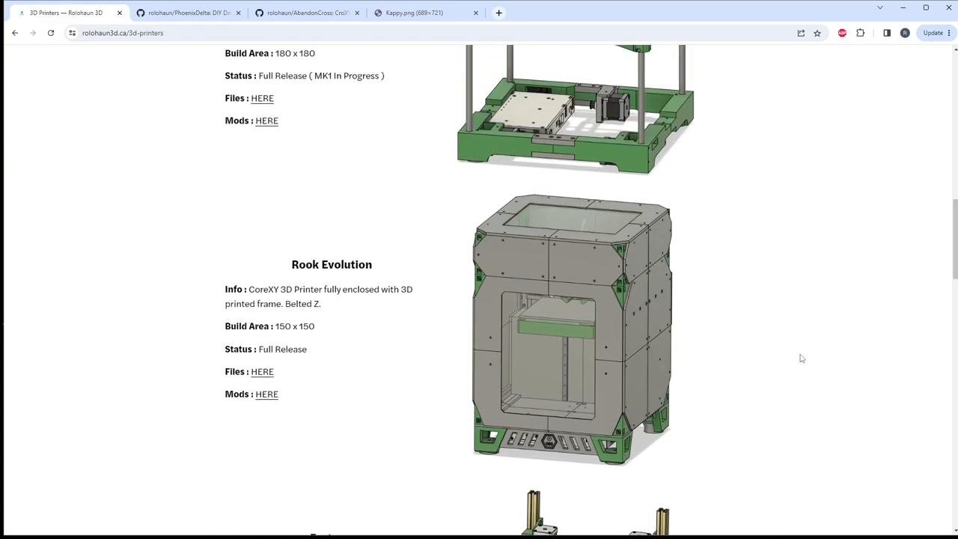
pyautogui.scroll(-3)
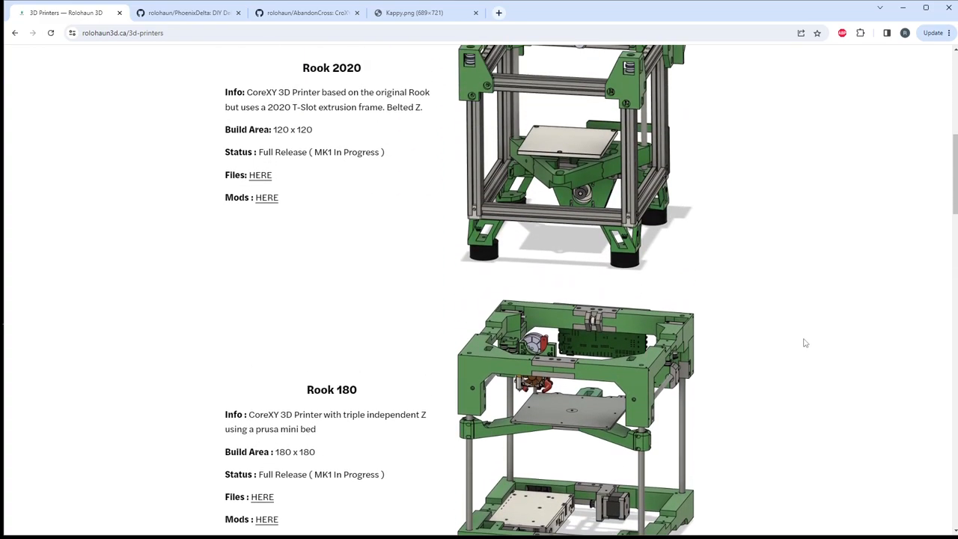
pyautogui.moveTo(327, 164)
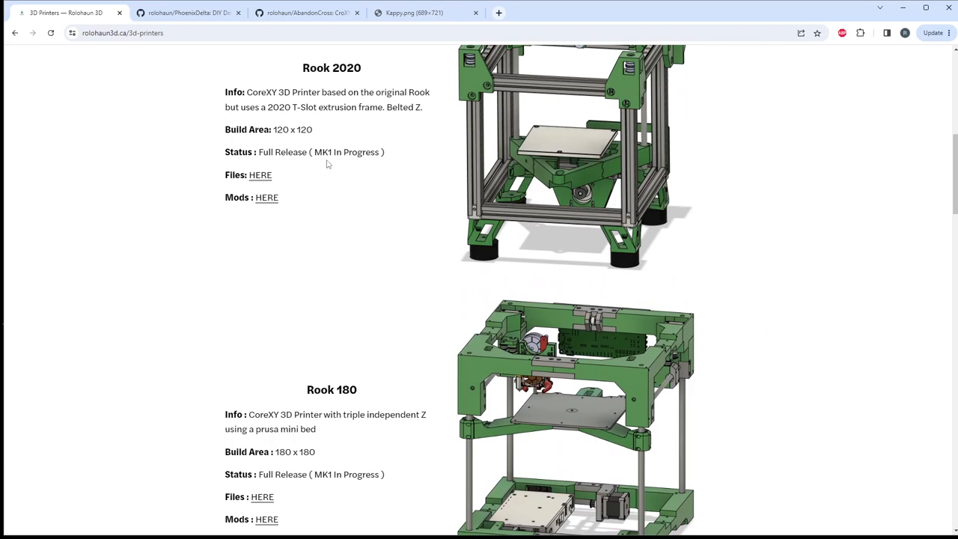
pyautogui.doubleClick(346, 152)
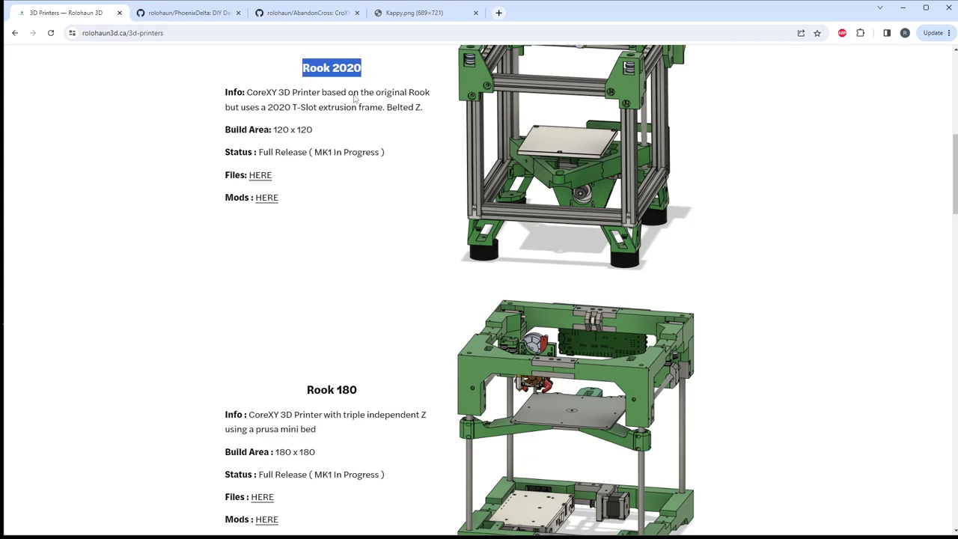
pyautogui.scroll(-3)
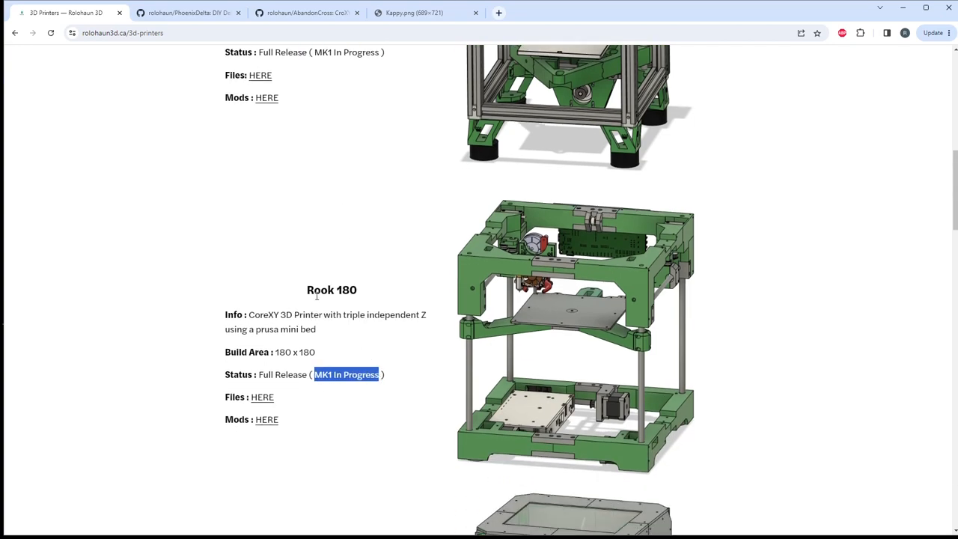